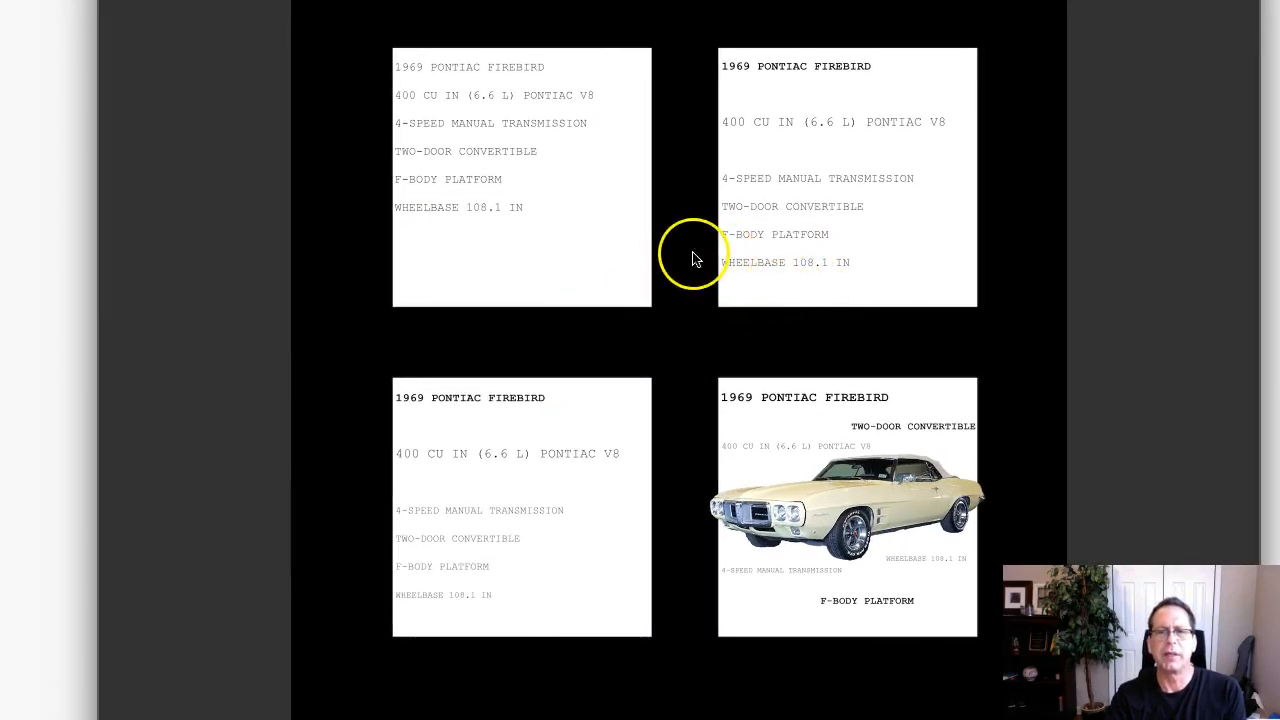
pyautogui.moveTo(548, 330)
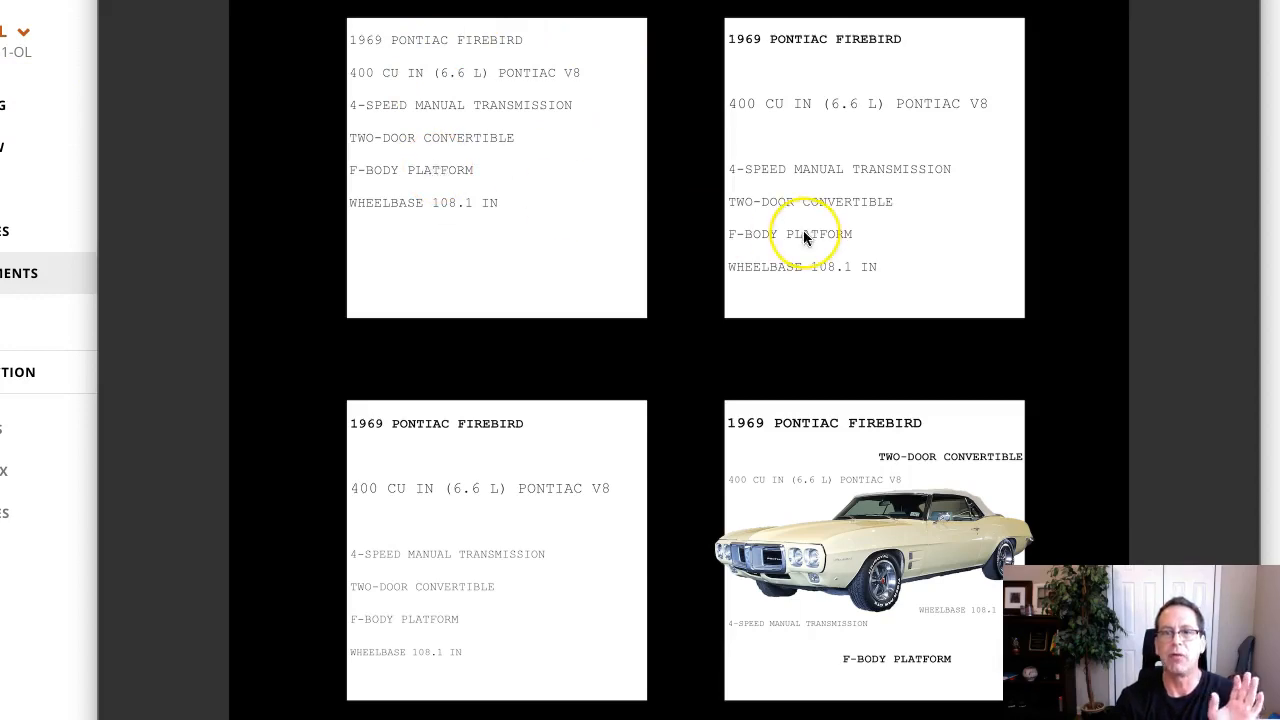
pyautogui.moveTo(763, 243)
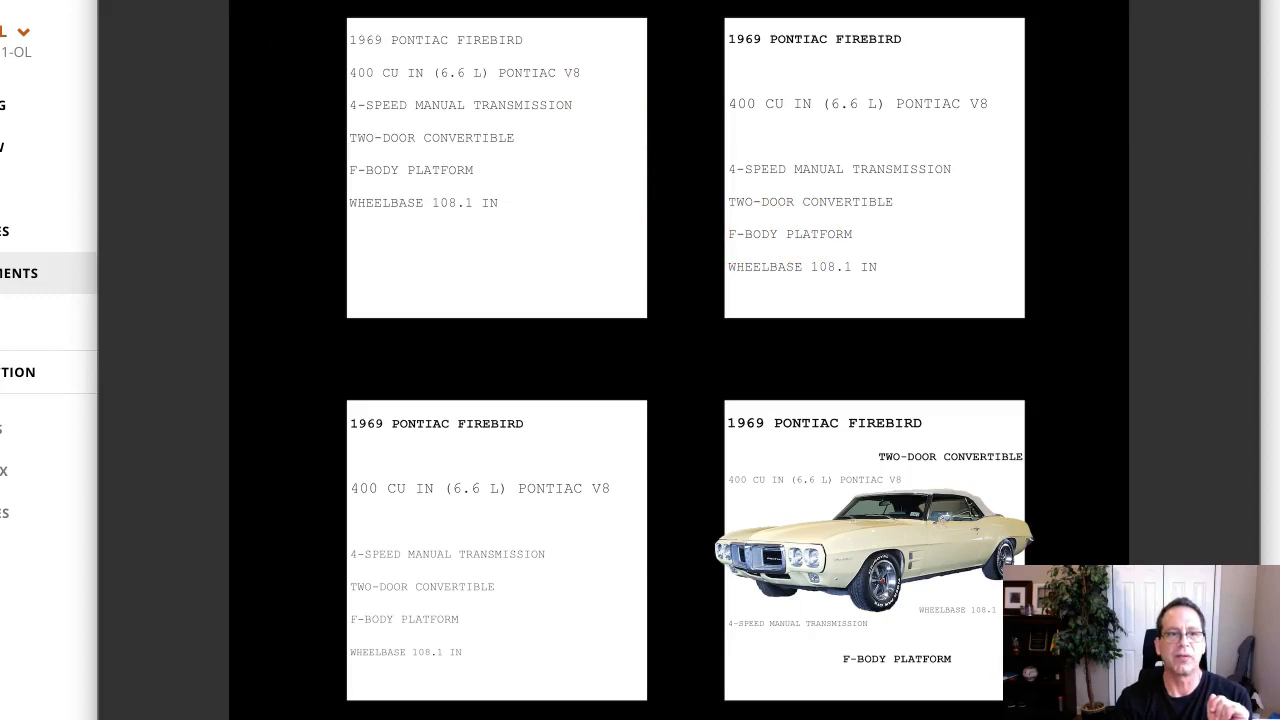
# - Switch to the course platform's Week 3 lecture page
pyautogui.click(423, 240)
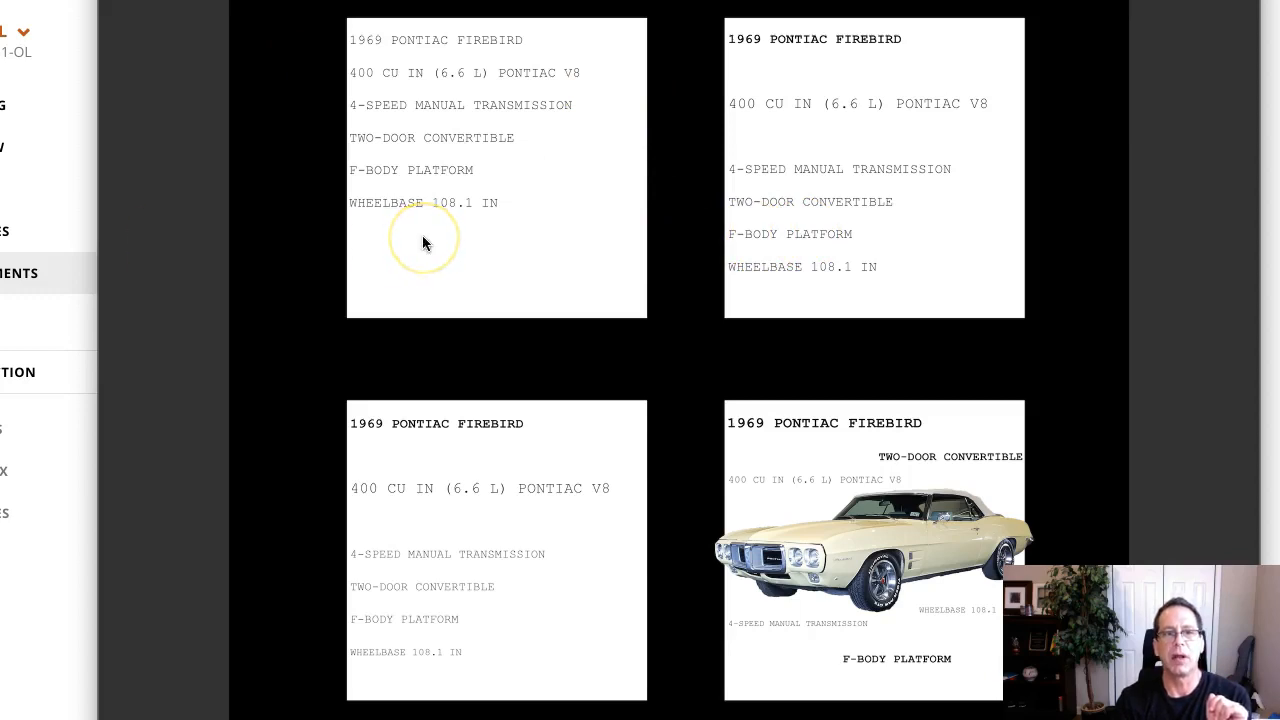
pyautogui.moveTo(388, 40)
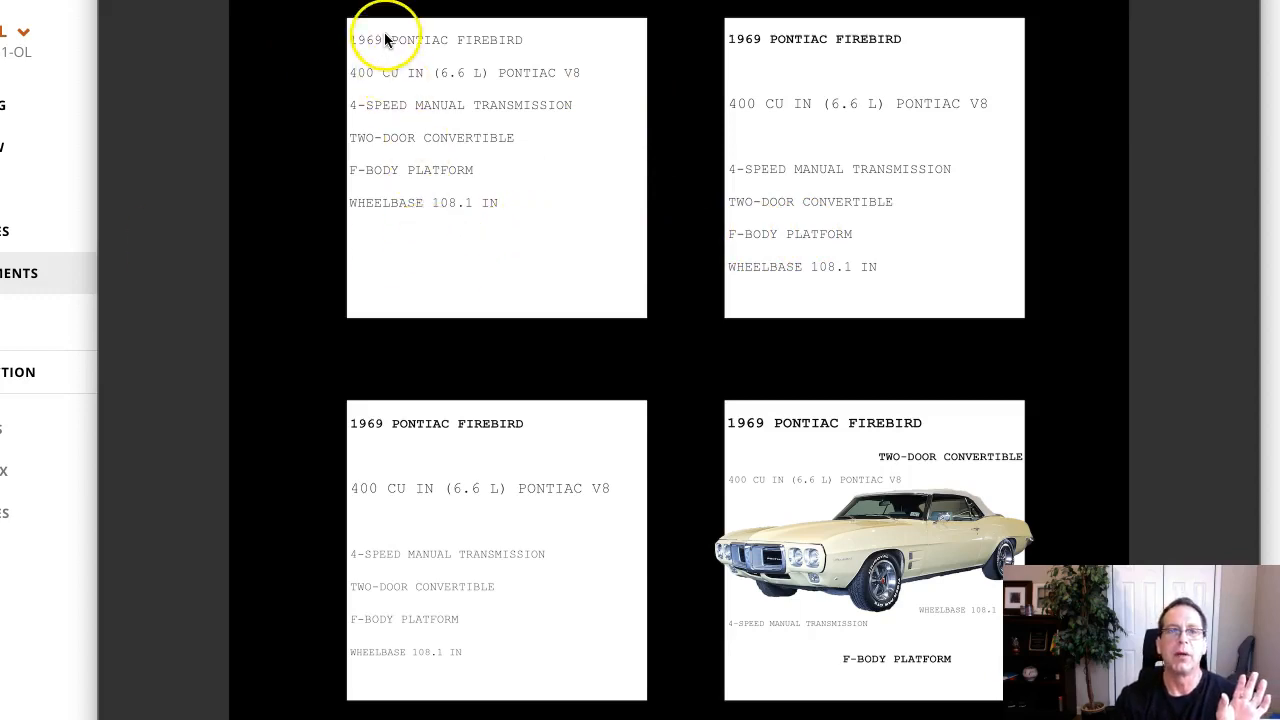
pyautogui.moveTo(398, 33)
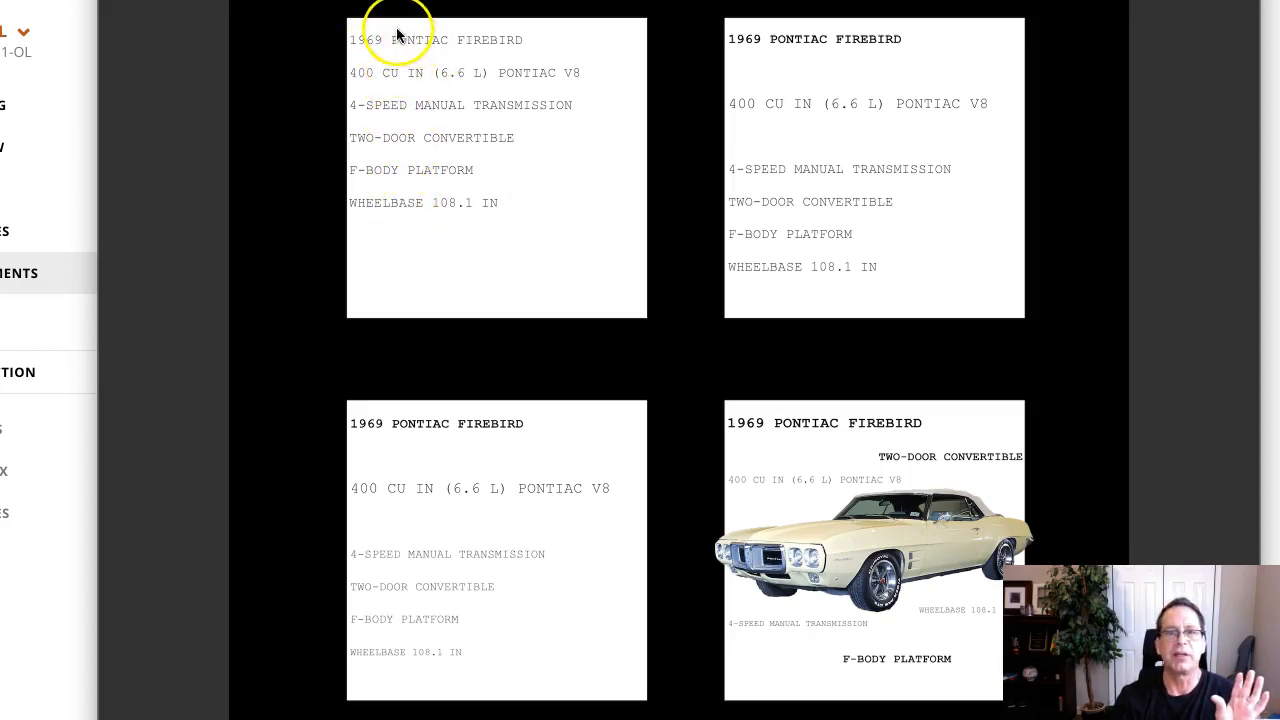
pyautogui.moveTo(515, 216)
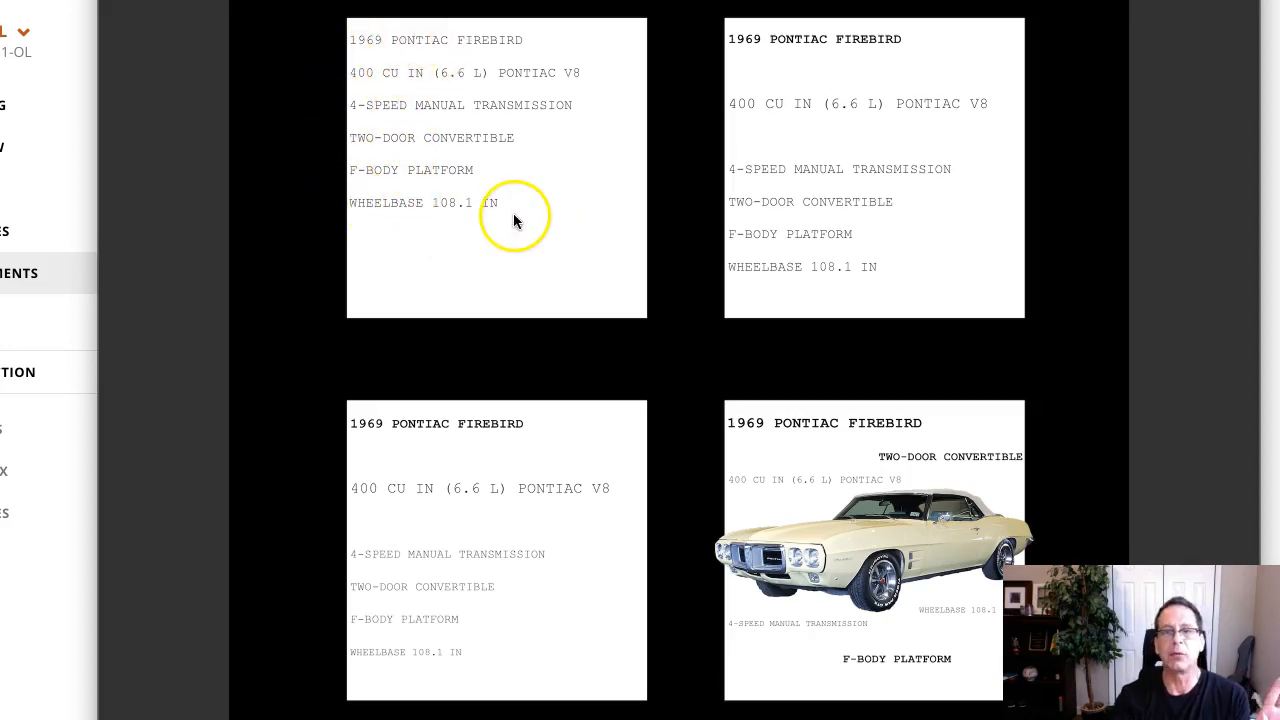
pyautogui.moveTo(500, 163)
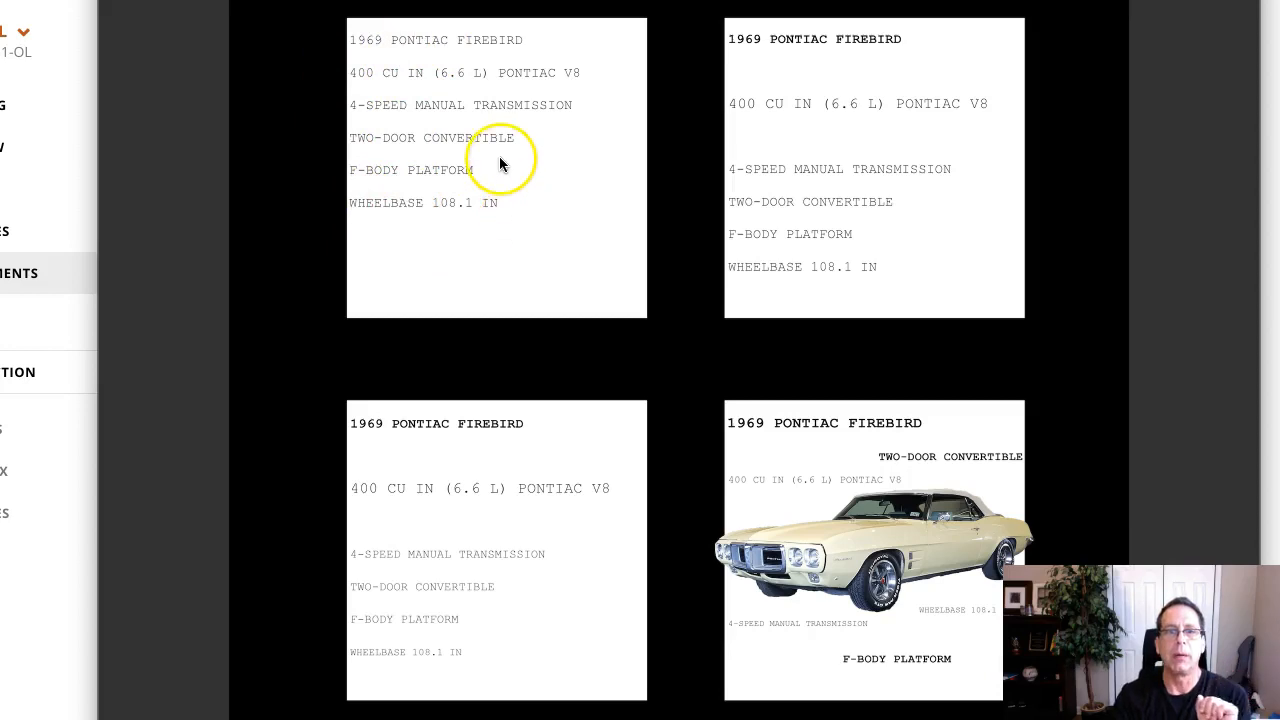
pyautogui.moveTo(425, 52)
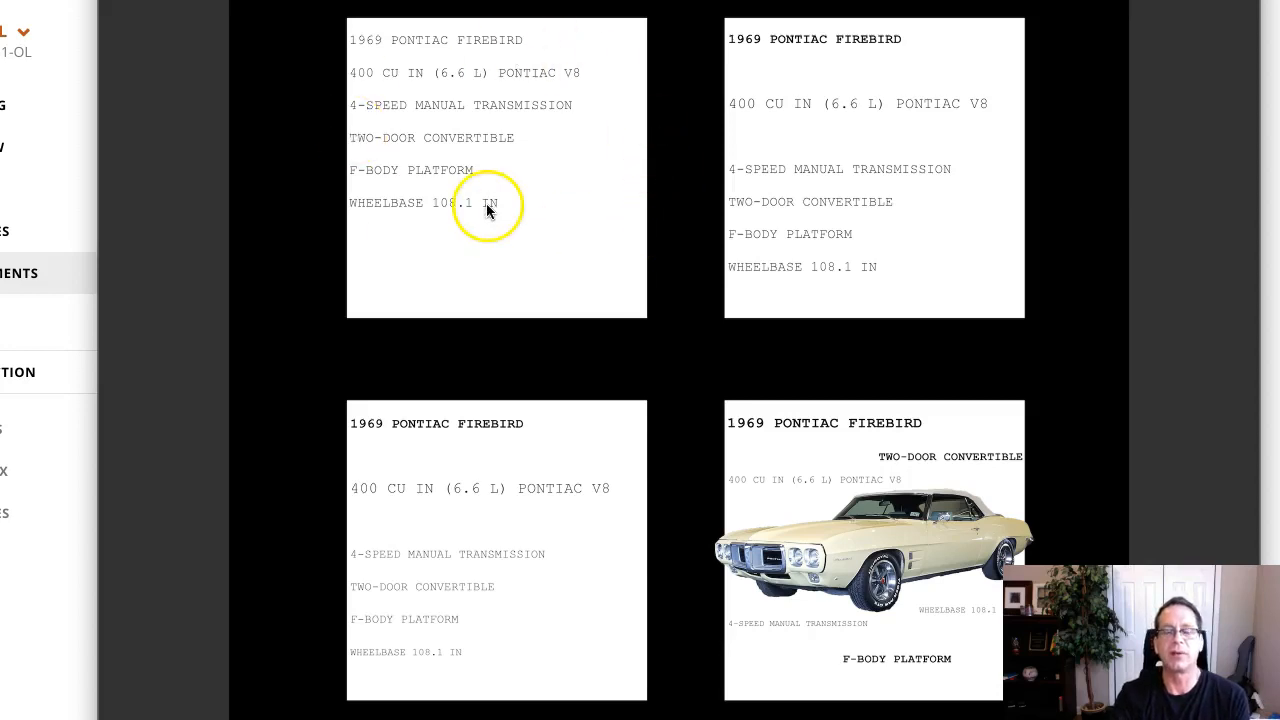
pyautogui.moveTo(520, 50)
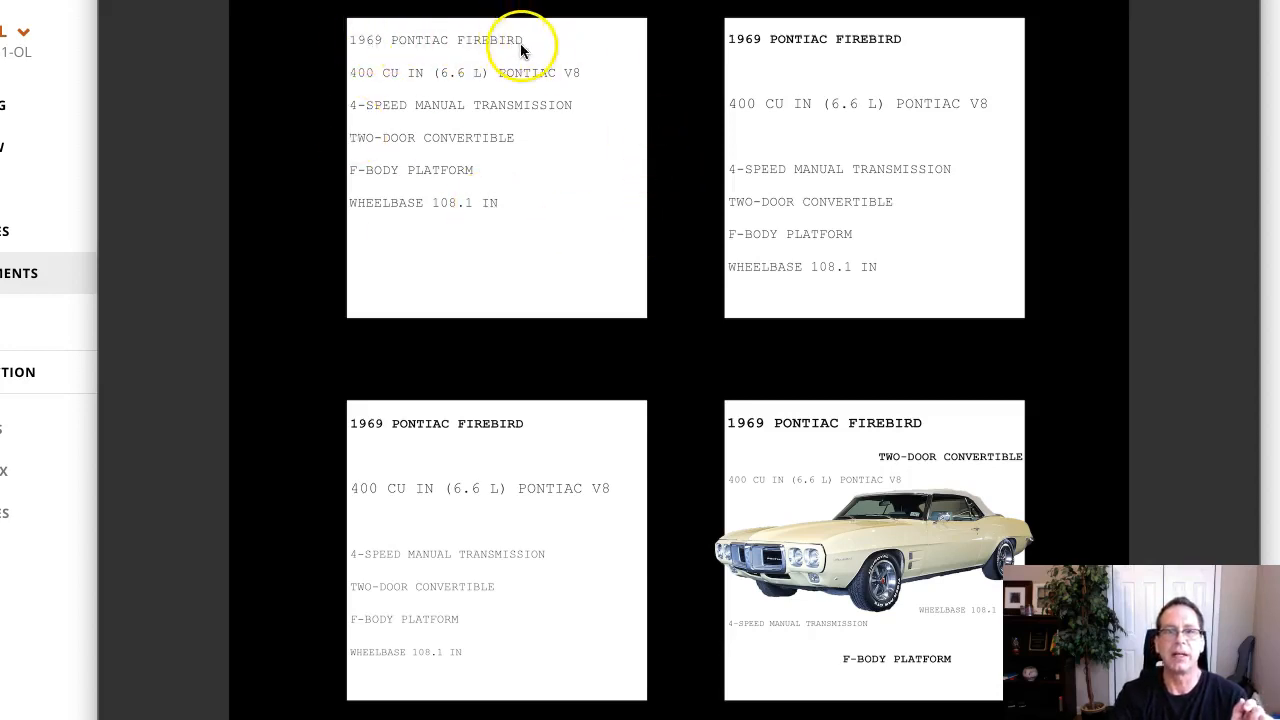
pyautogui.moveTo(613, 103)
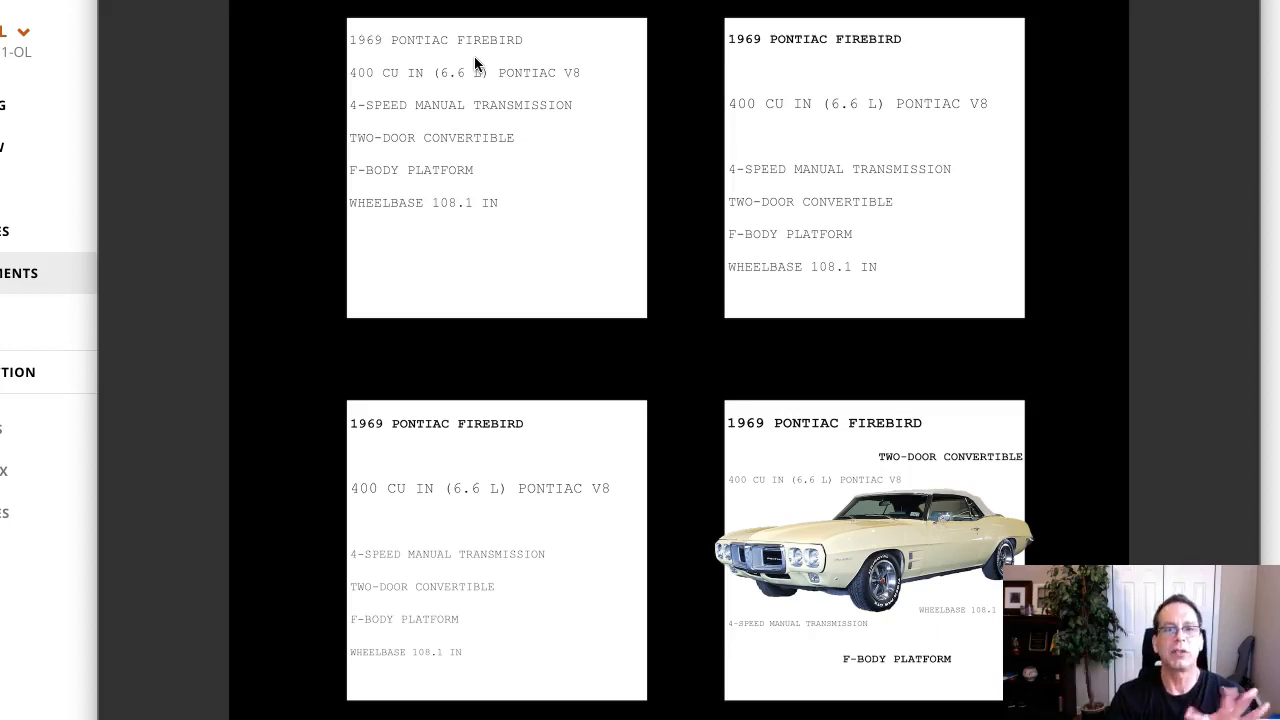
pyautogui.moveTo(615, 232)
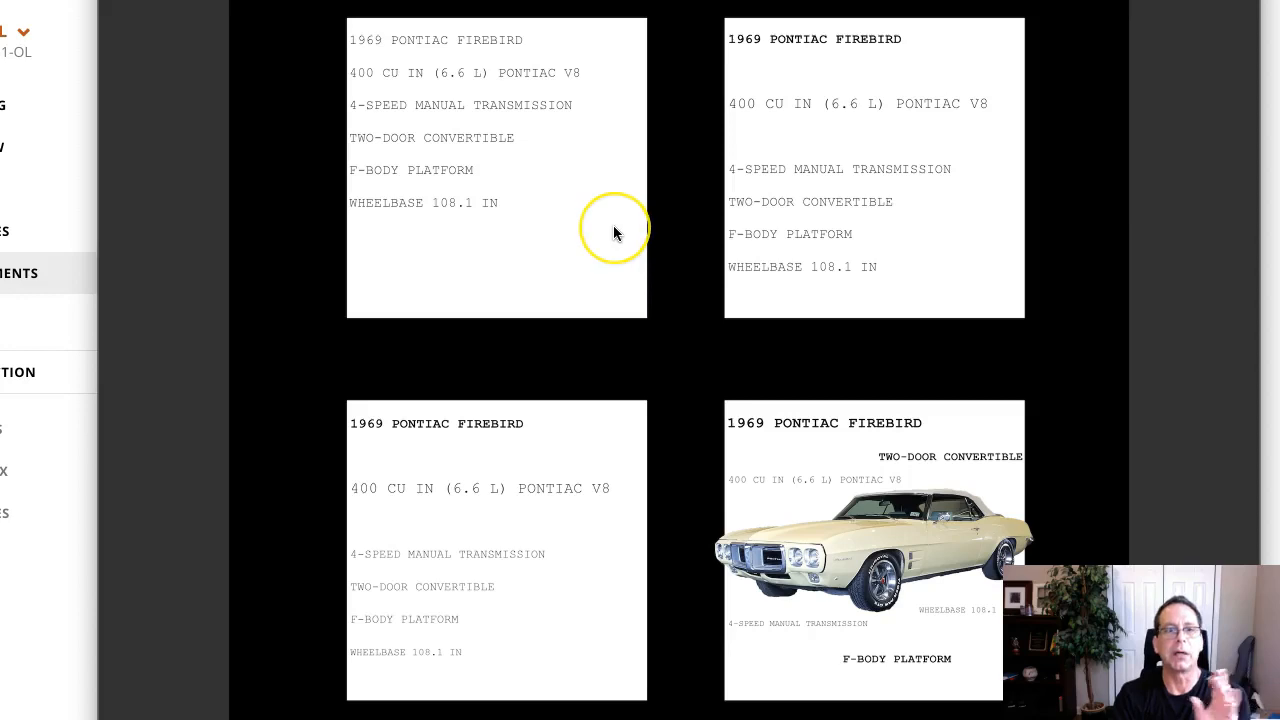
pyautogui.moveTo(605, 237)
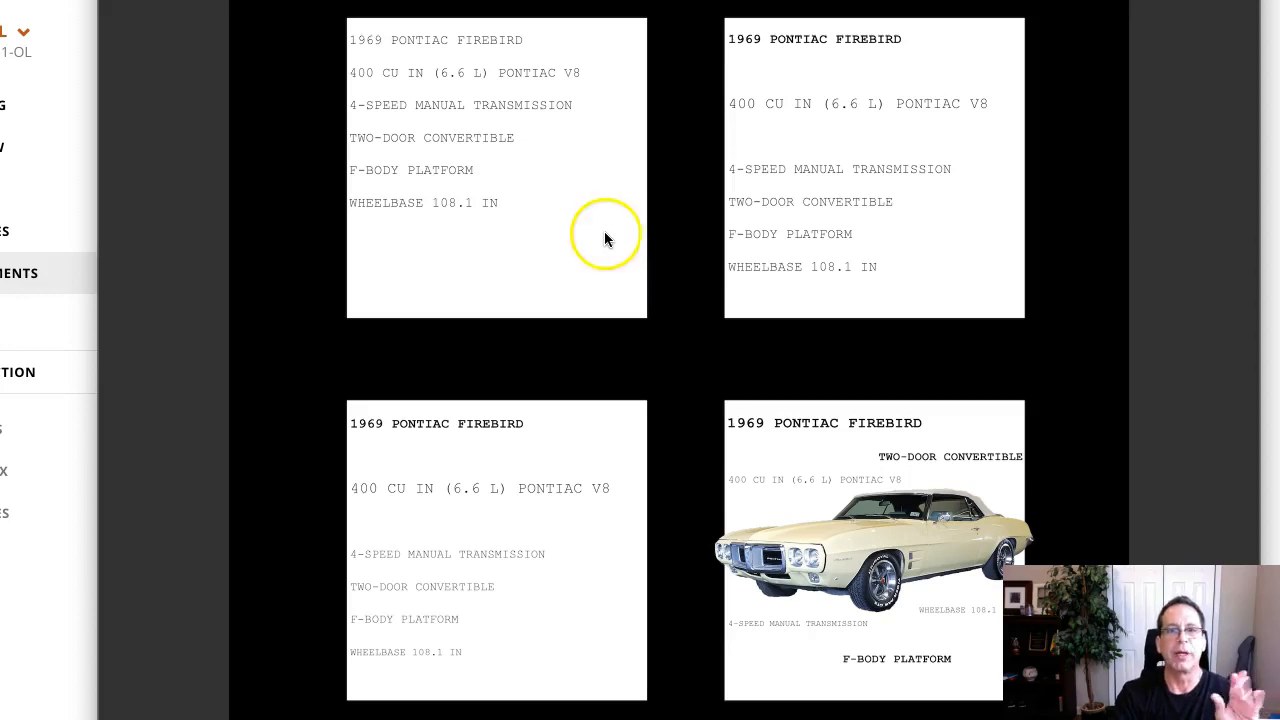
pyautogui.moveTo(360, 47)
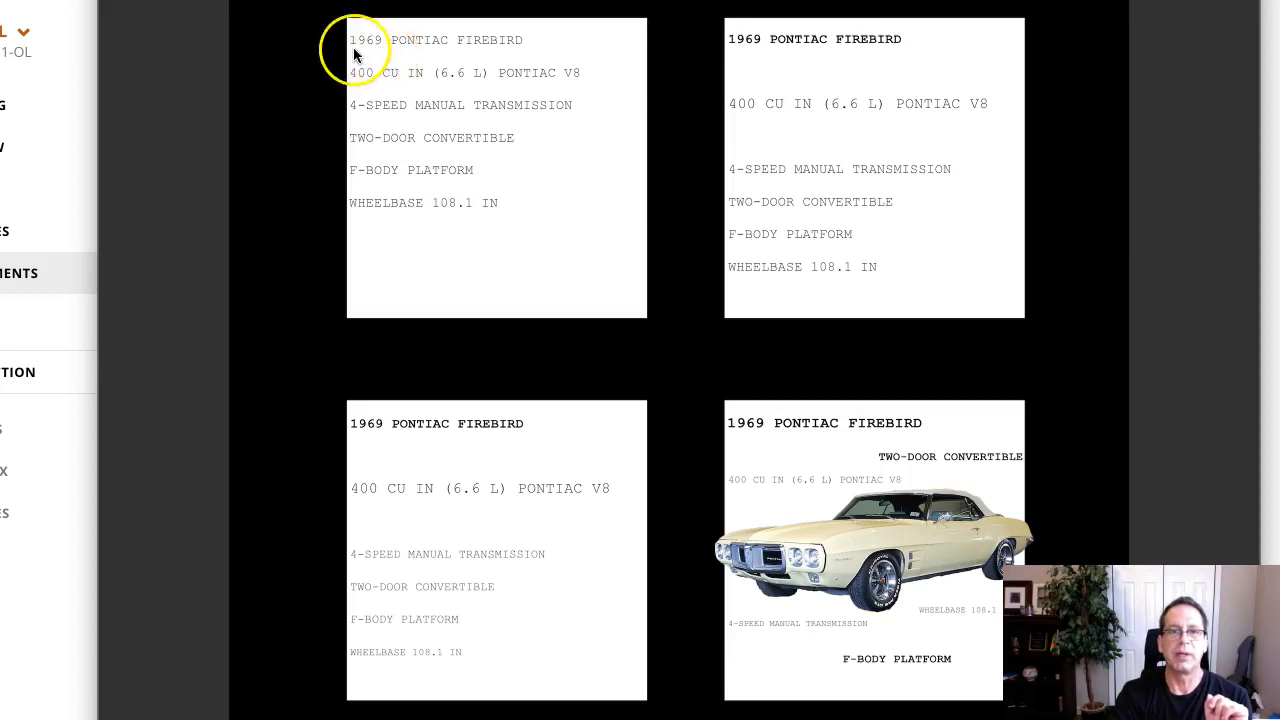
pyautogui.moveTo(395, 82)
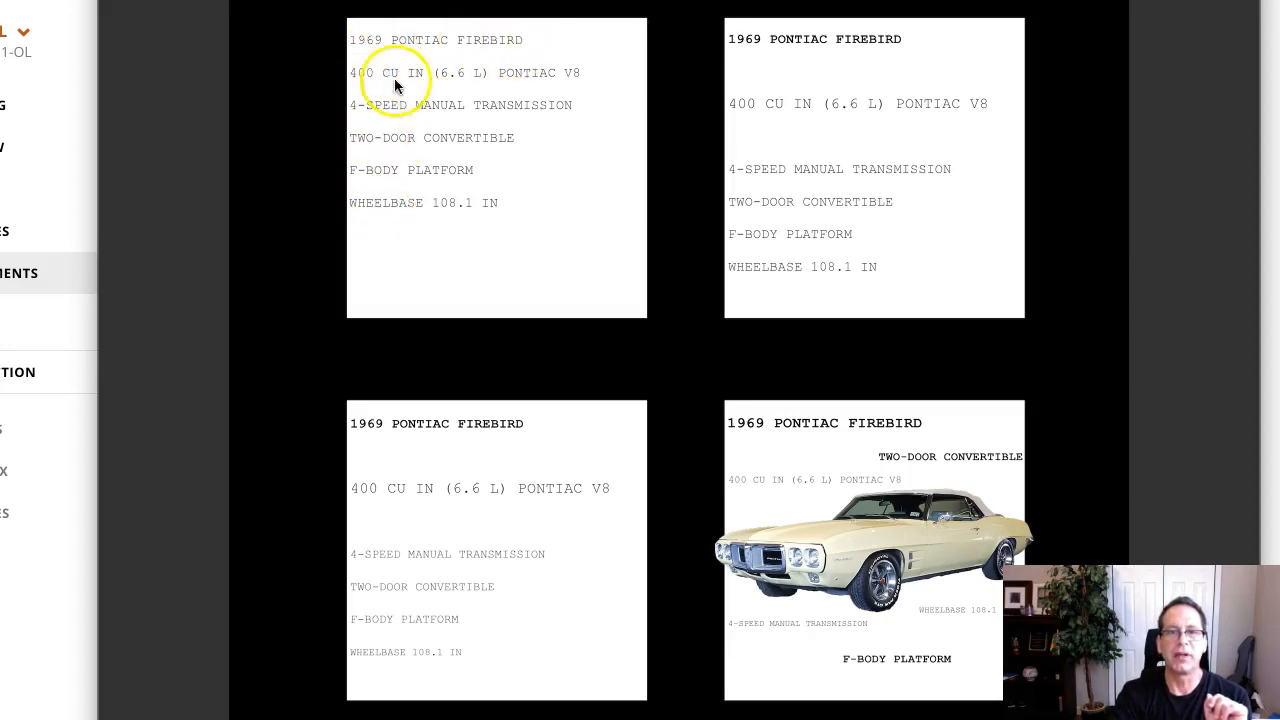
pyautogui.moveTo(402, 55)
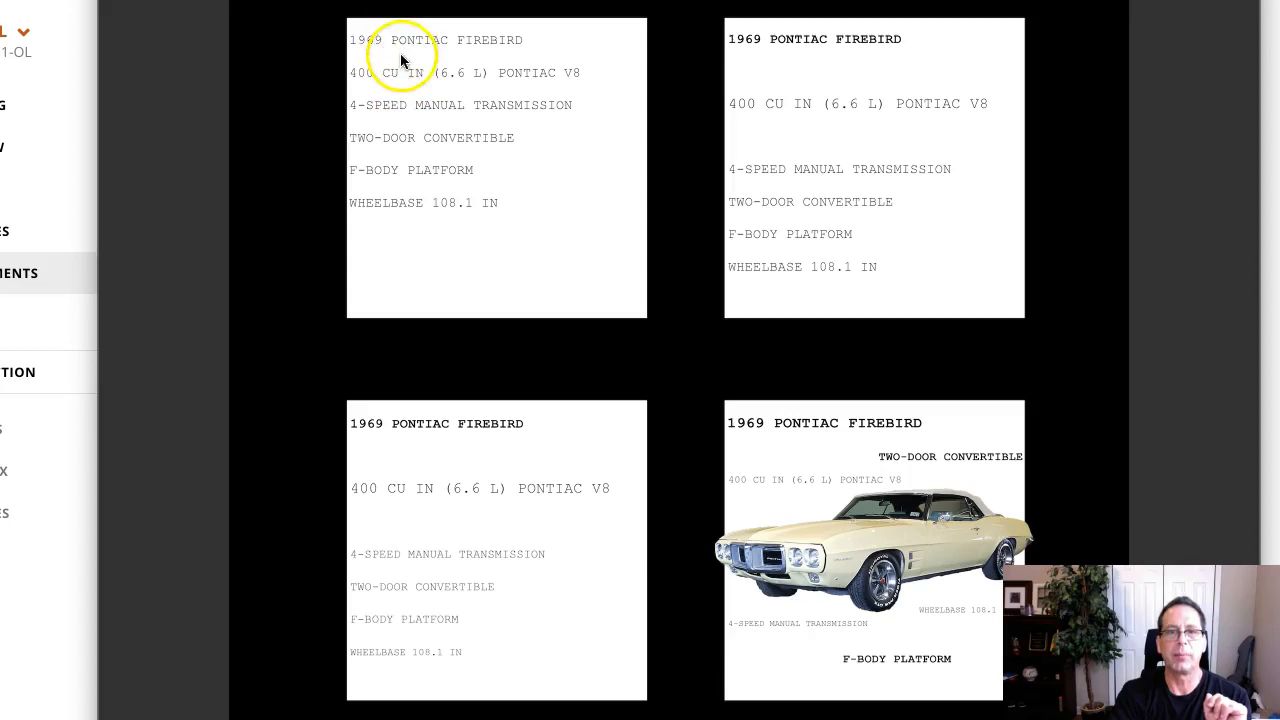
pyautogui.moveTo(452, 205)
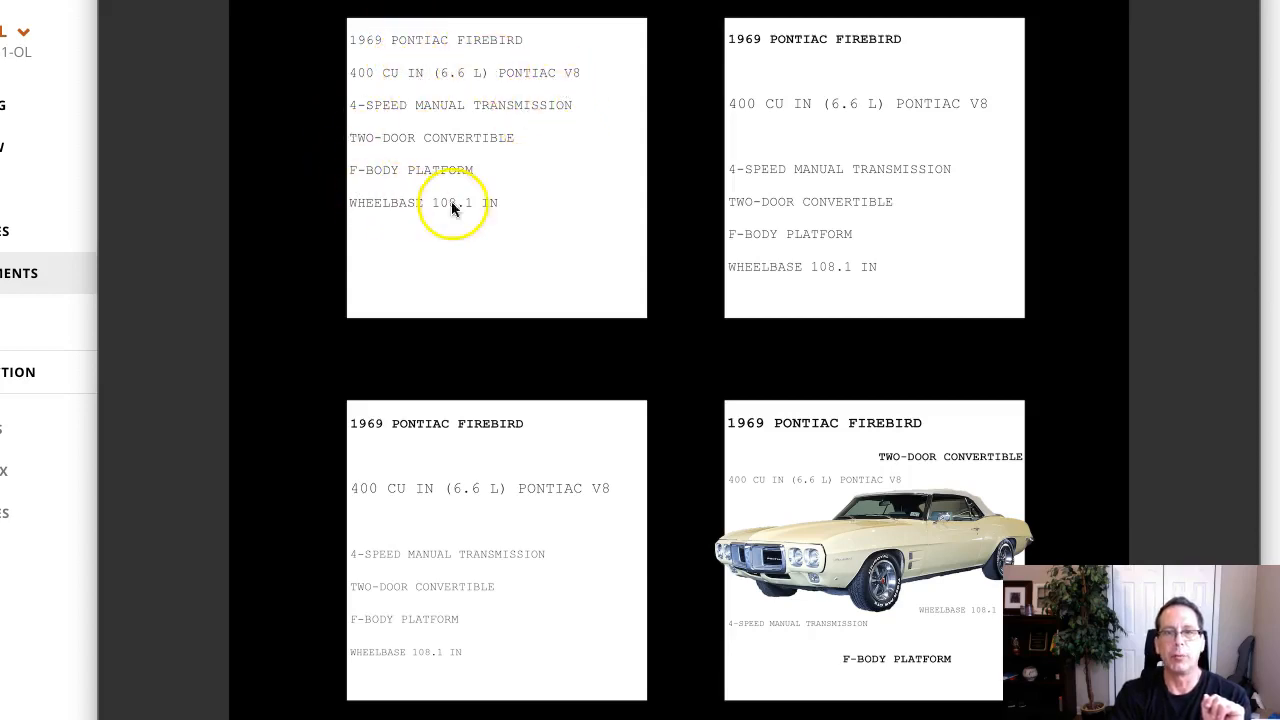
pyautogui.moveTo(393, 217)
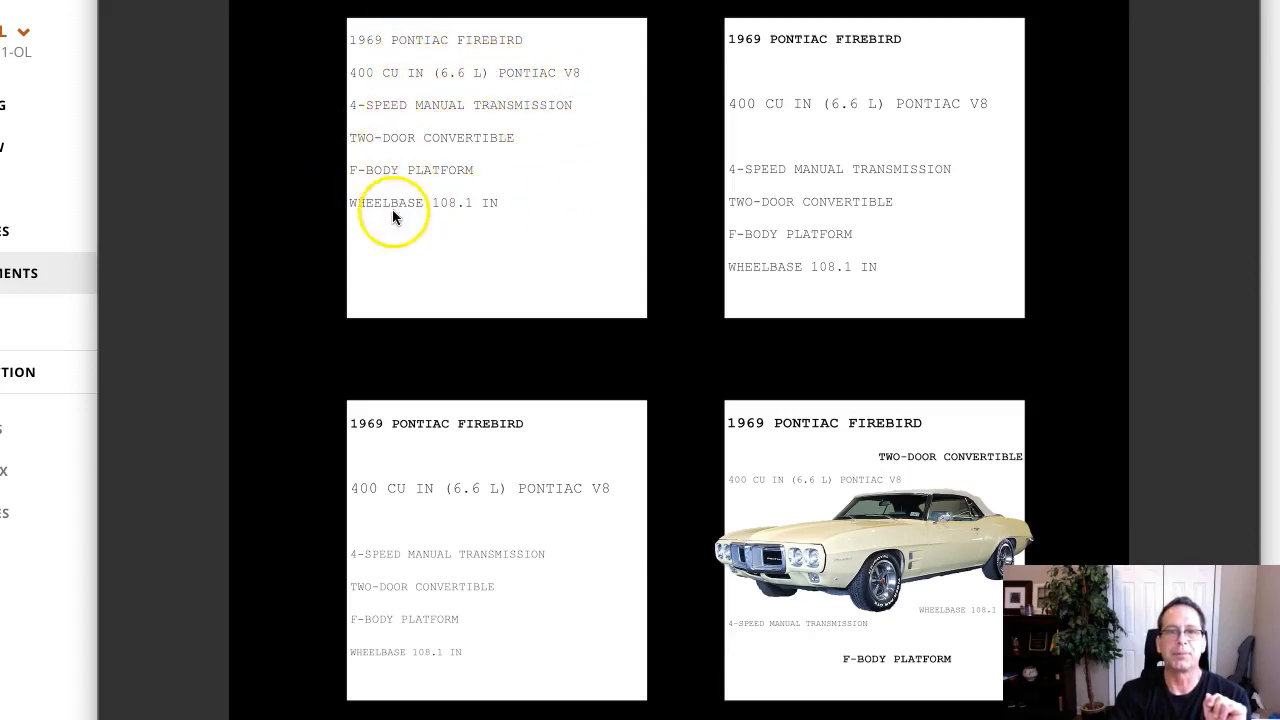
pyautogui.moveTo(528, 43)
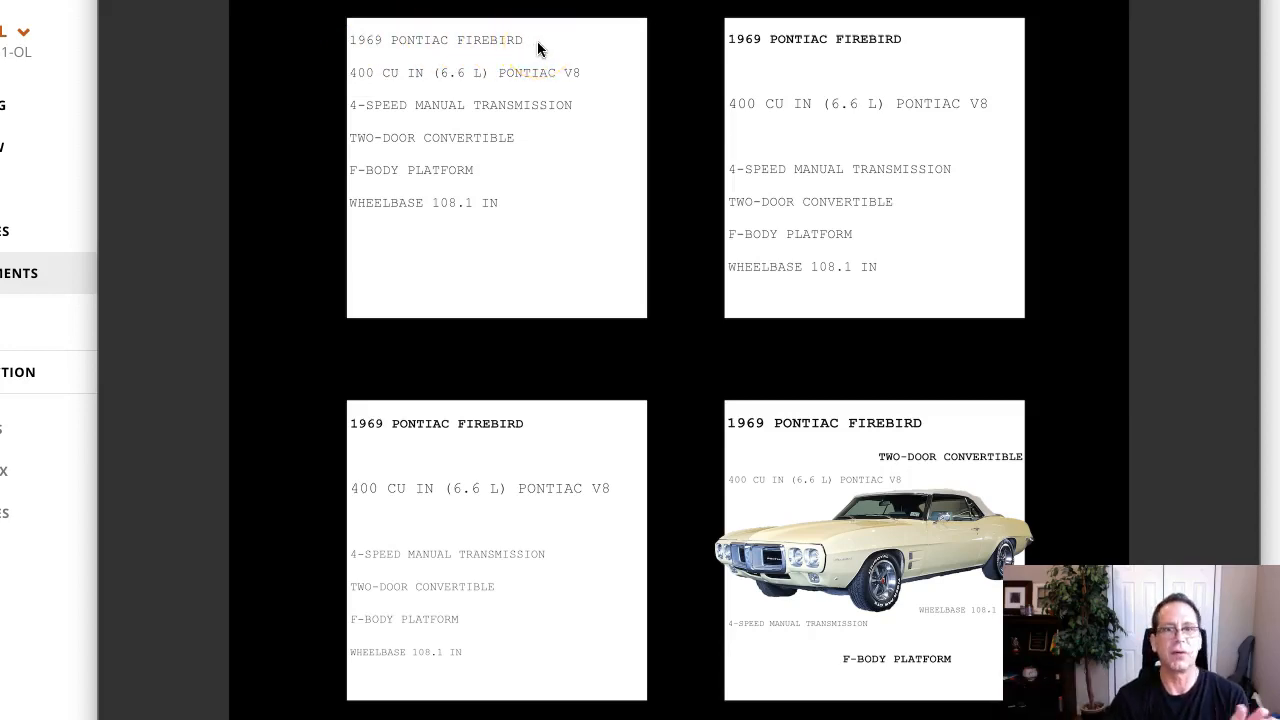
pyautogui.moveTo(803, 293)
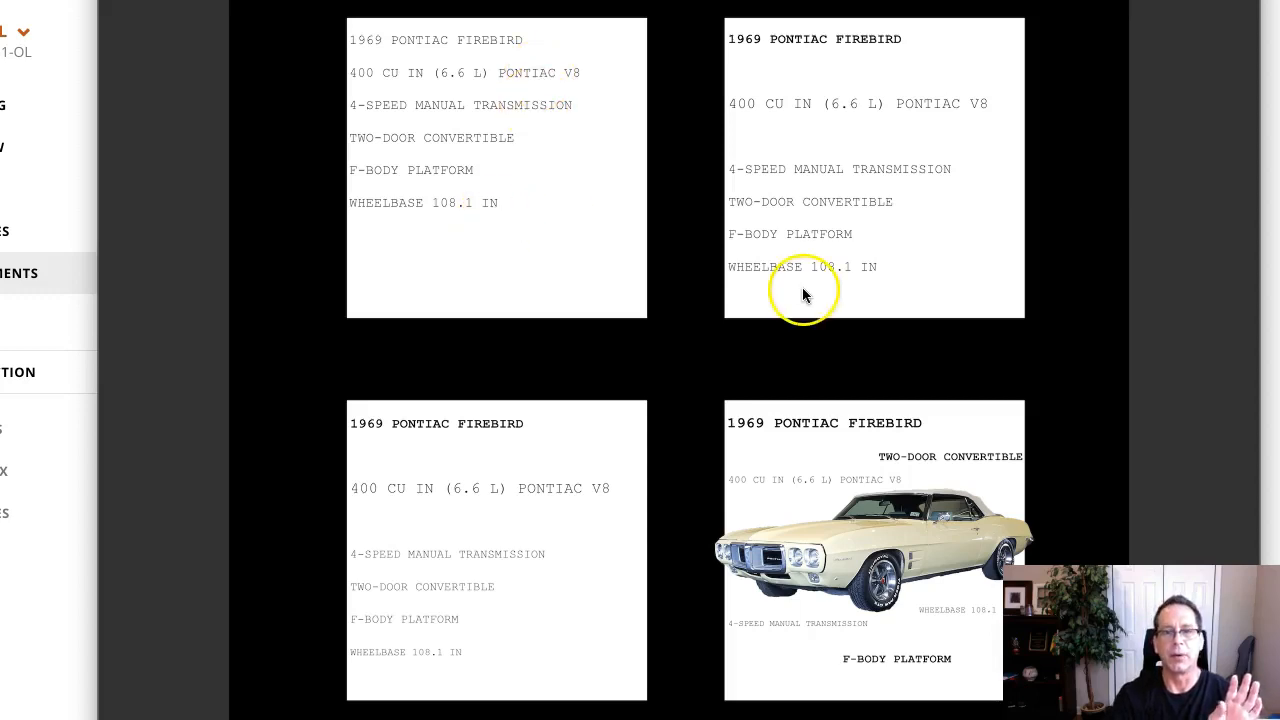
pyautogui.moveTo(735, 453)
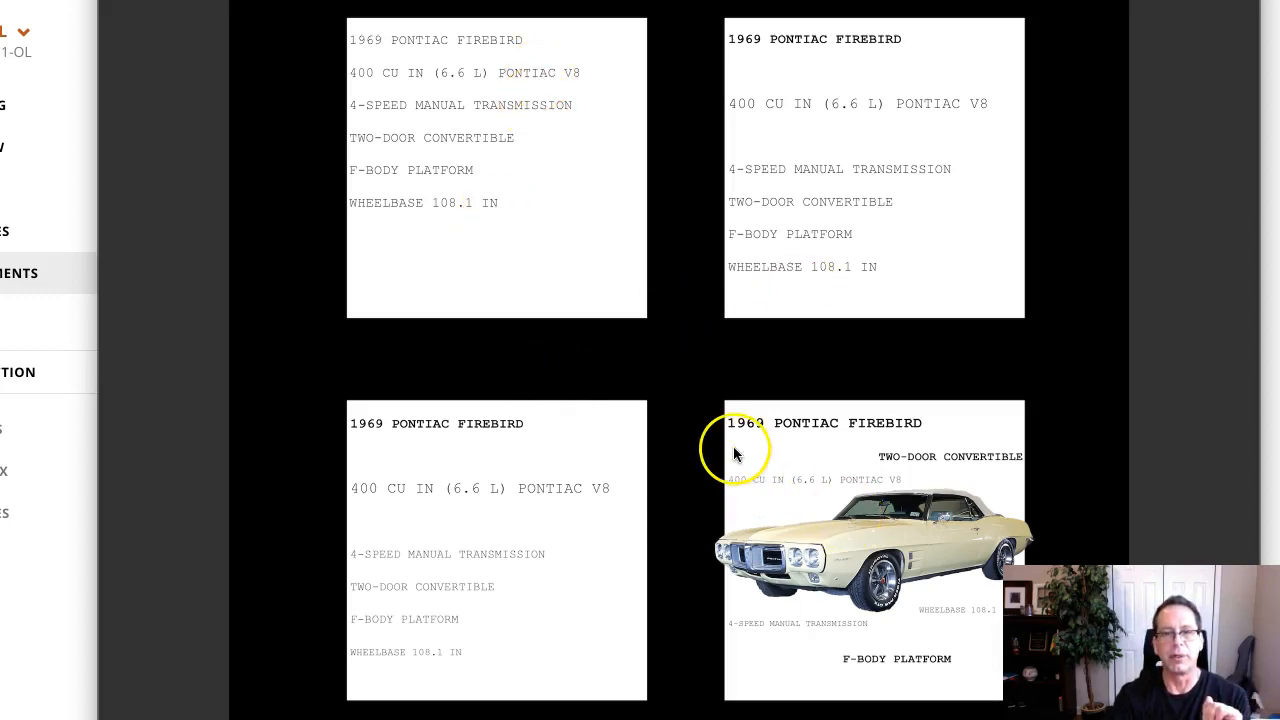
pyautogui.moveTo(351, 25)
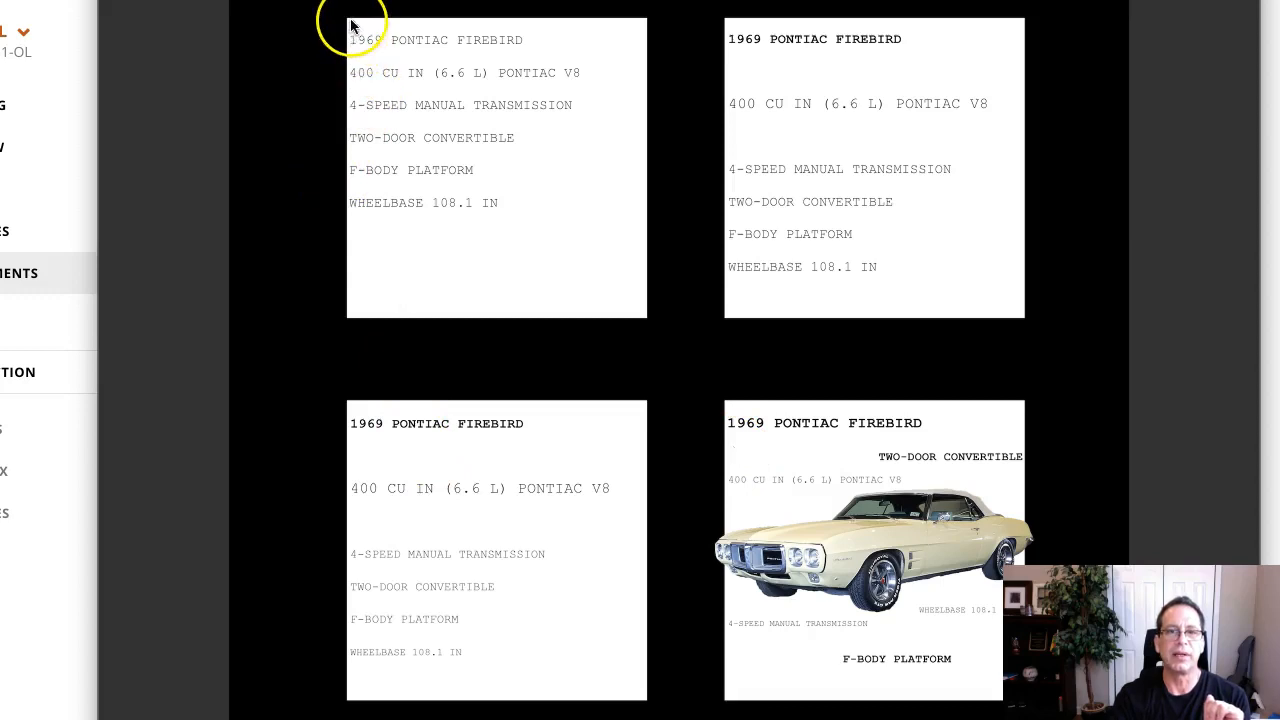
pyautogui.moveTo(352, 110)
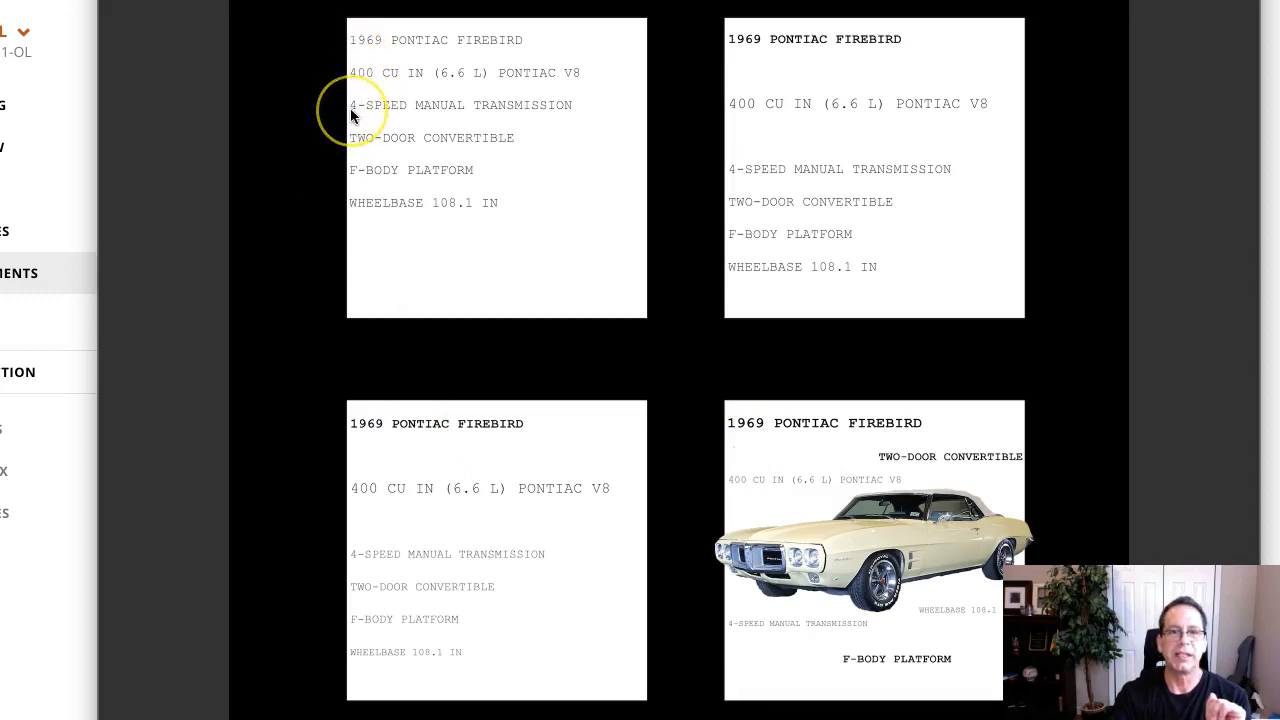
pyautogui.moveTo(405, 115)
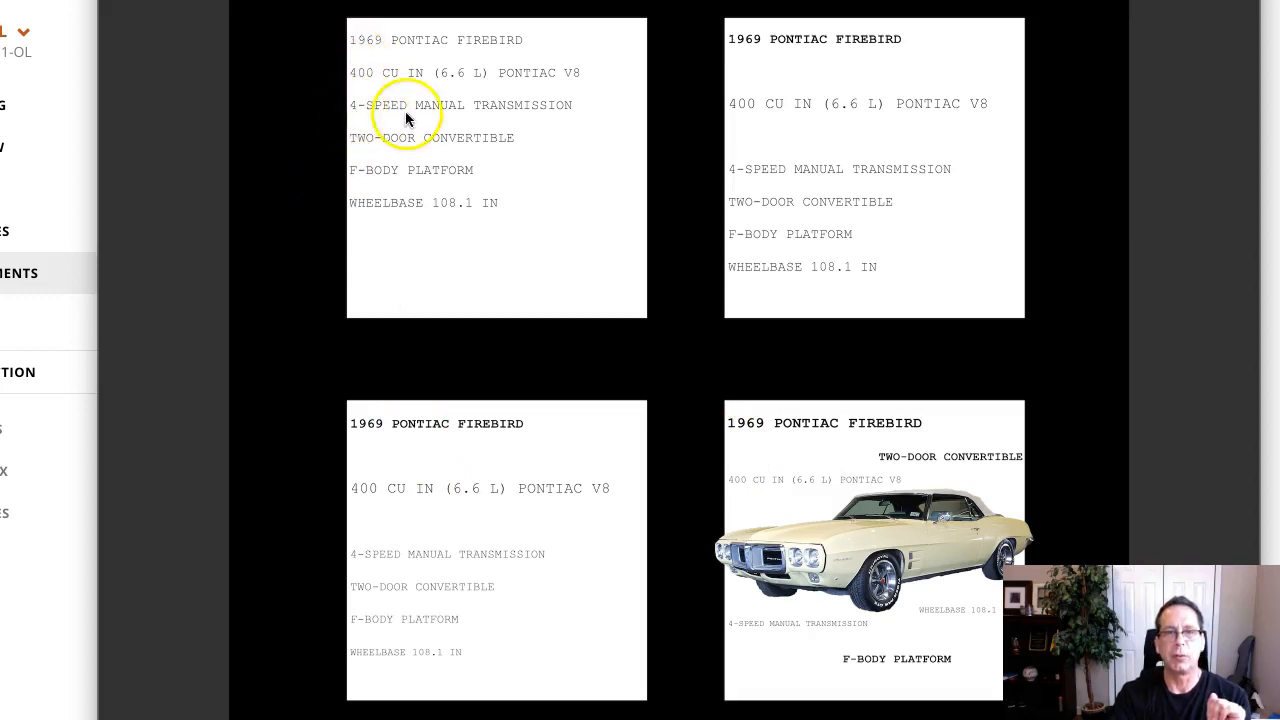
pyautogui.moveTo(340, 125)
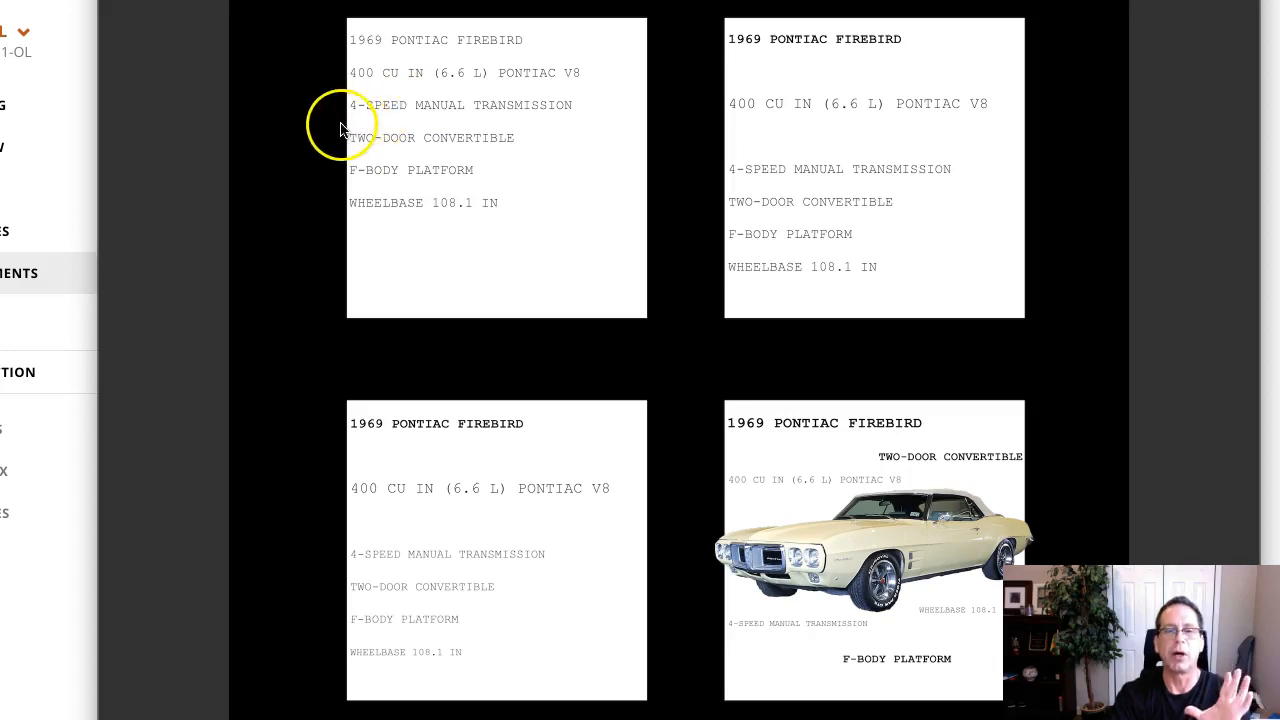
pyautogui.moveTo(363, 113)
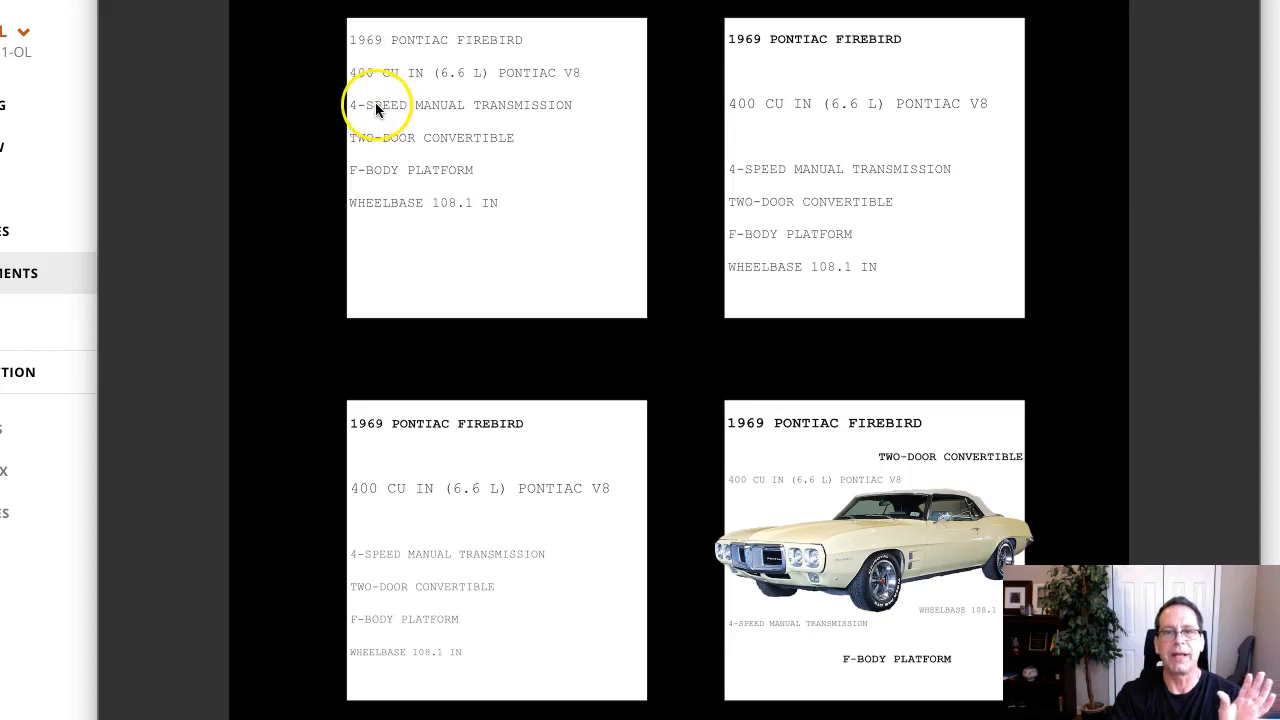
pyautogui.moveTo(360, 90)
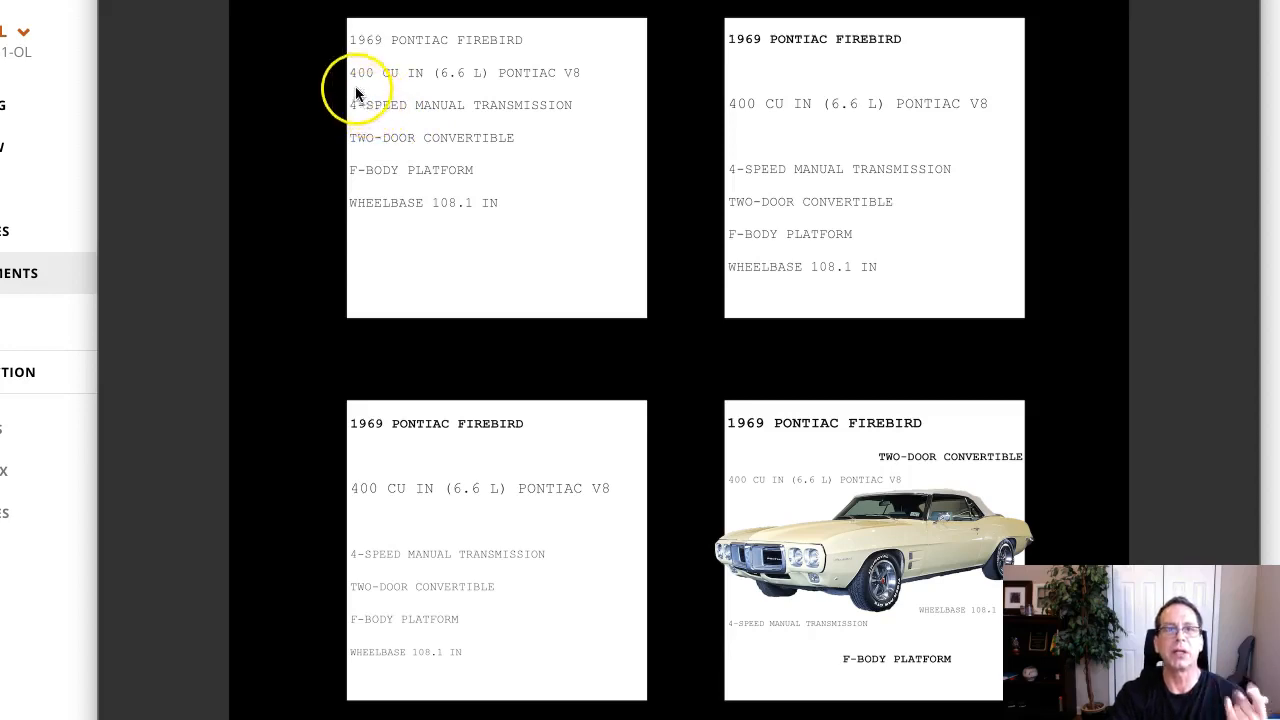
pyautogui.moveTo(348, 72)
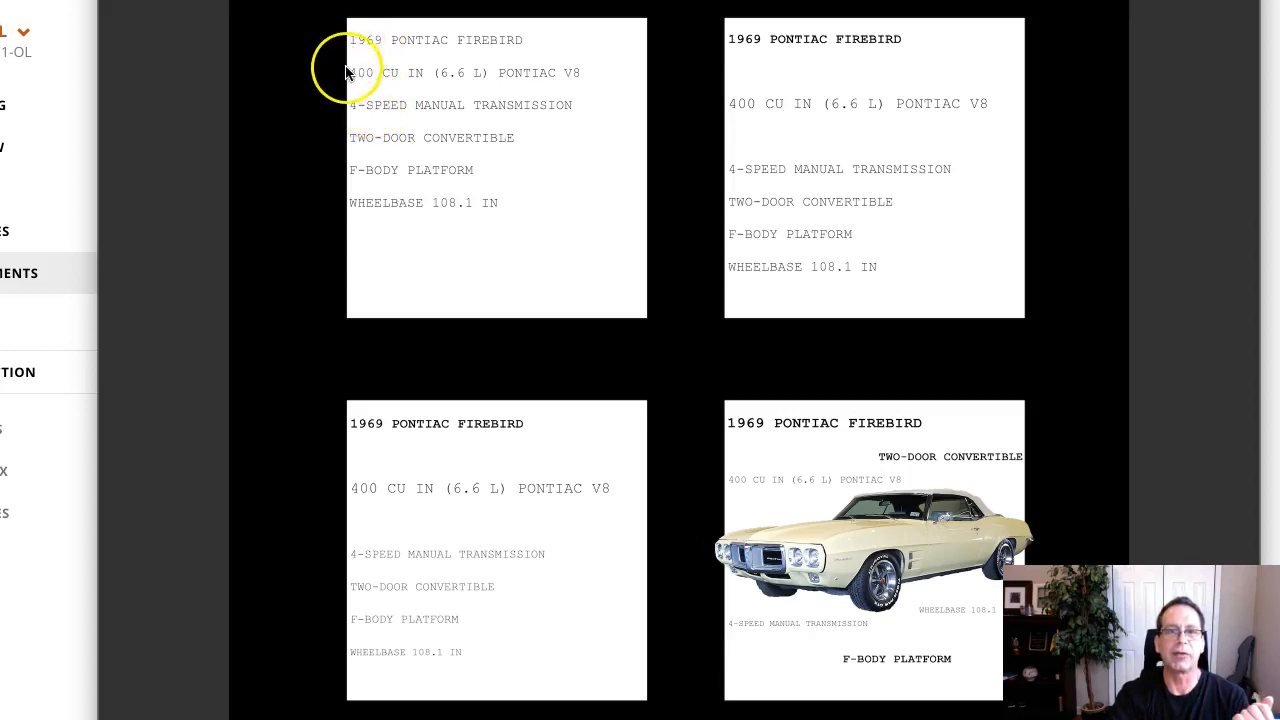
pyautogui.moveTo(347, 155)
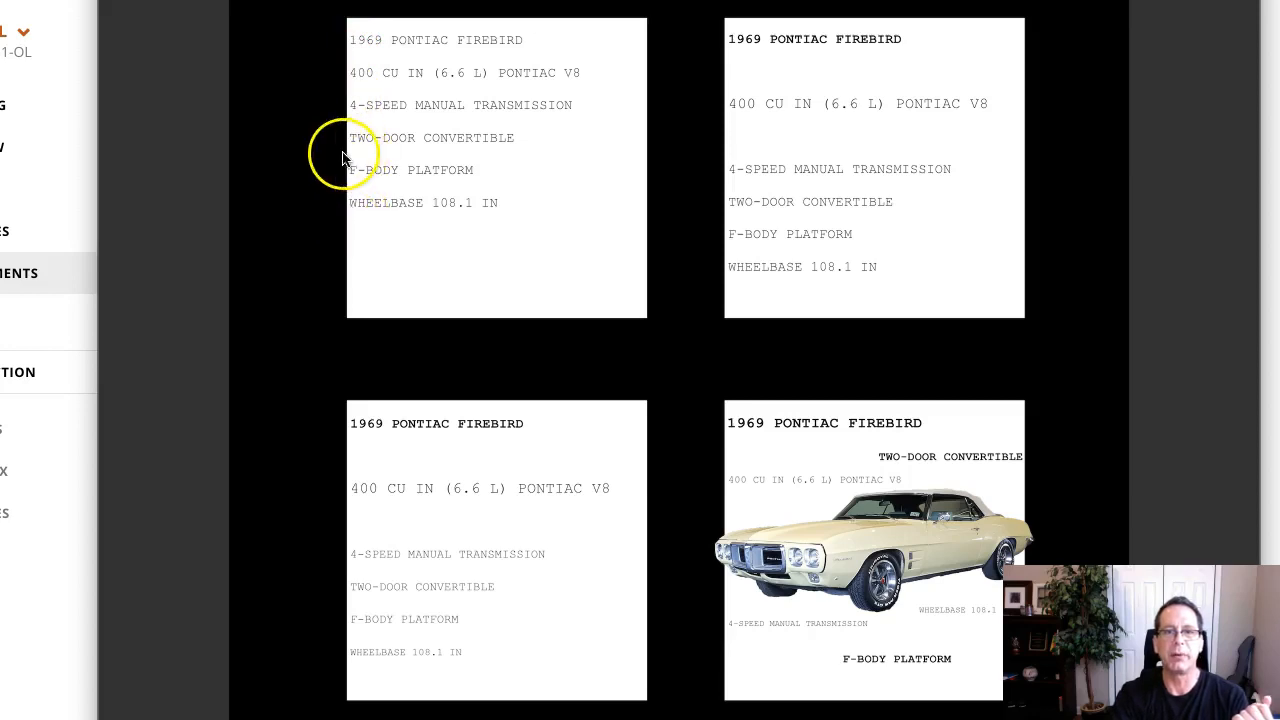
pyautogui.moveTo(357, 150)
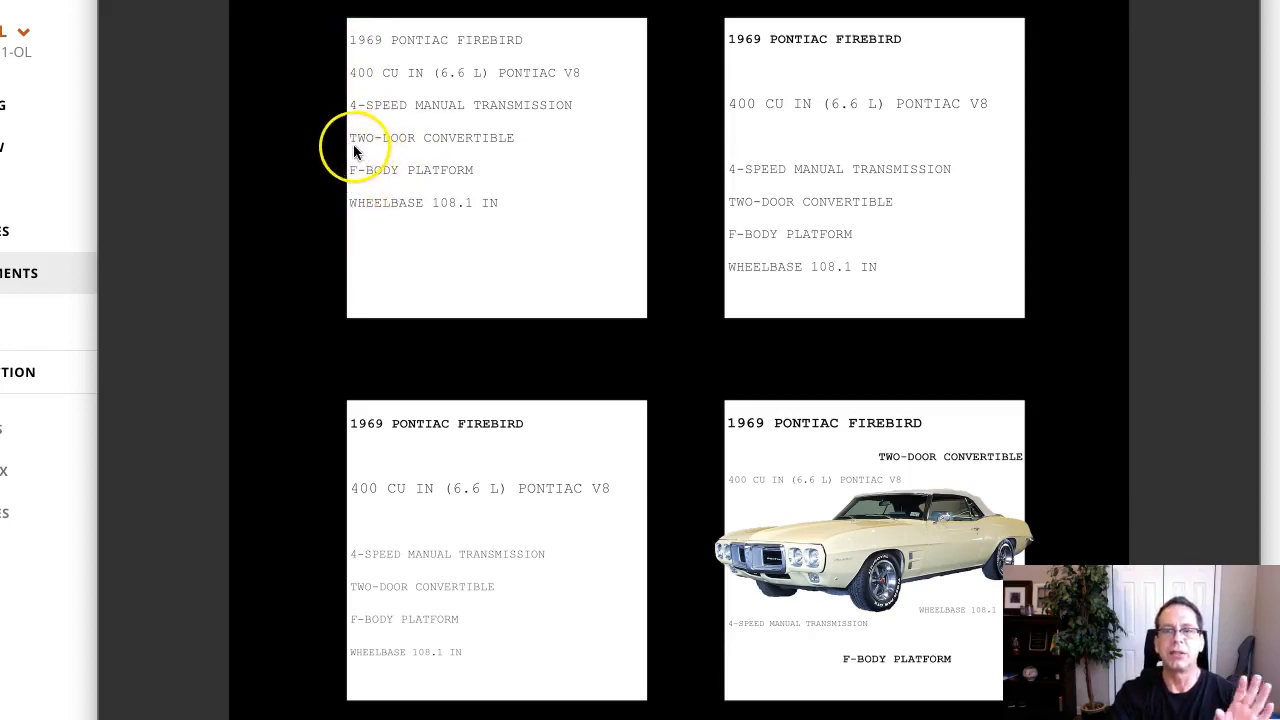
pyautogui.moveTo(400, 158)
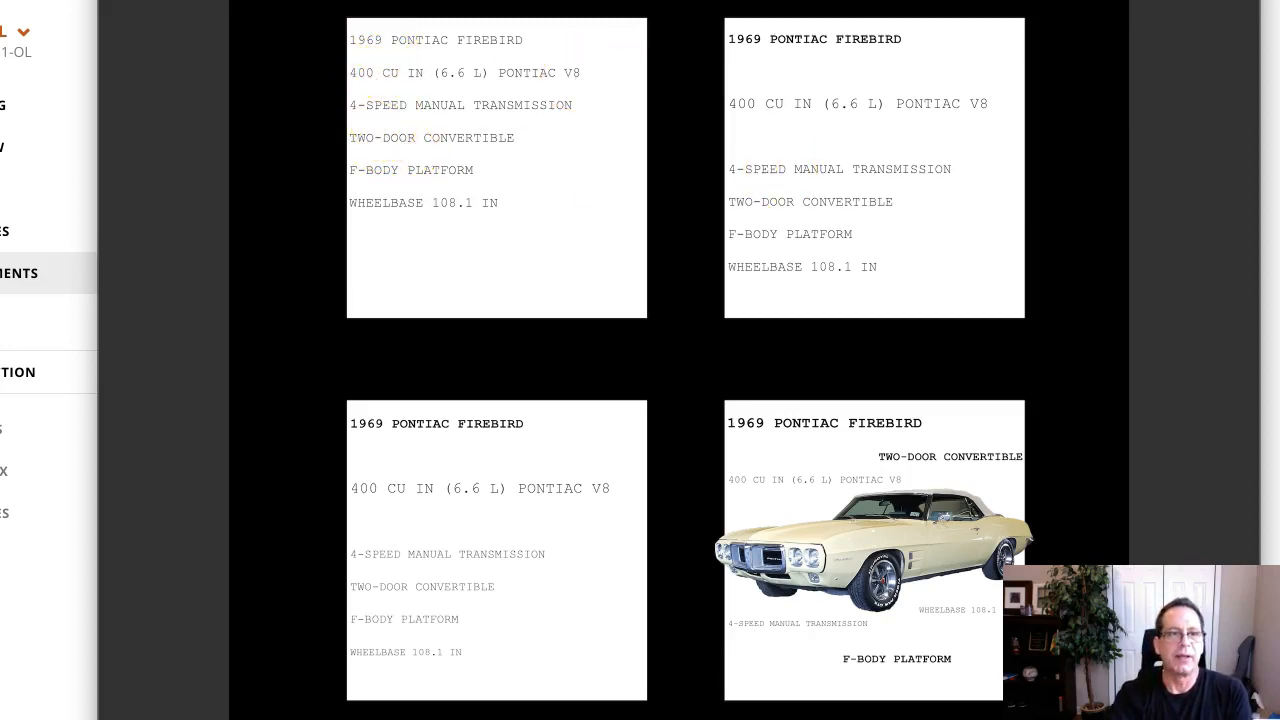
pyautogui.moveTo(928, 313)
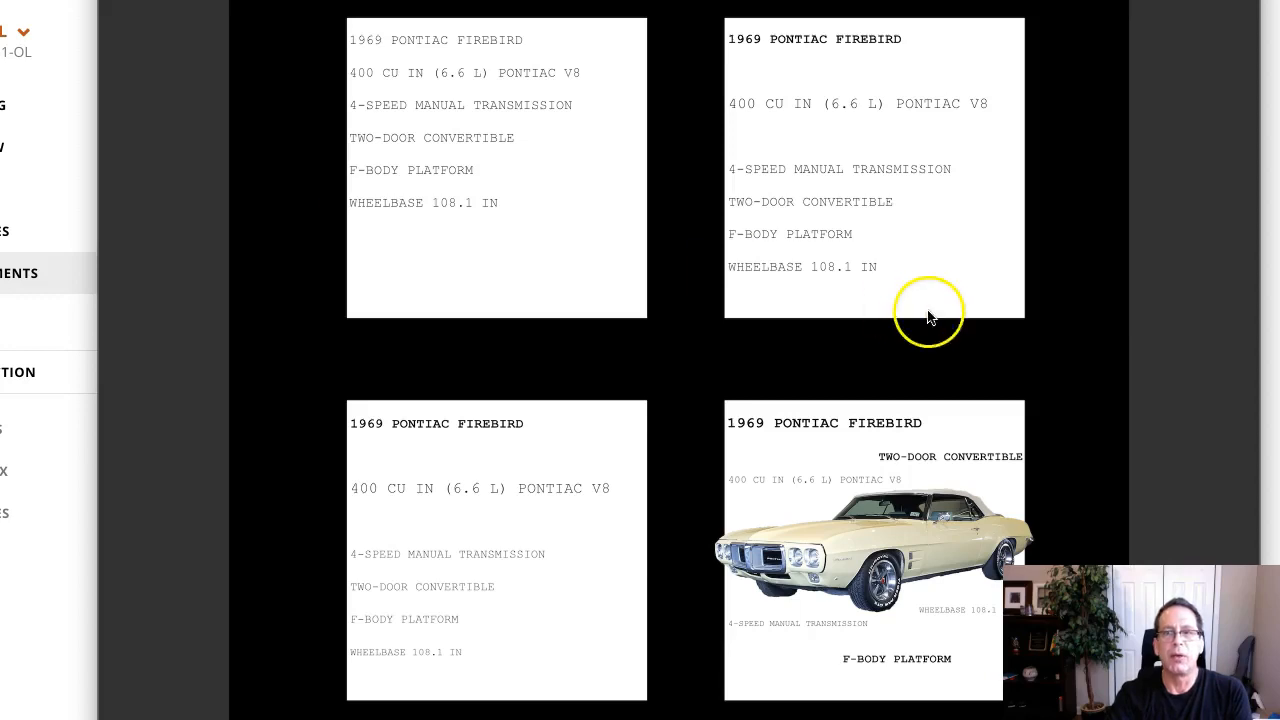
pyautogui.moveTo(910, 223)
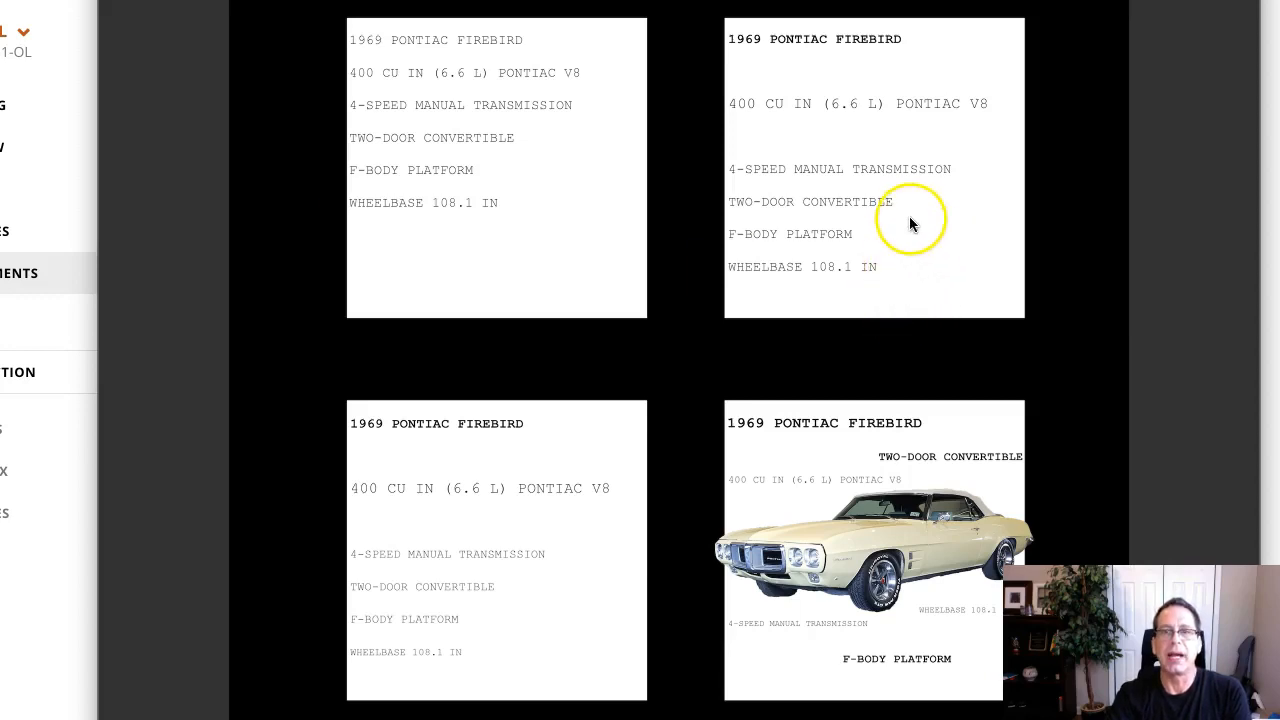
pyautogui.moveTo(1000, 105)
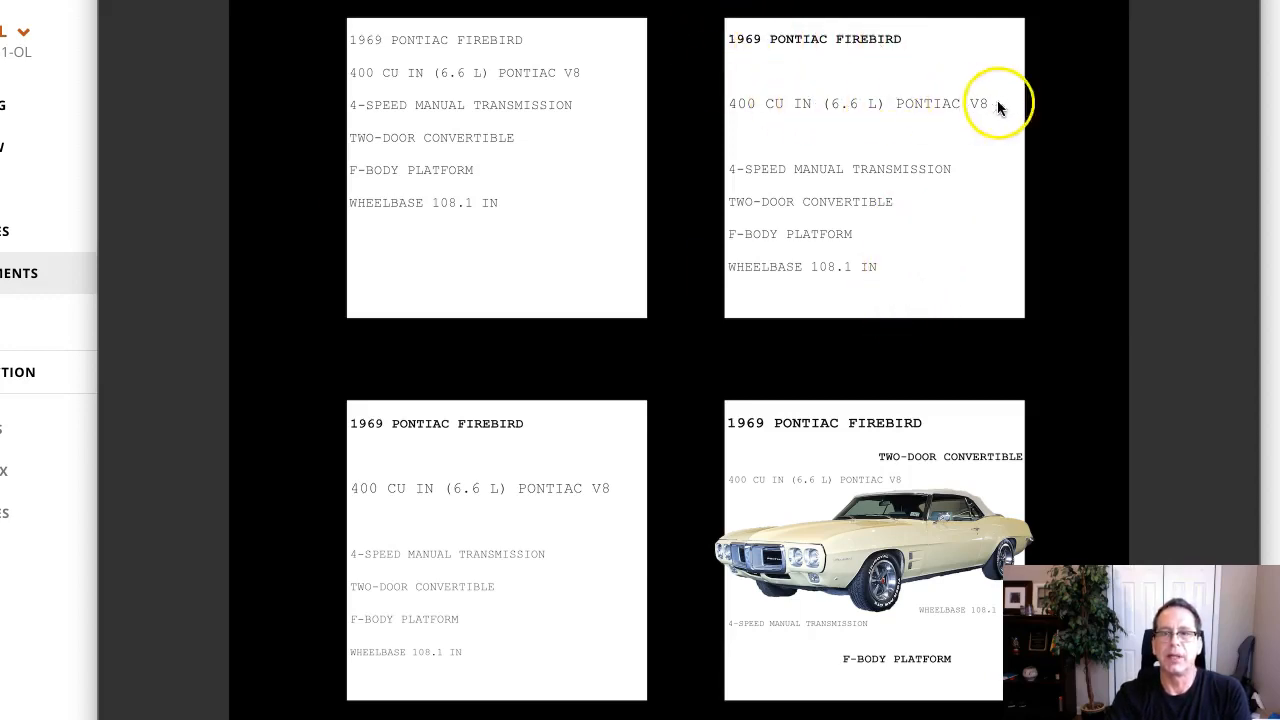
pyautogui.moveTo(853, 205)
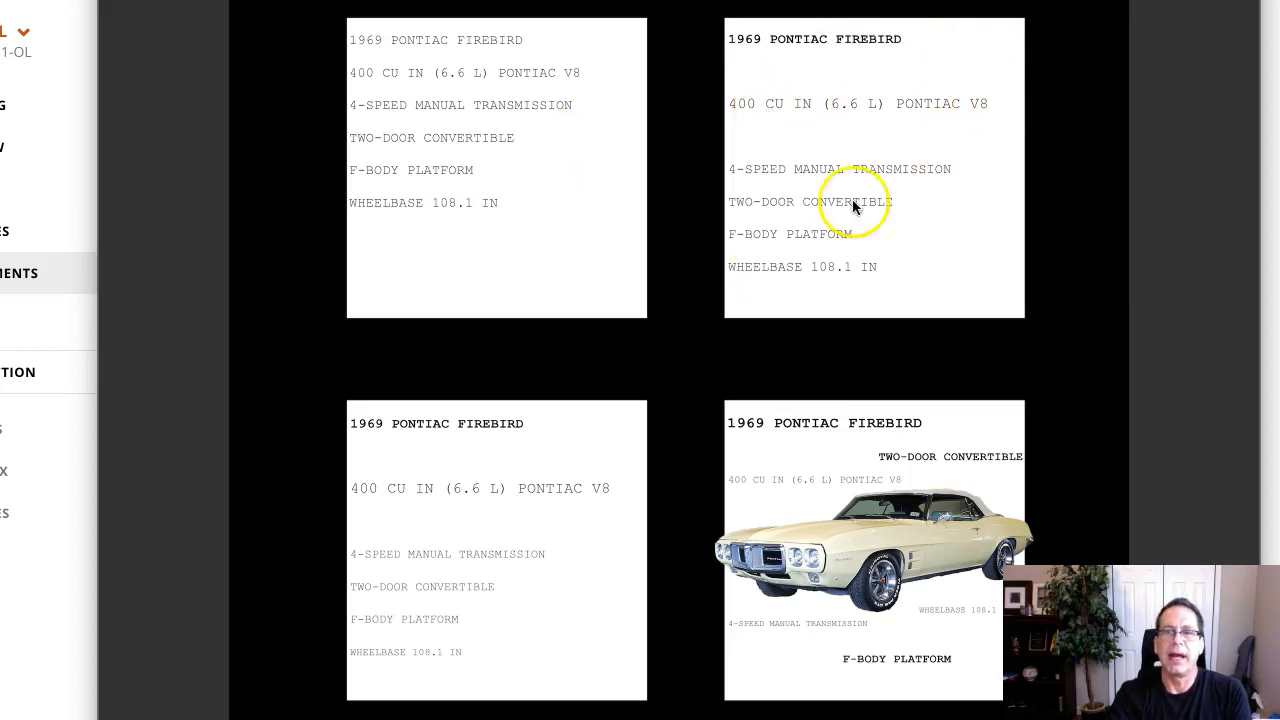
pyautogui.moveTo(948, 178)
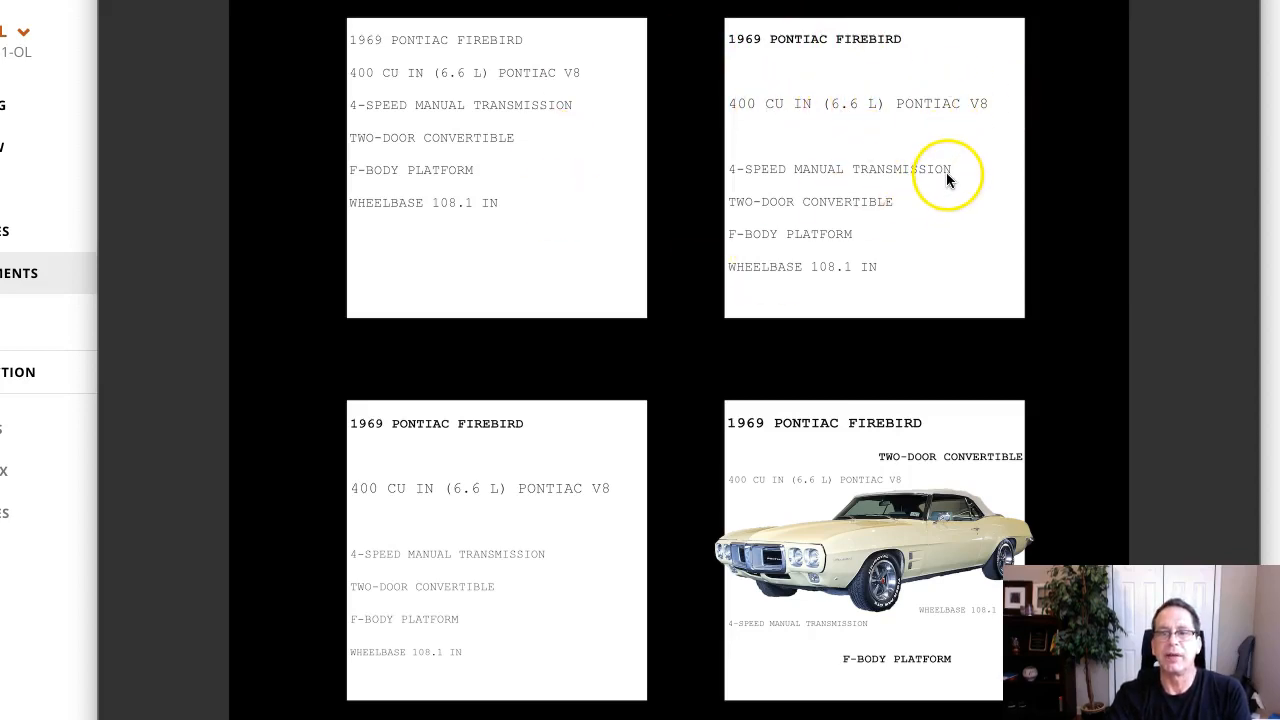
pyautogui.moveTo(840, 243)
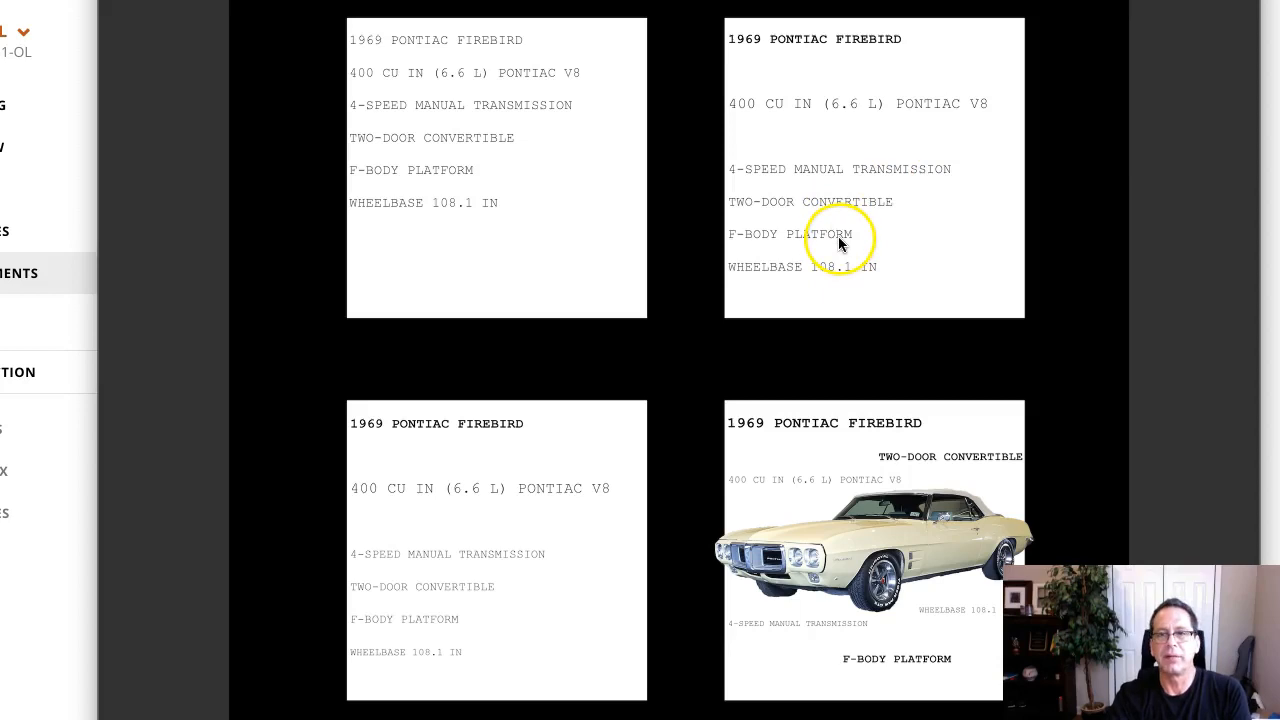
pyautogui.moveTo(968, 183)
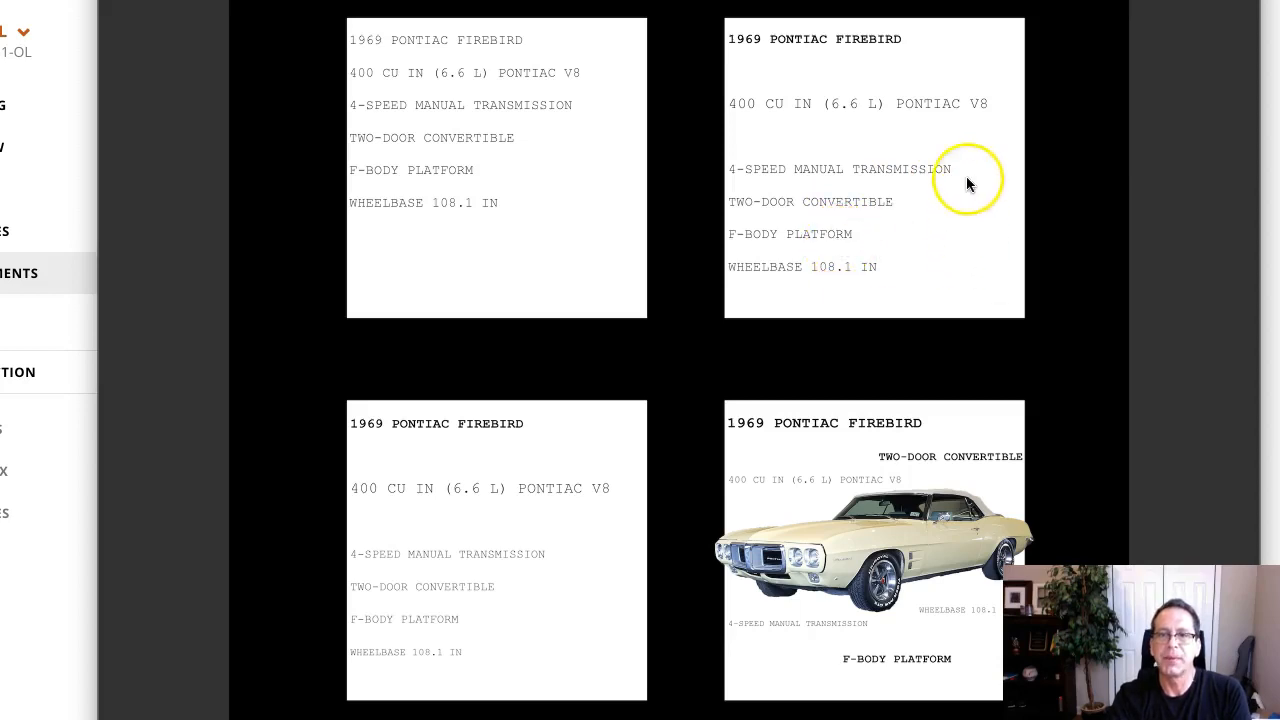
pyautogui.moveTo(970, 260)
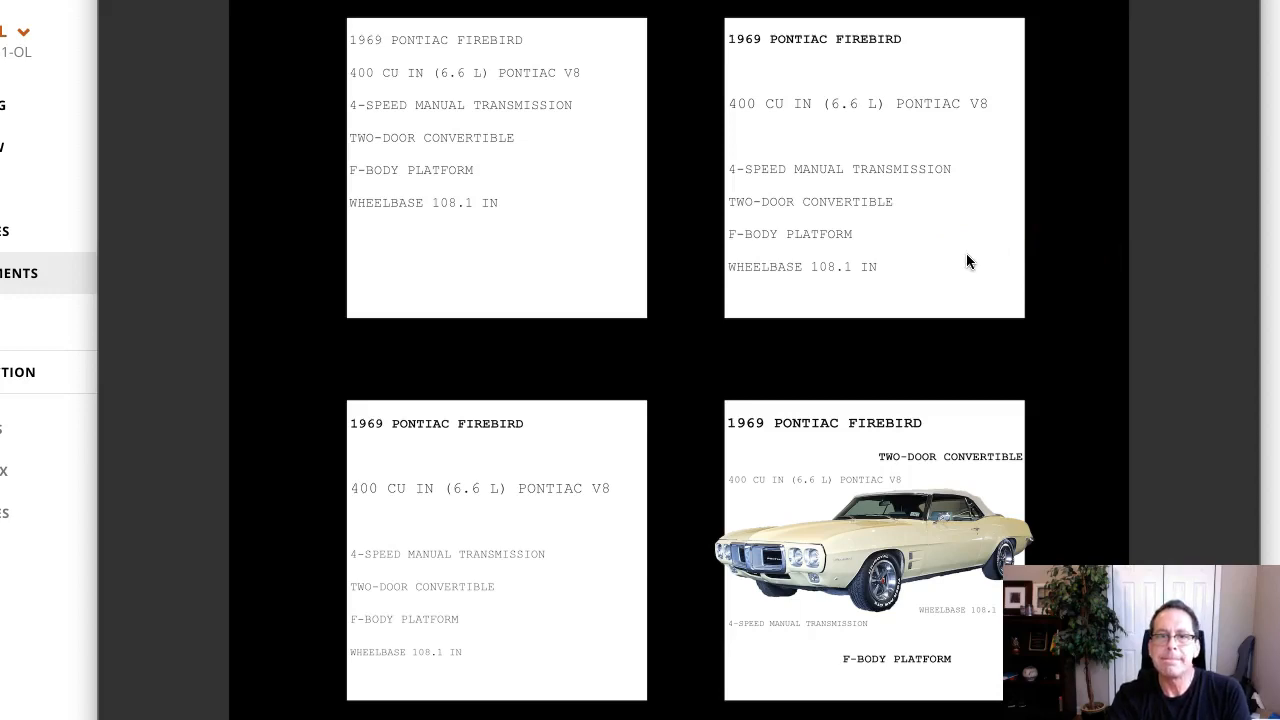
pyautogui.click(957, 255)
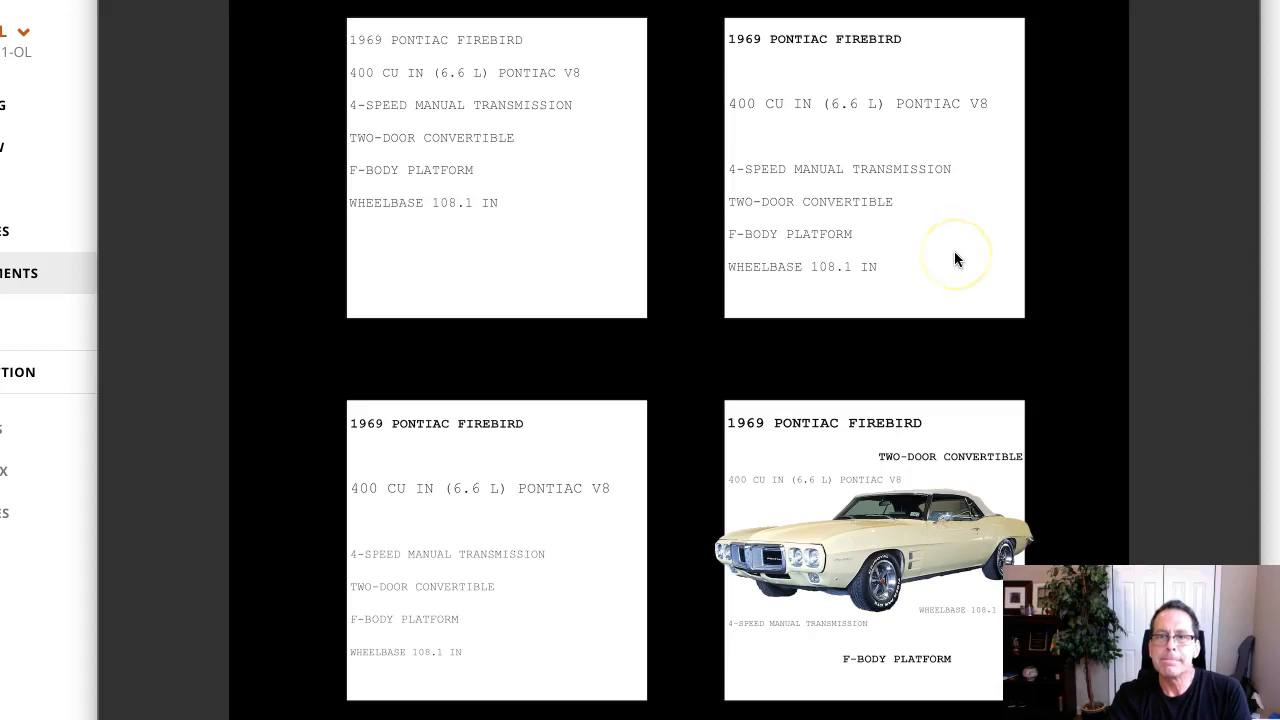
pyautogui.moveTo(450, 350)
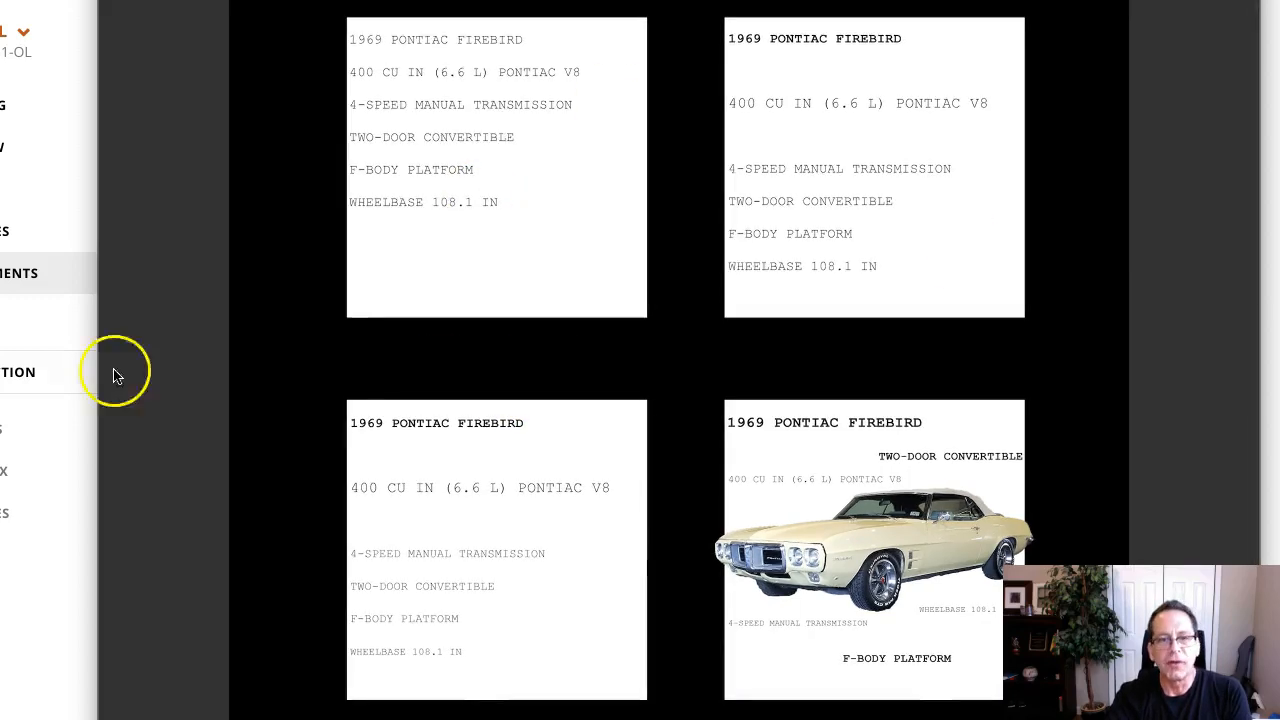
pyautogui.moveTo(530, 525)
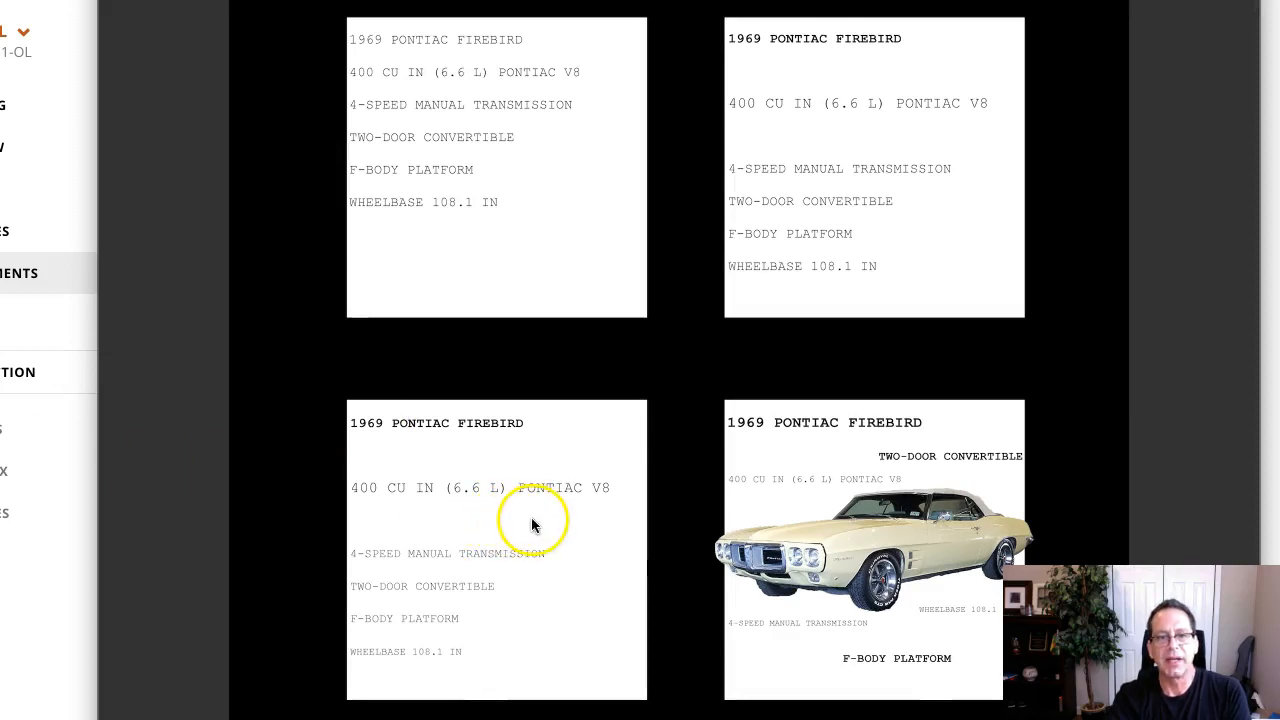
pyautogui.moveTo(467, 482)
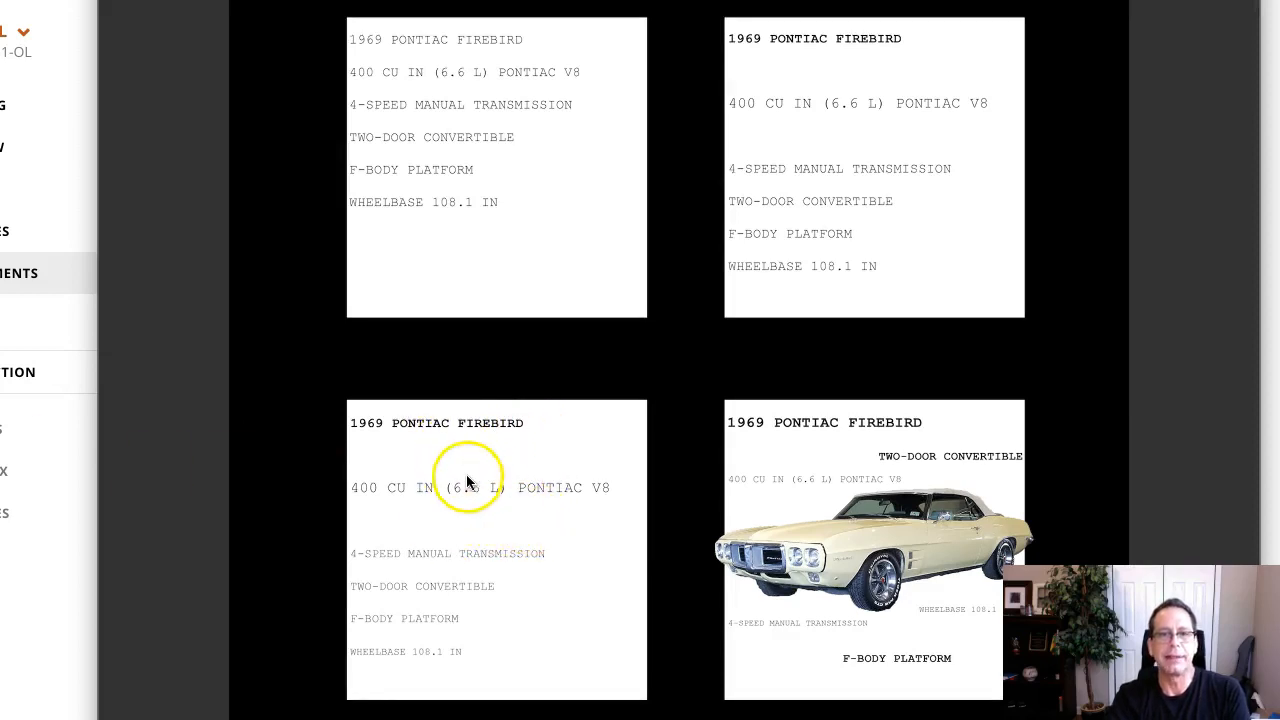
pyautogui.moveTo(471, 435)
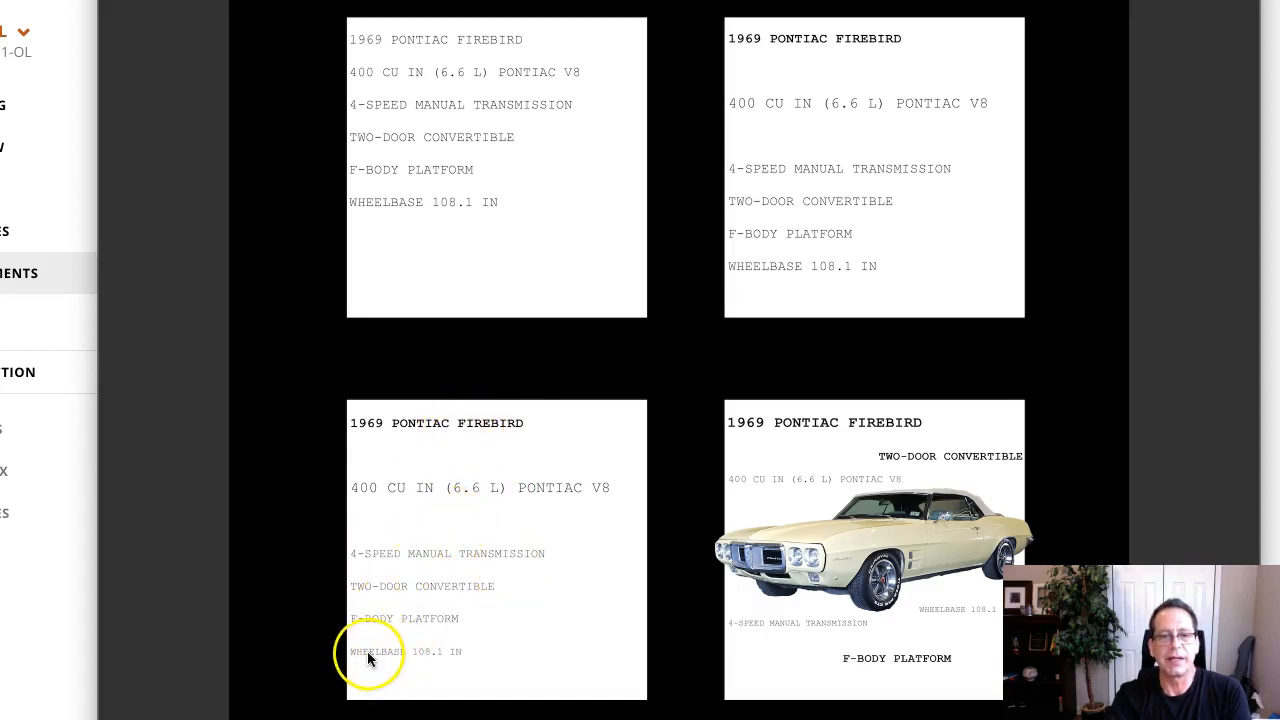
pyautogui.moveTo(386, 610)
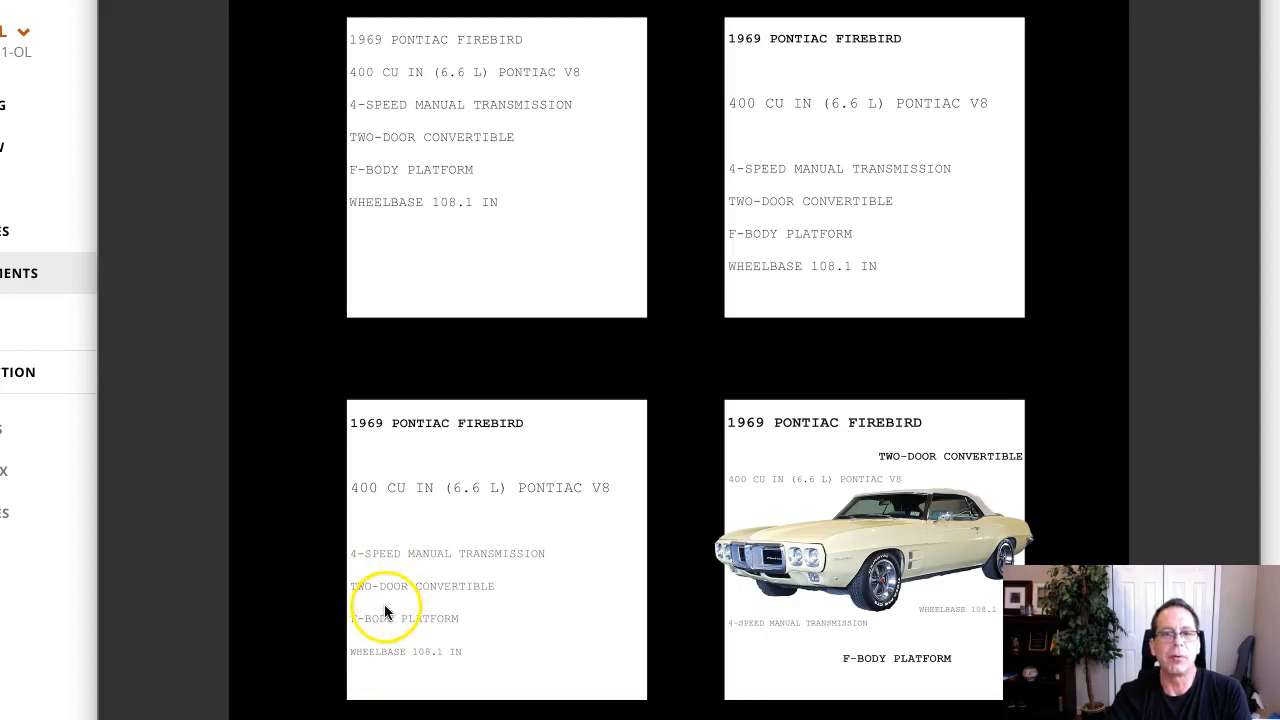
pyautogui.moveTo(489, 586)
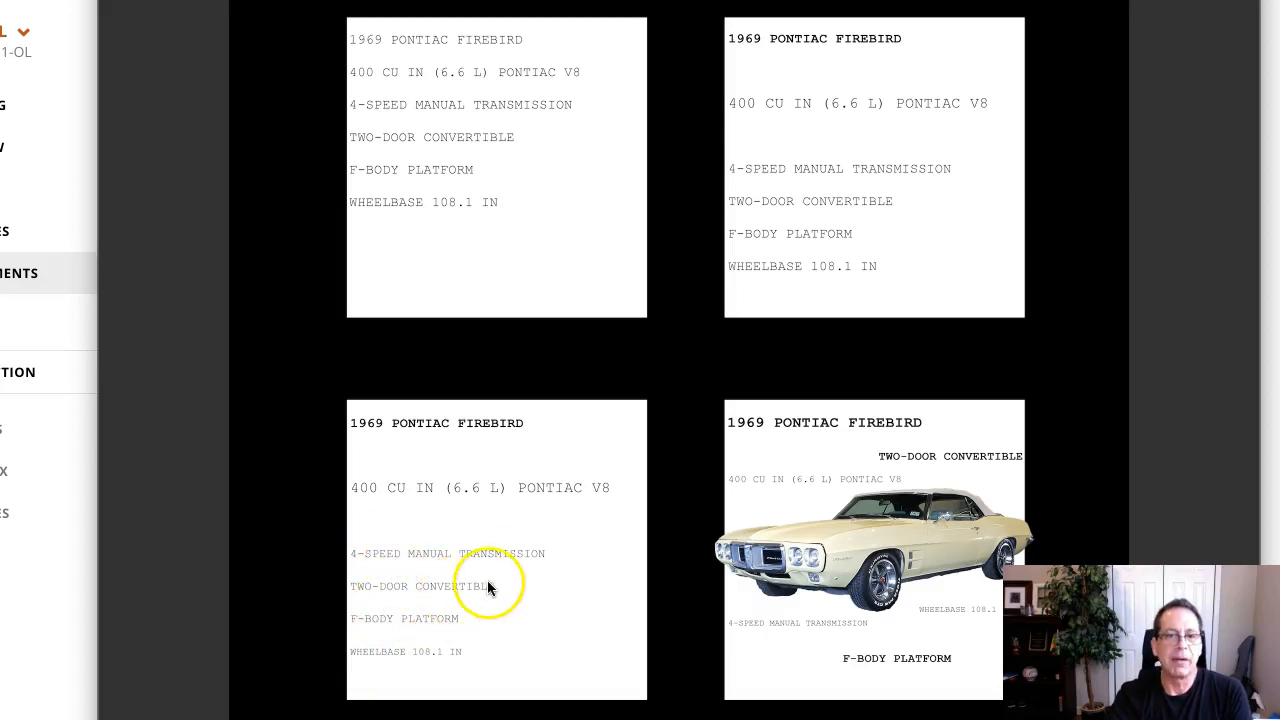
pyautogui.moveTo(475, 585)
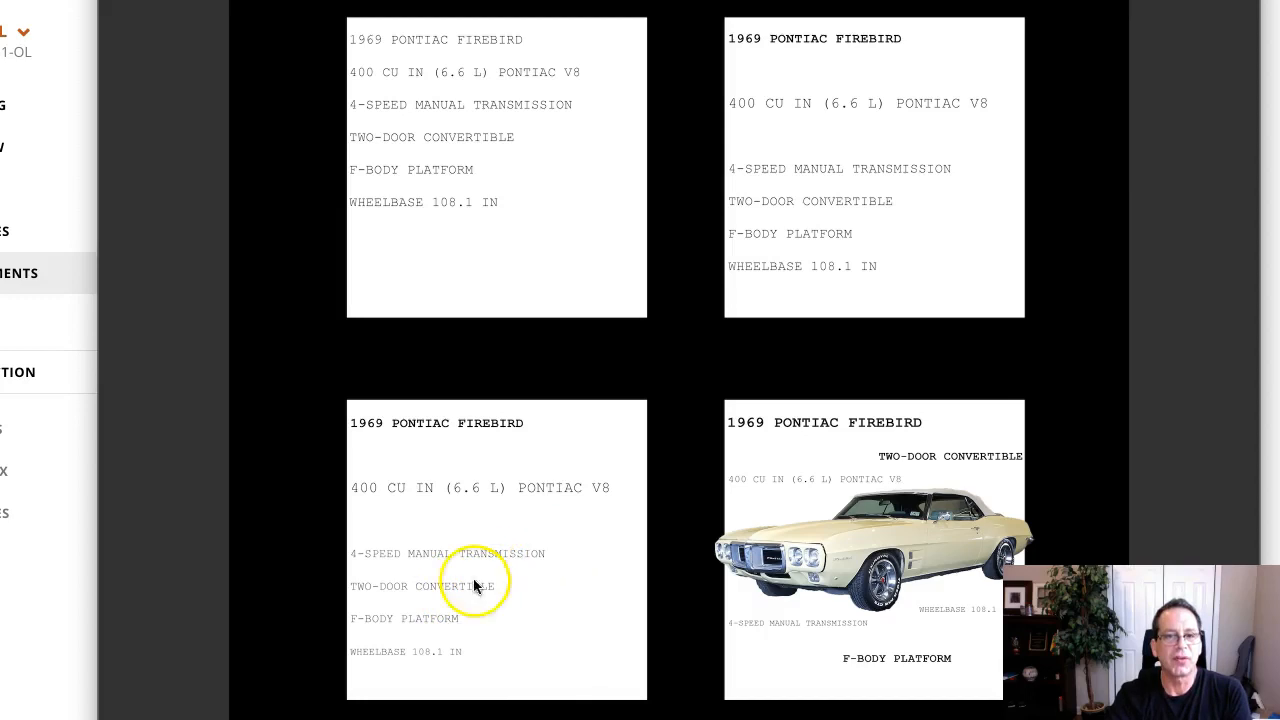
pyautogui.moveTo(350, 432)
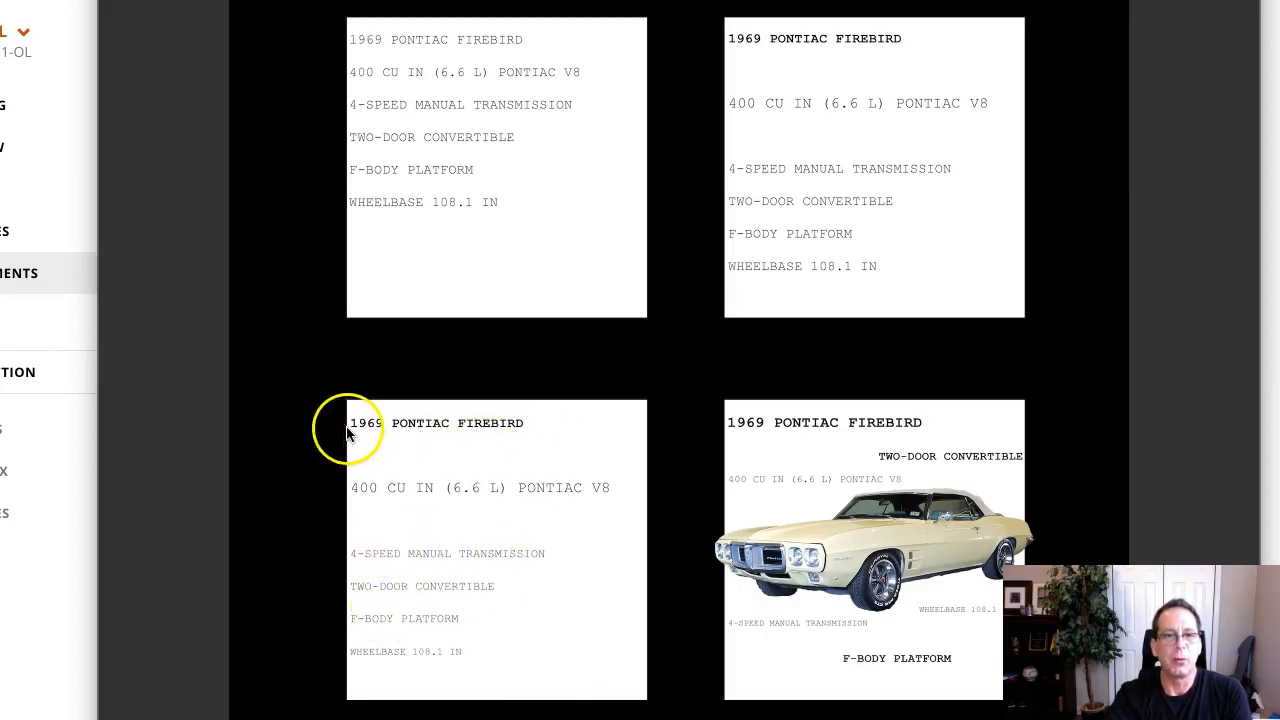
pyautogui.moveTo(437, 430)
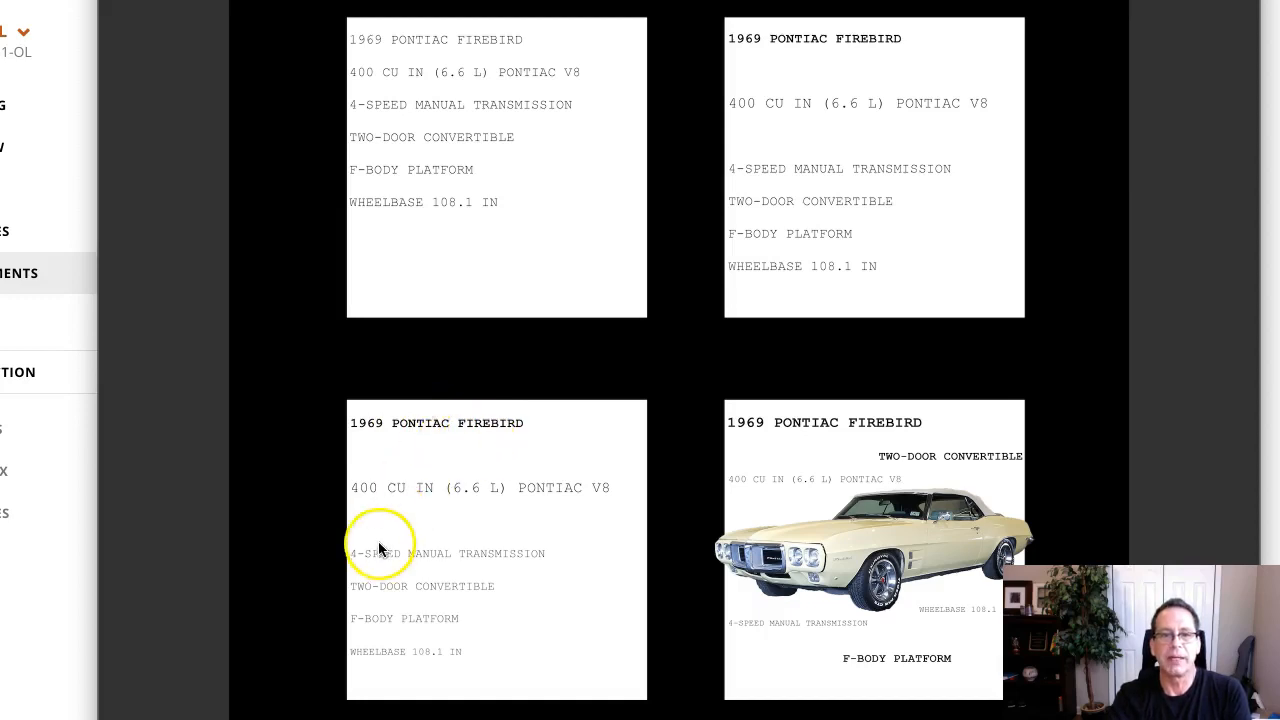
pyautogui.moveTo(371, 658)
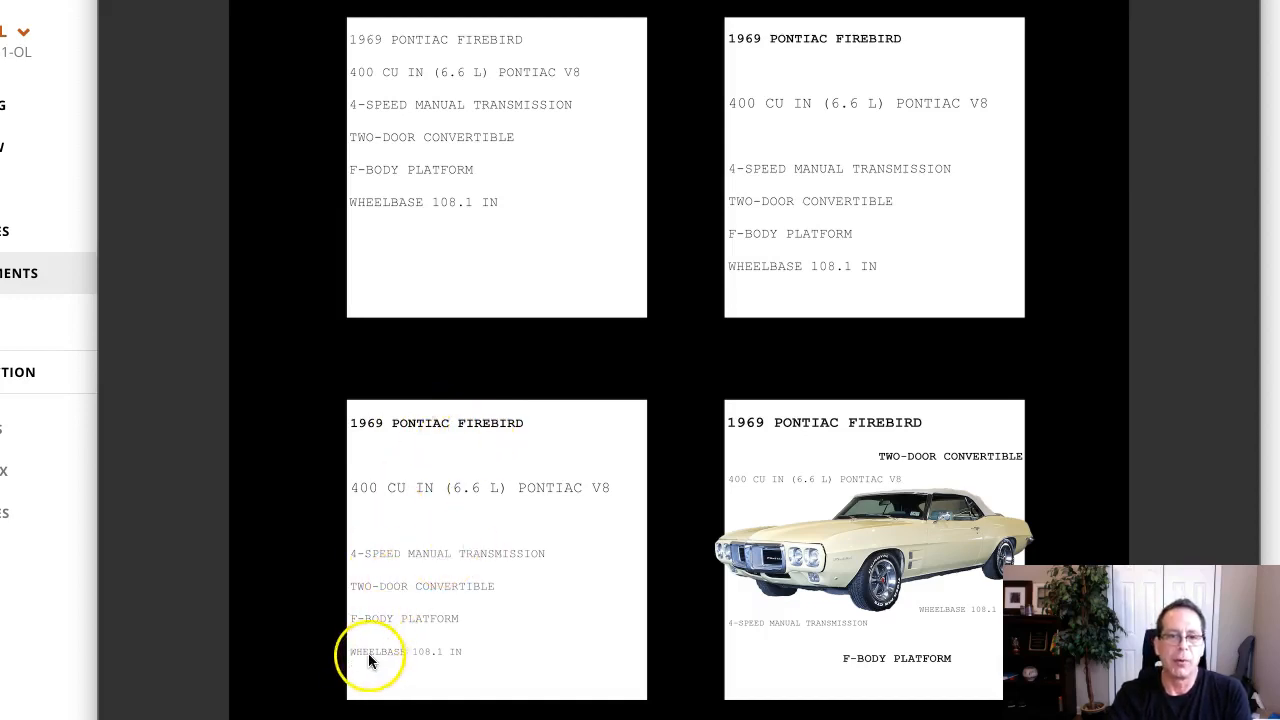
pyautogui.moveTo(423, 497)
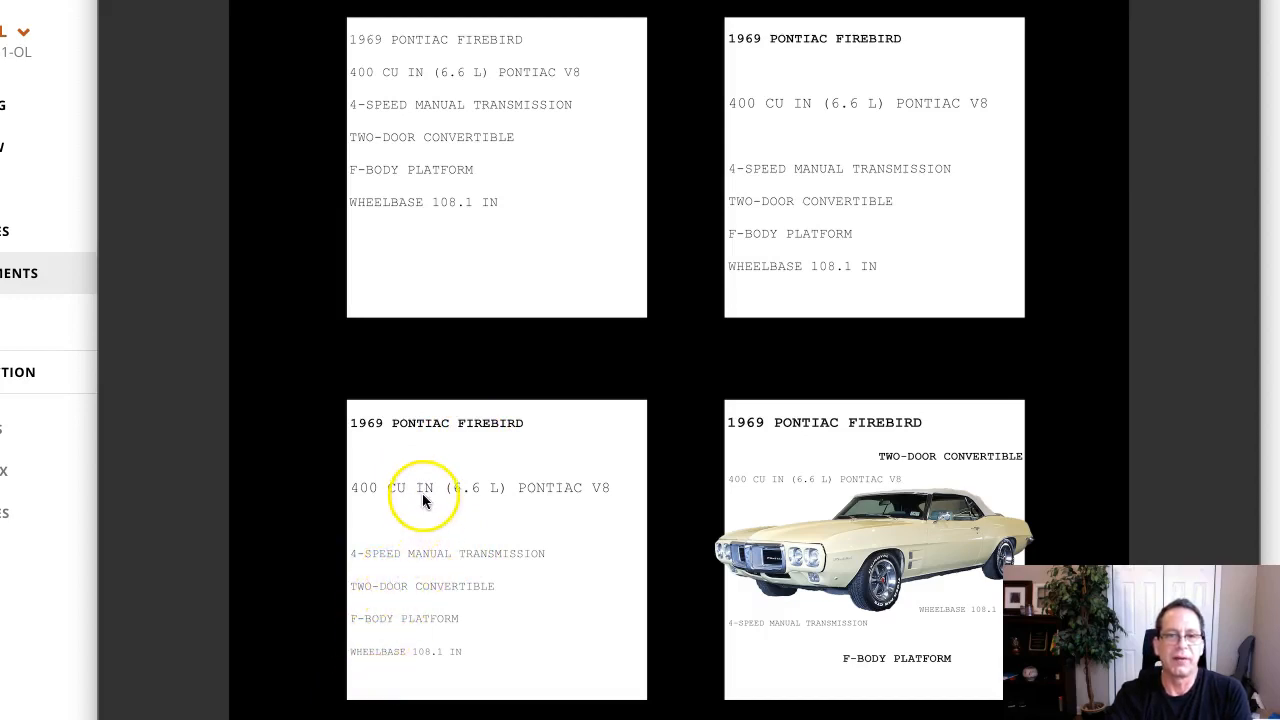
pyautogui.moveTo(483, 480)
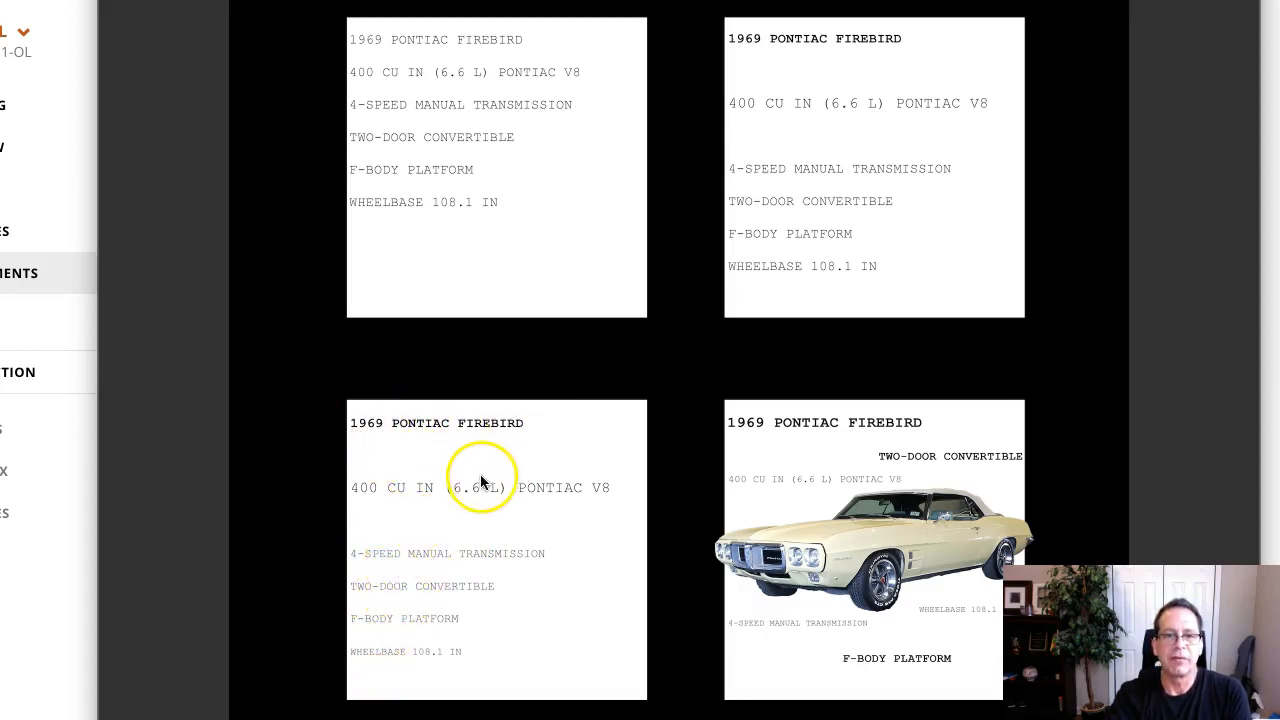
pyautogui.moveTo(403, 638)
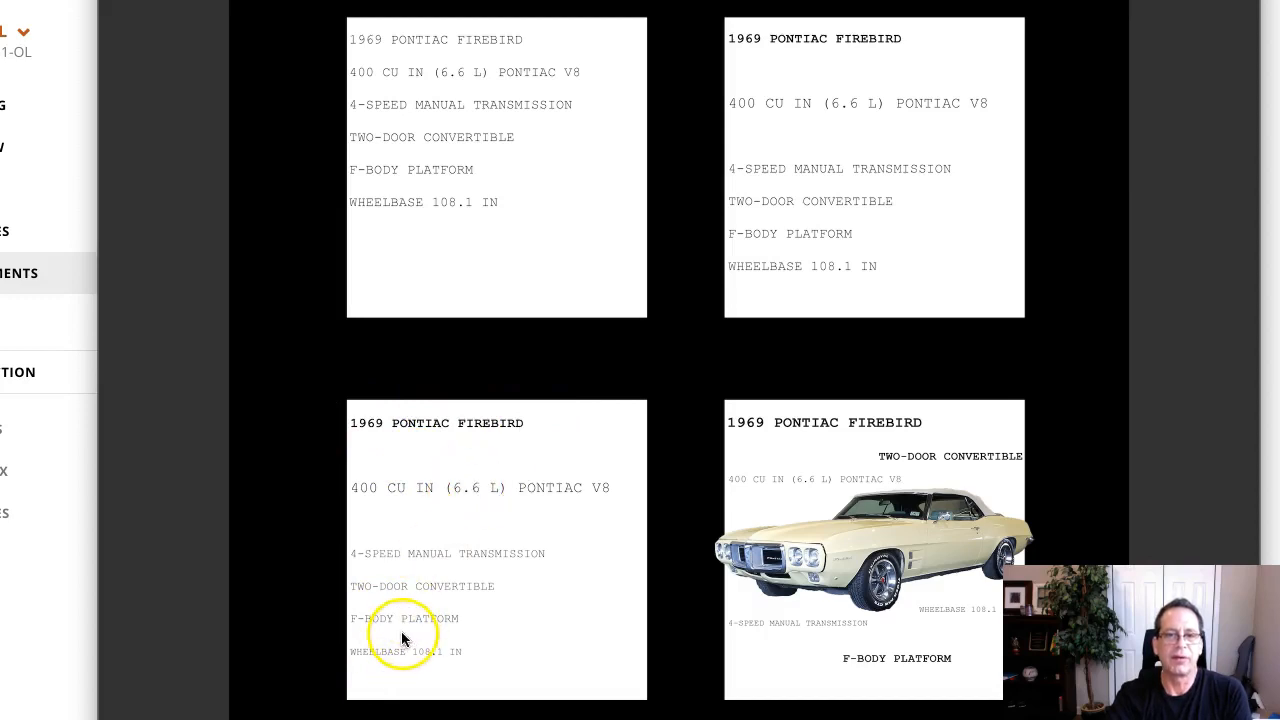
pyautogui.moveTo(408, 443)
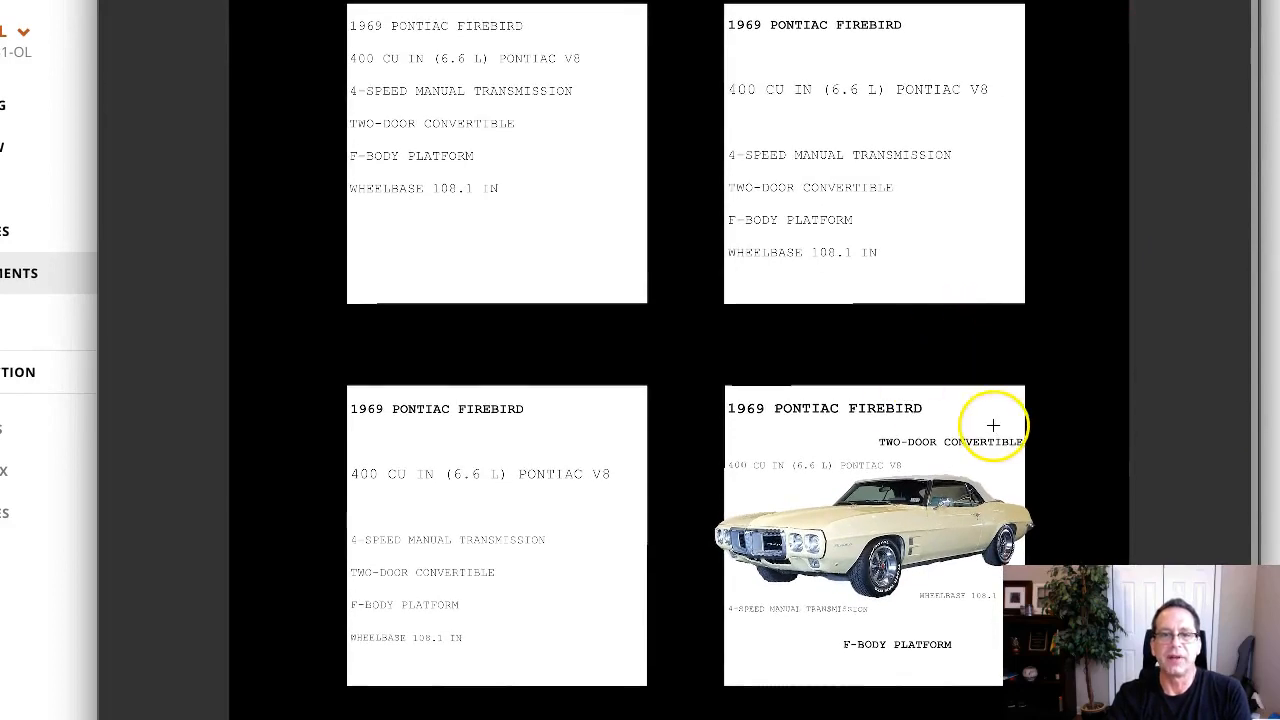
pyautogui.moveTo(978, 438)
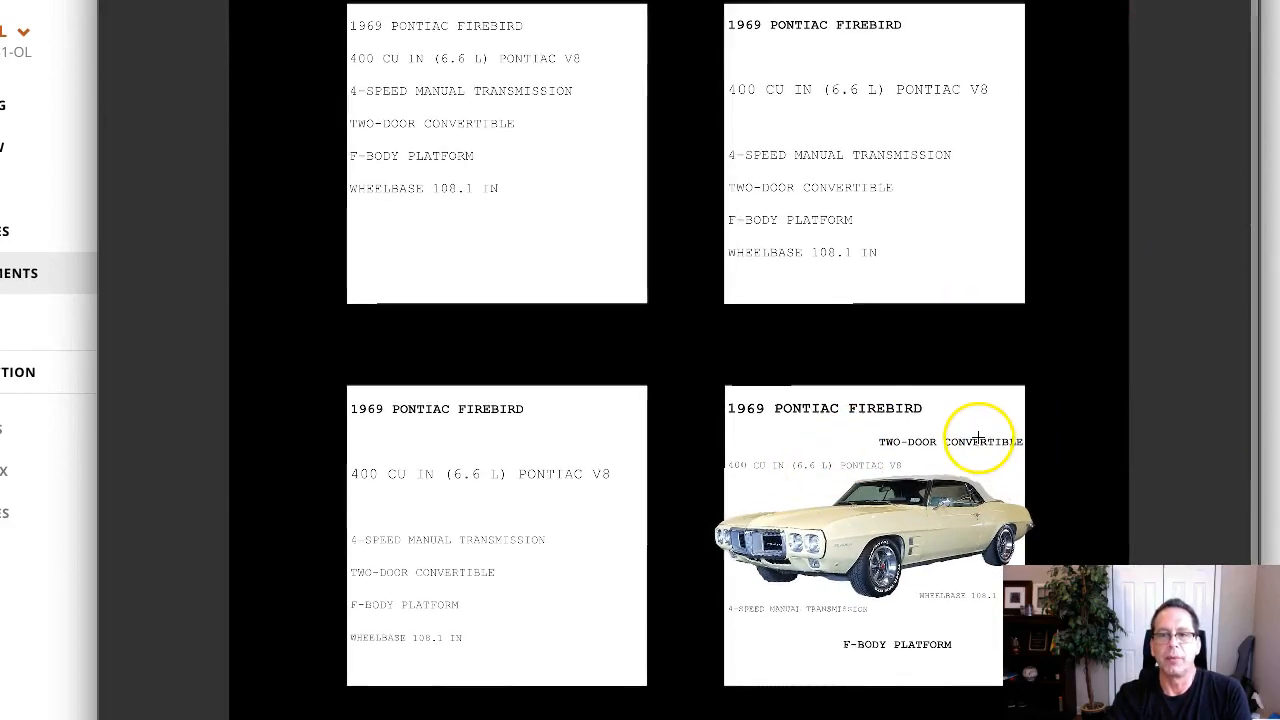
pyautogui.moveTo(848, 400)
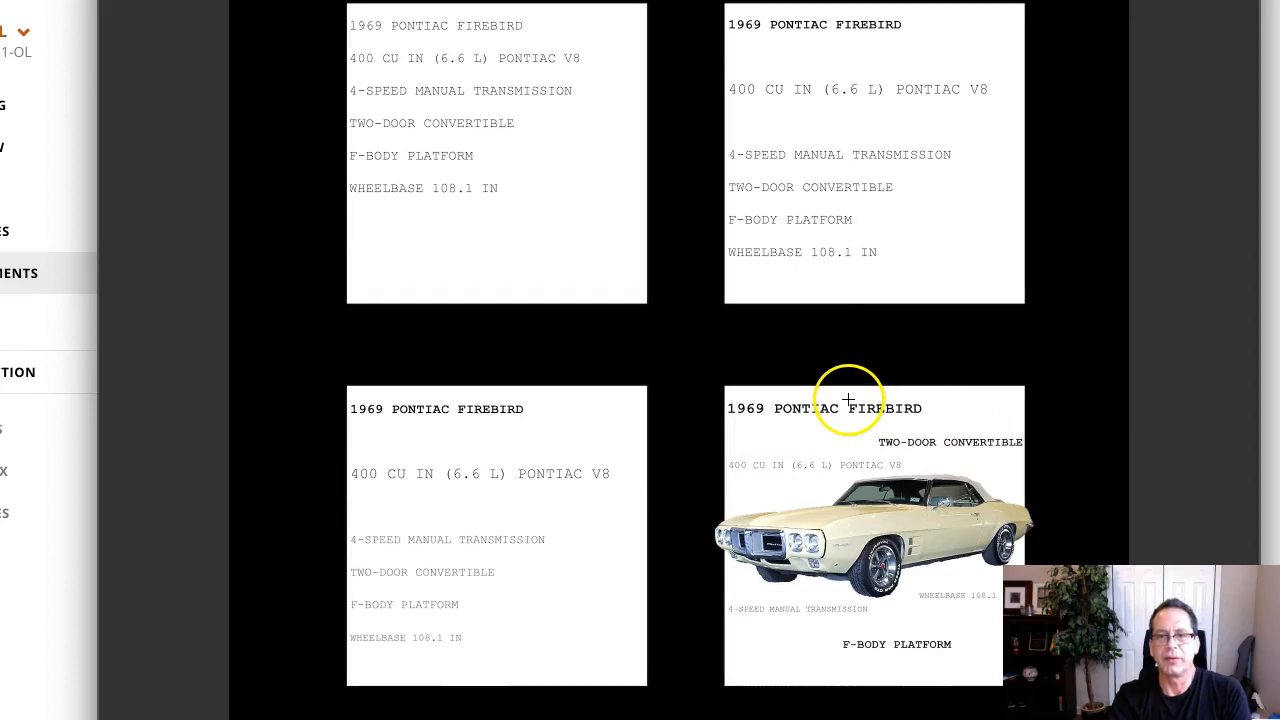
pyautogui.moveTo(980, 452)
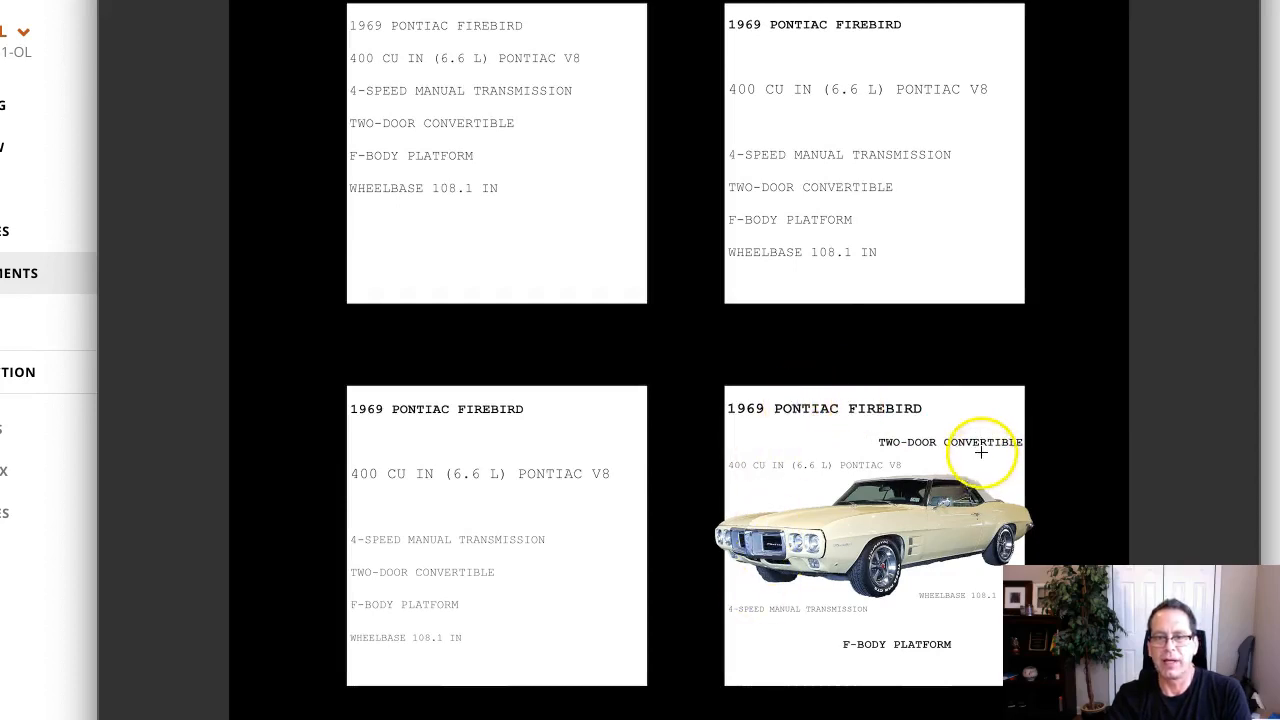
pyautogui.moveTo(748, 448)
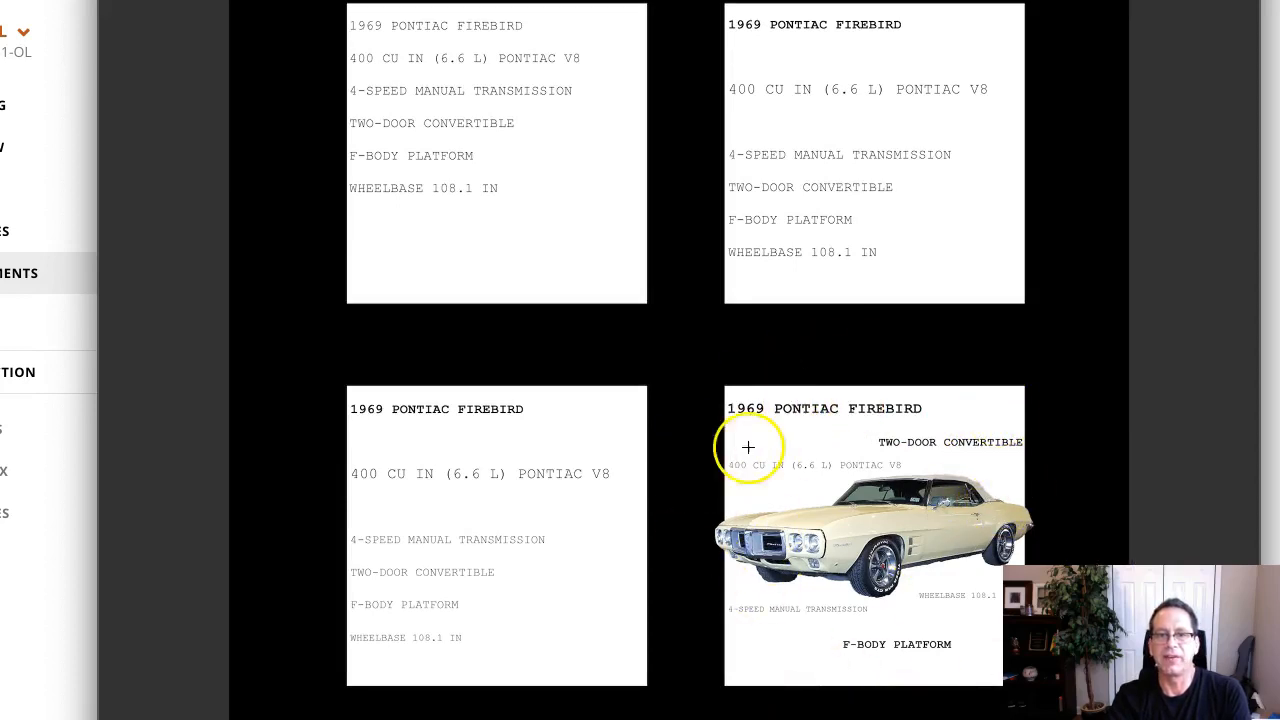
pyautogui.moveTo(967, 480)
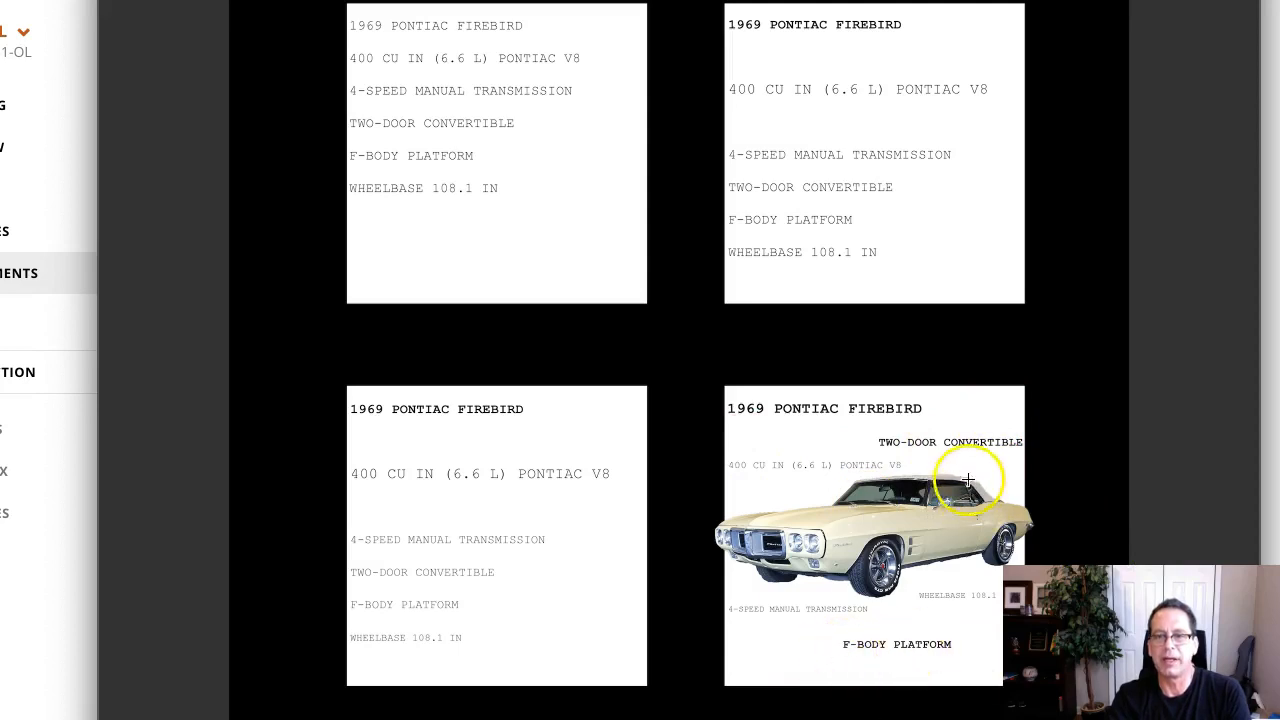
pyautogui.moveTo(1023, 485)
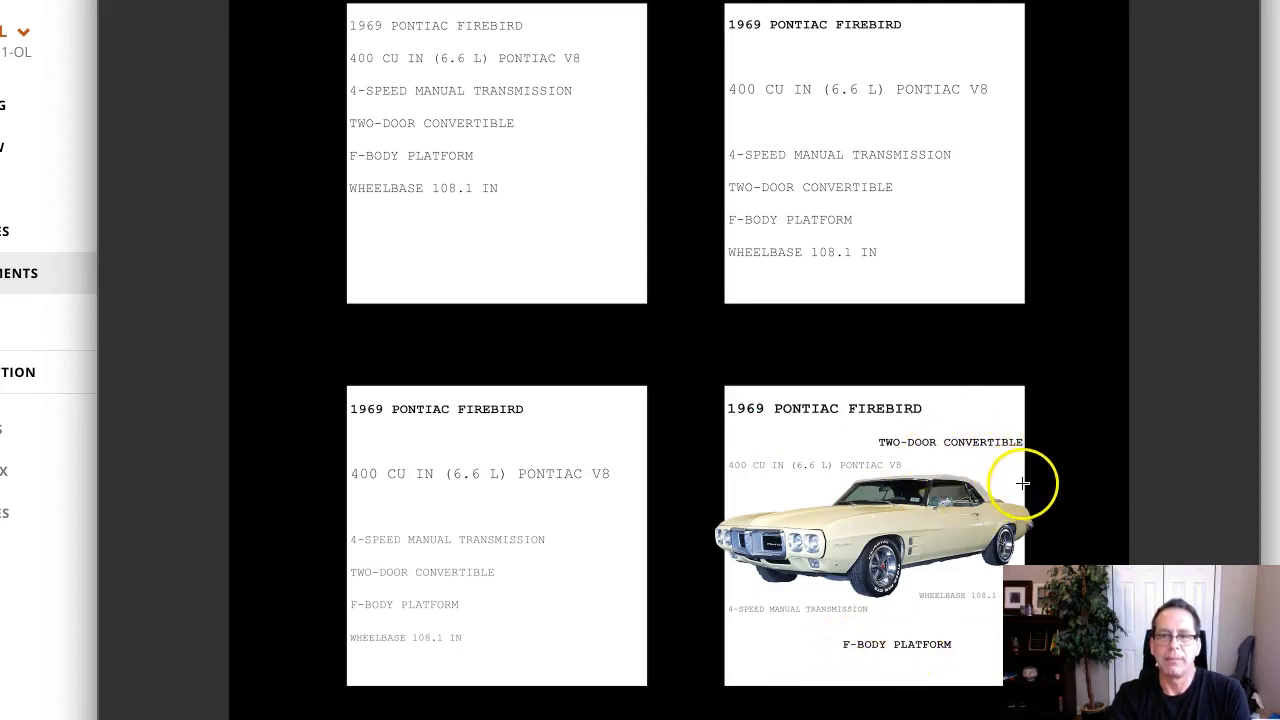
pyautogui.moveTo(943, 634)
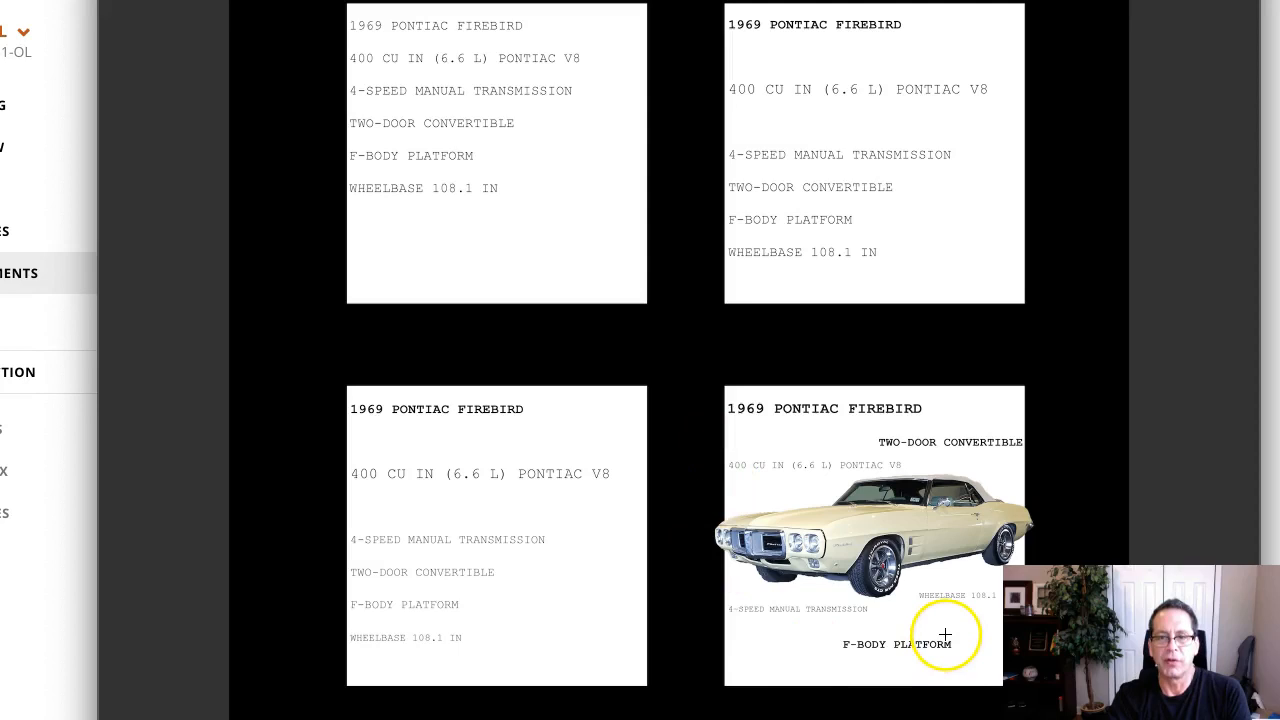
pyautogui.moveTo(938, 632)
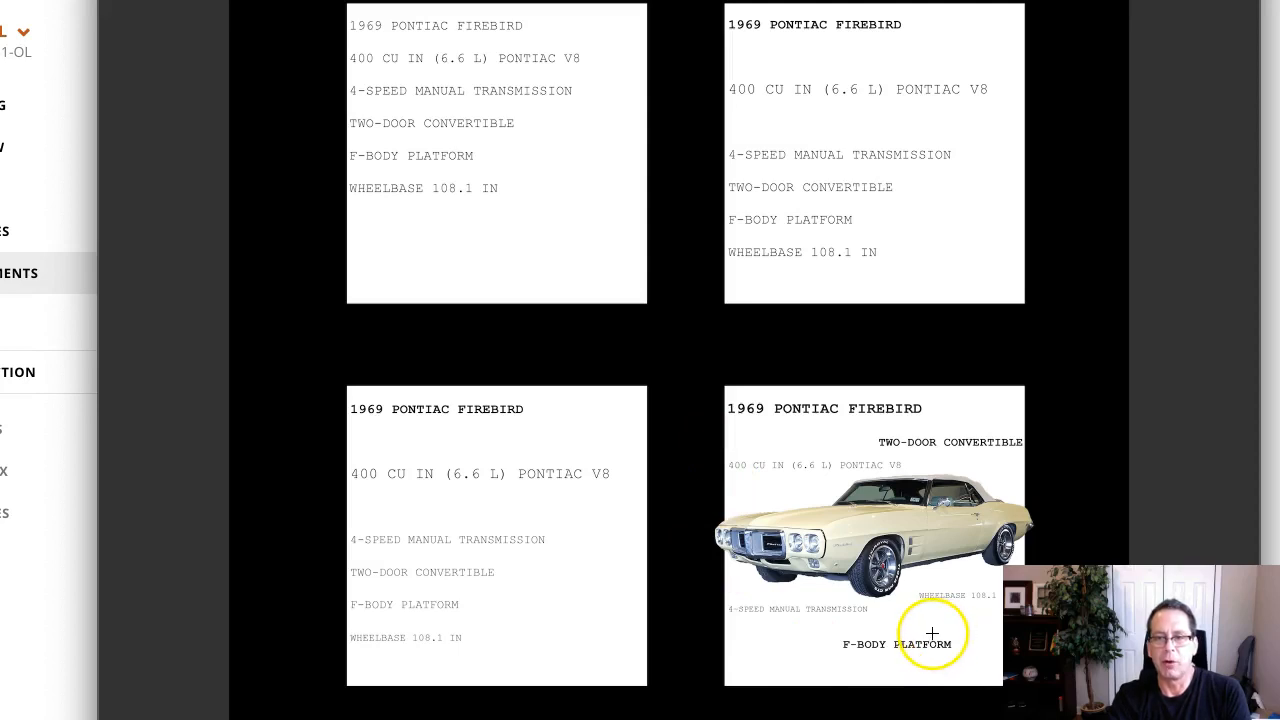
pyautogui.moveTo(912, 561)
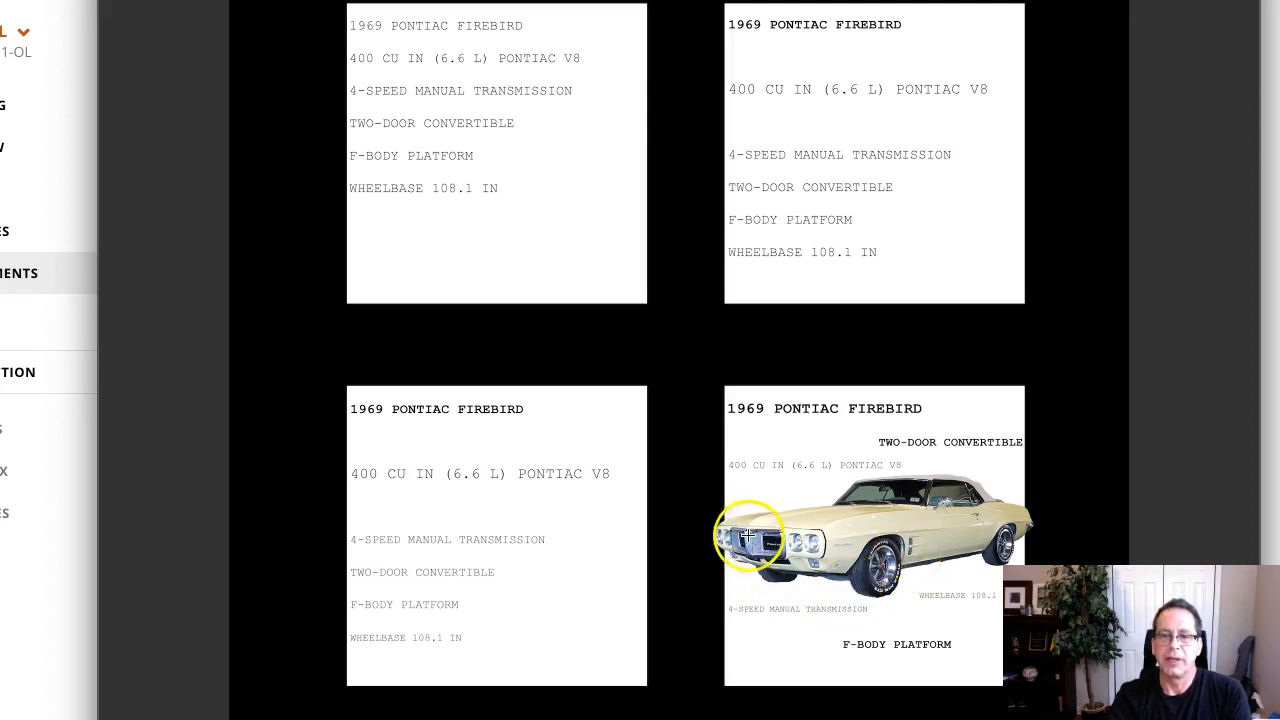
pyautogui.moveTo(725, 512)
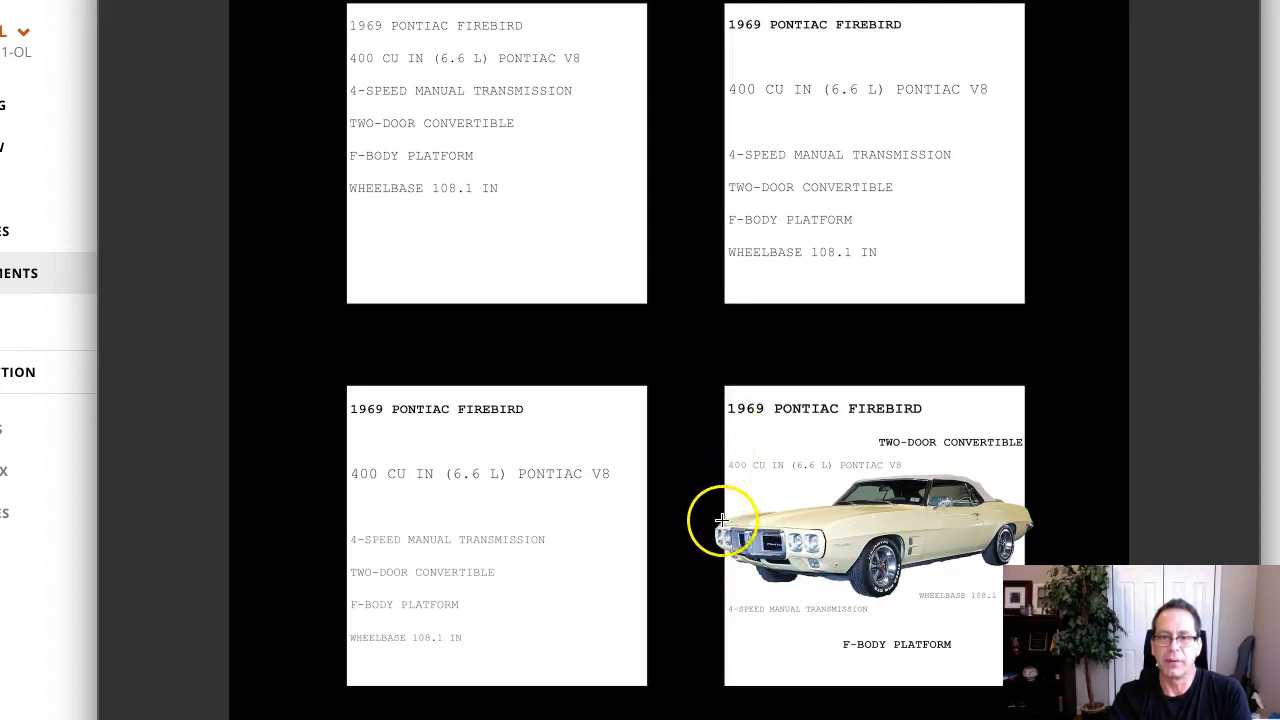
pyautogui.moveTo(723, 533)
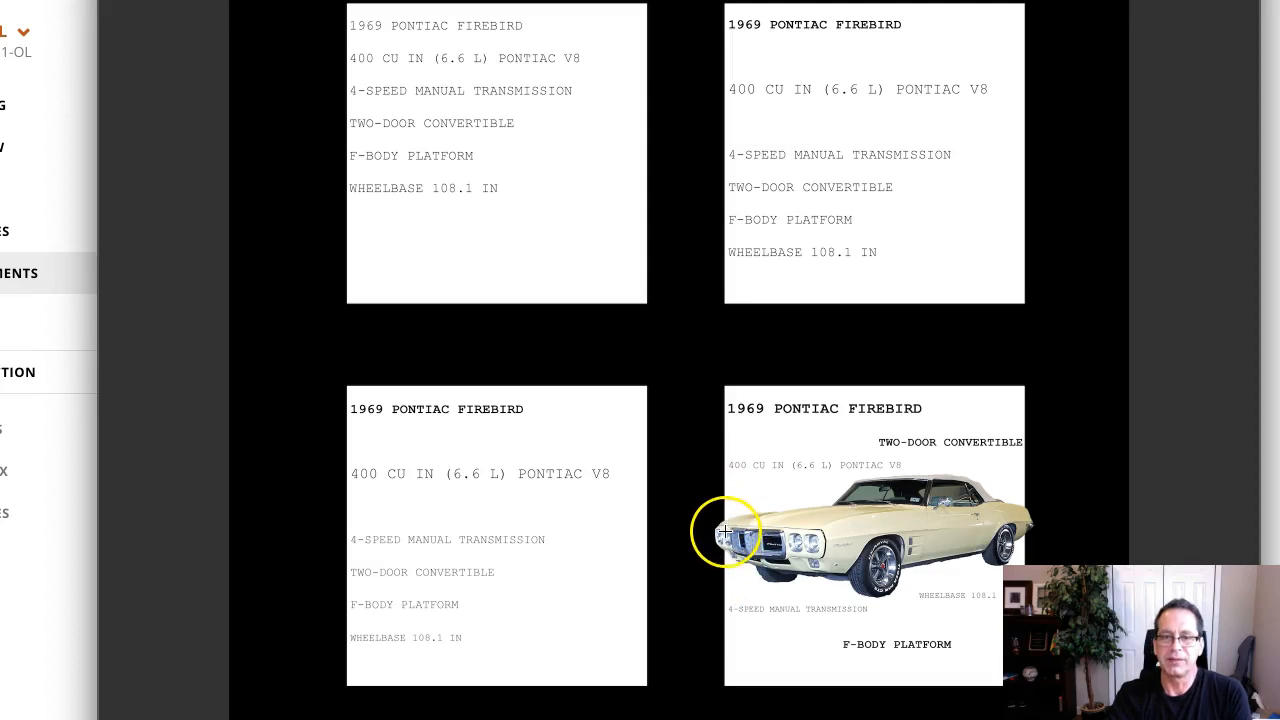
pyautogui.moveTo(693, 530)
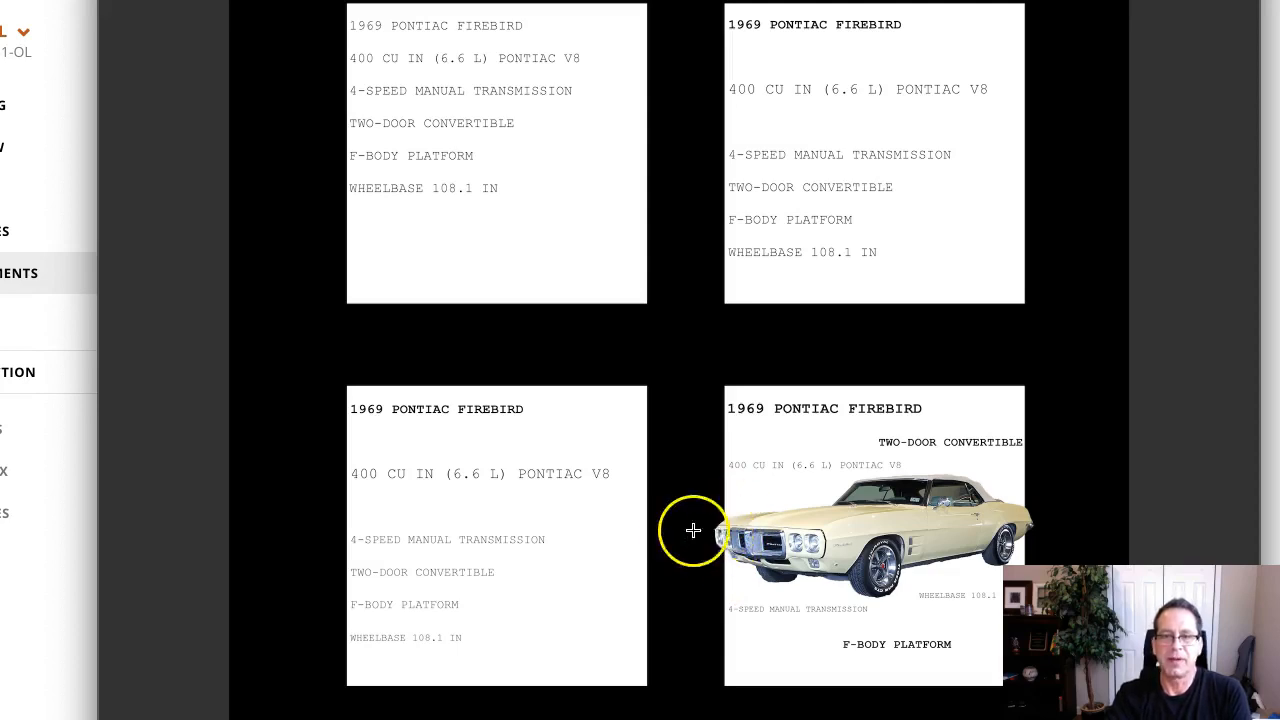
pyautogui.moveTo(1020, 521)
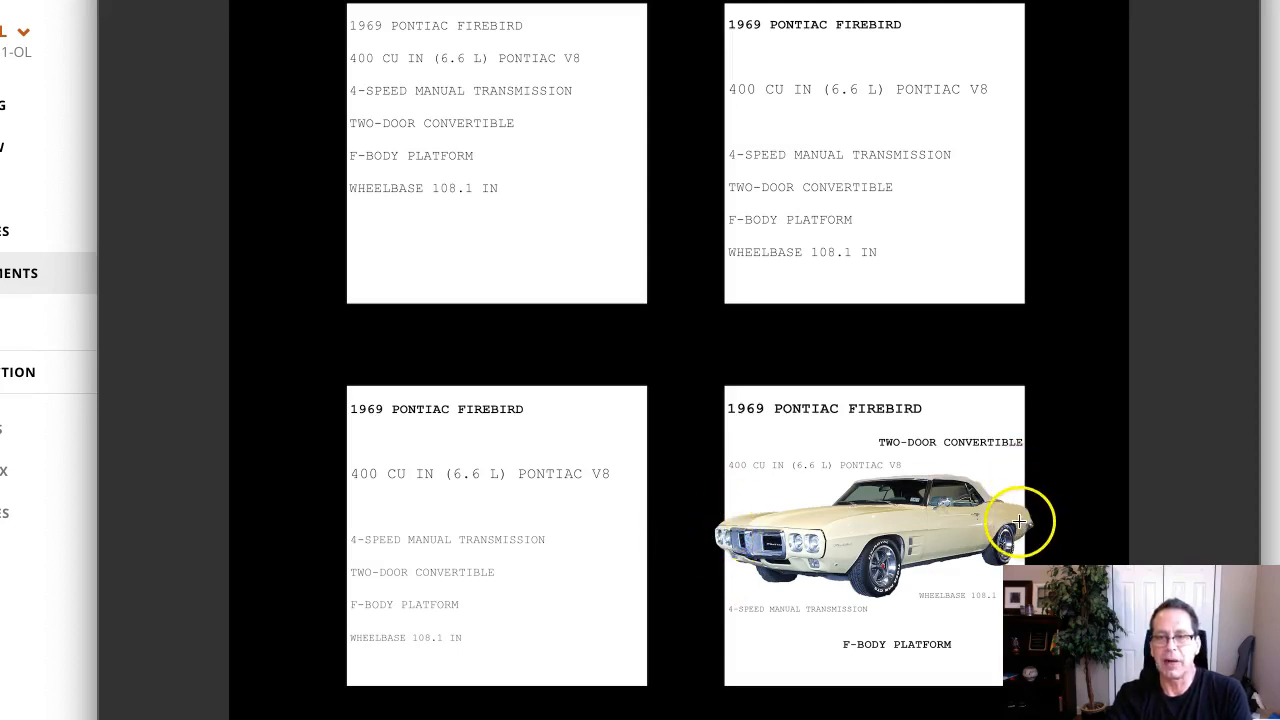
pyautogui.moveTo(935, 534)
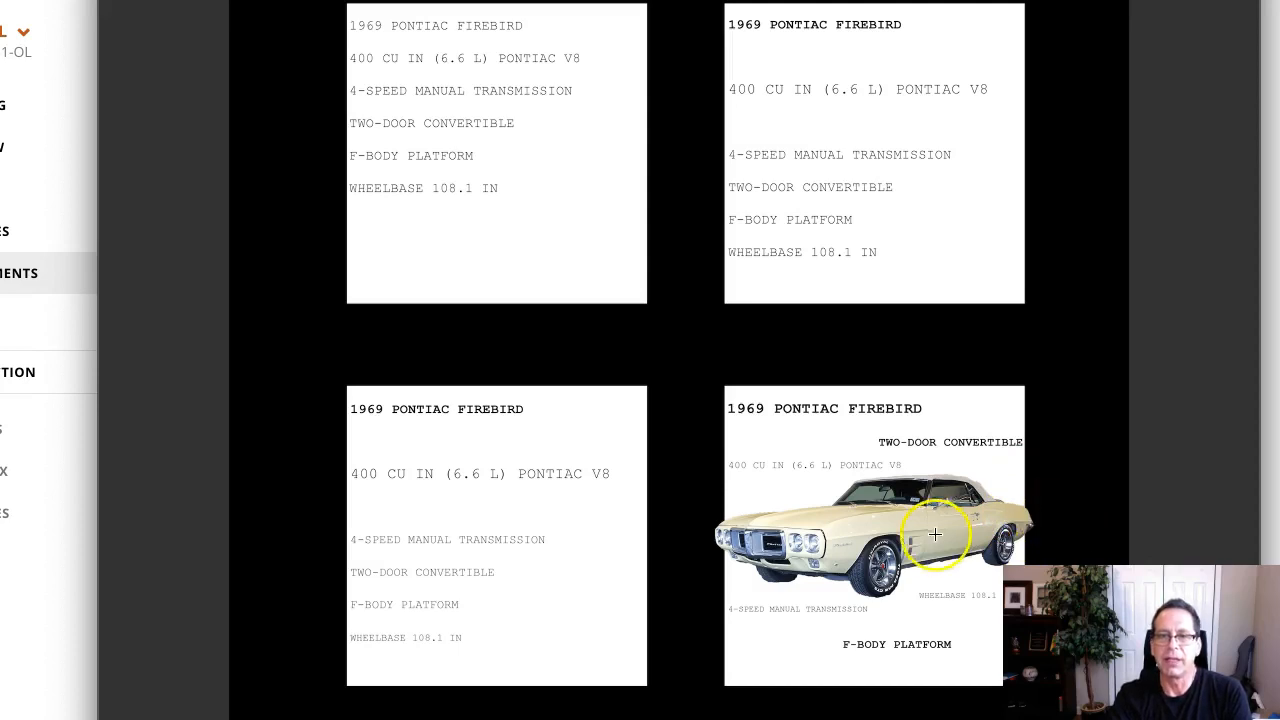
pyautogui.moveTo(758, 603)
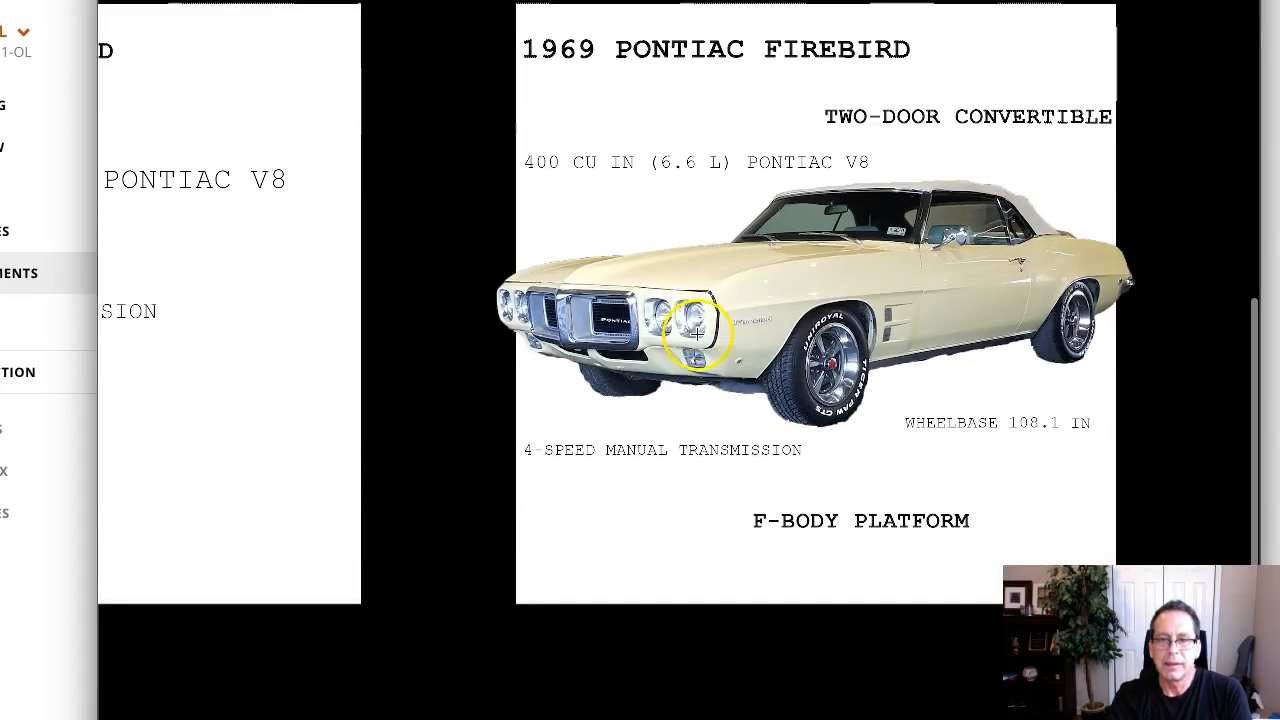
pyautogui.moveTo(592, 388)
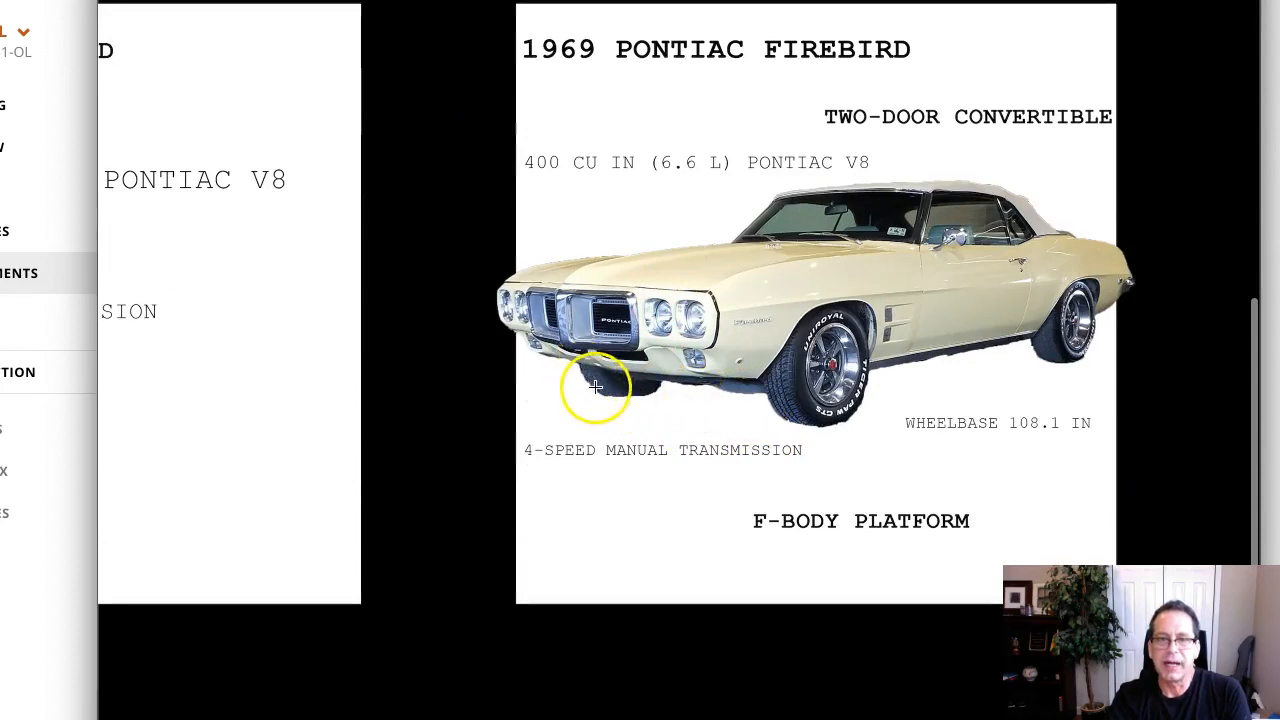
pyautogui.moveTo(983, 178)
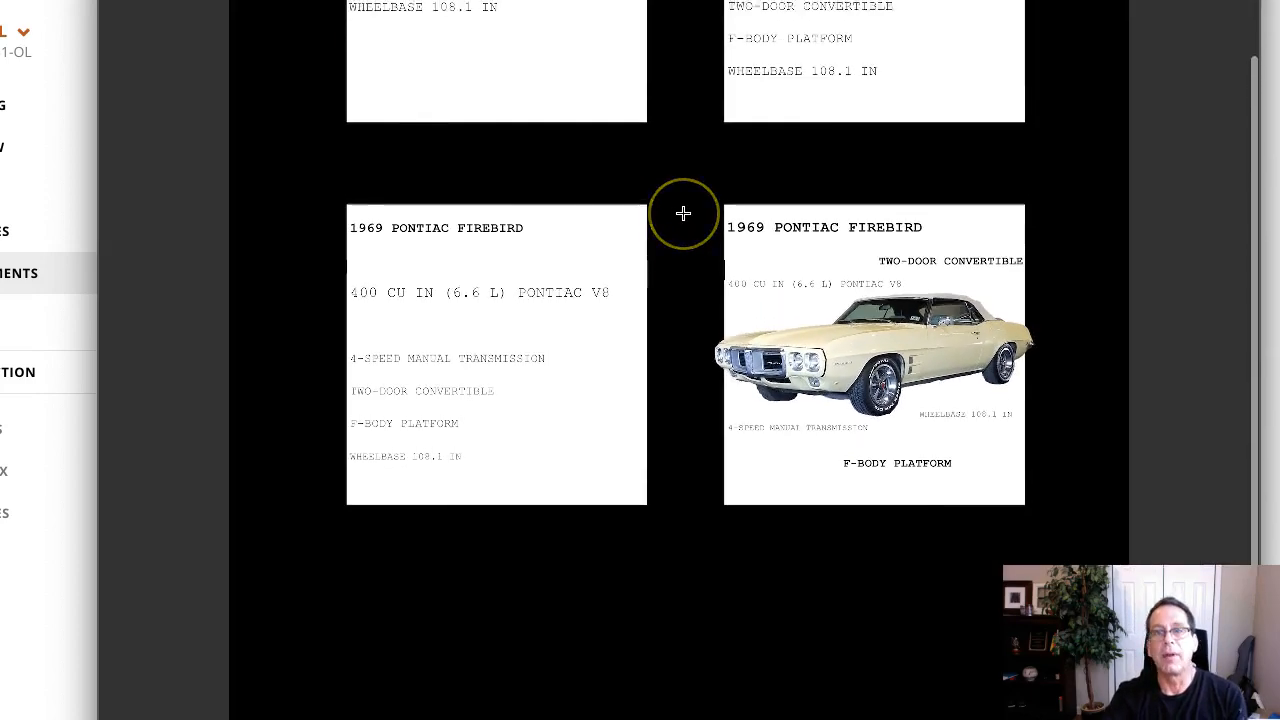
pyautogui.scroll(-3)
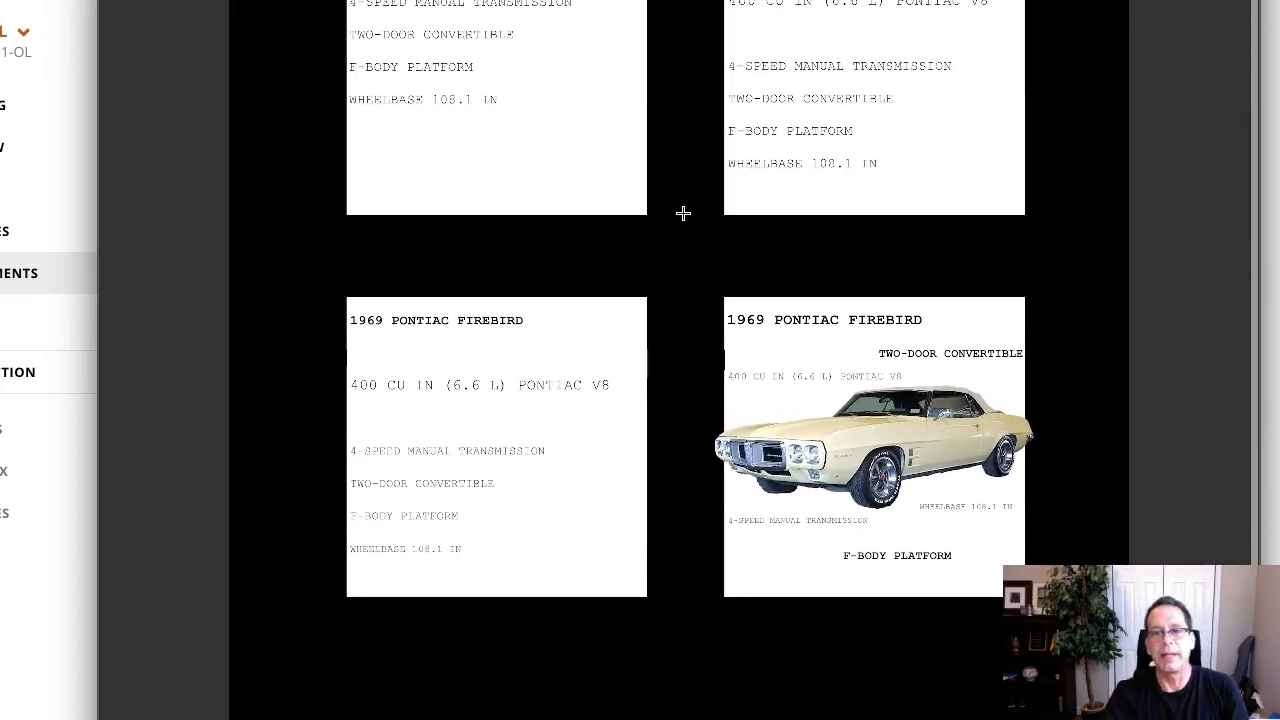
pyautogui.scroll(3)
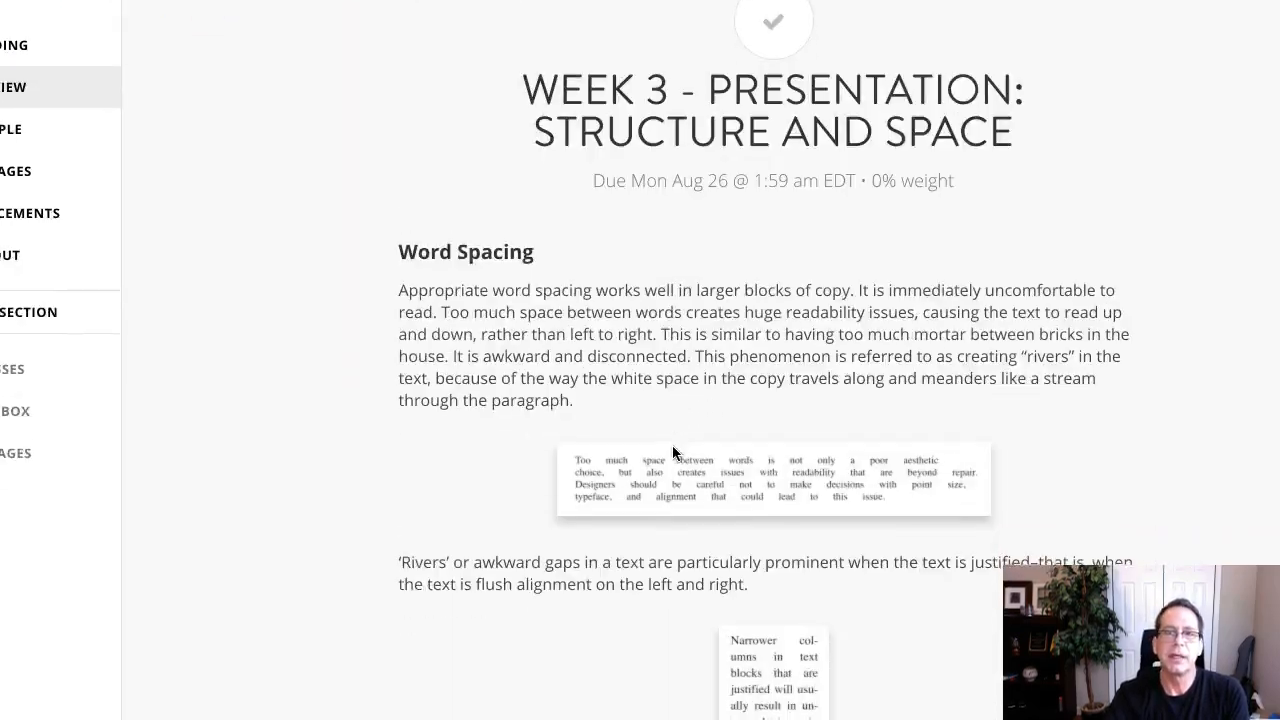
# - Scroll to the textbook page 101 visual hierarchy figure above Structure: Alignments and Grids
pyautogui.scroll(-3)
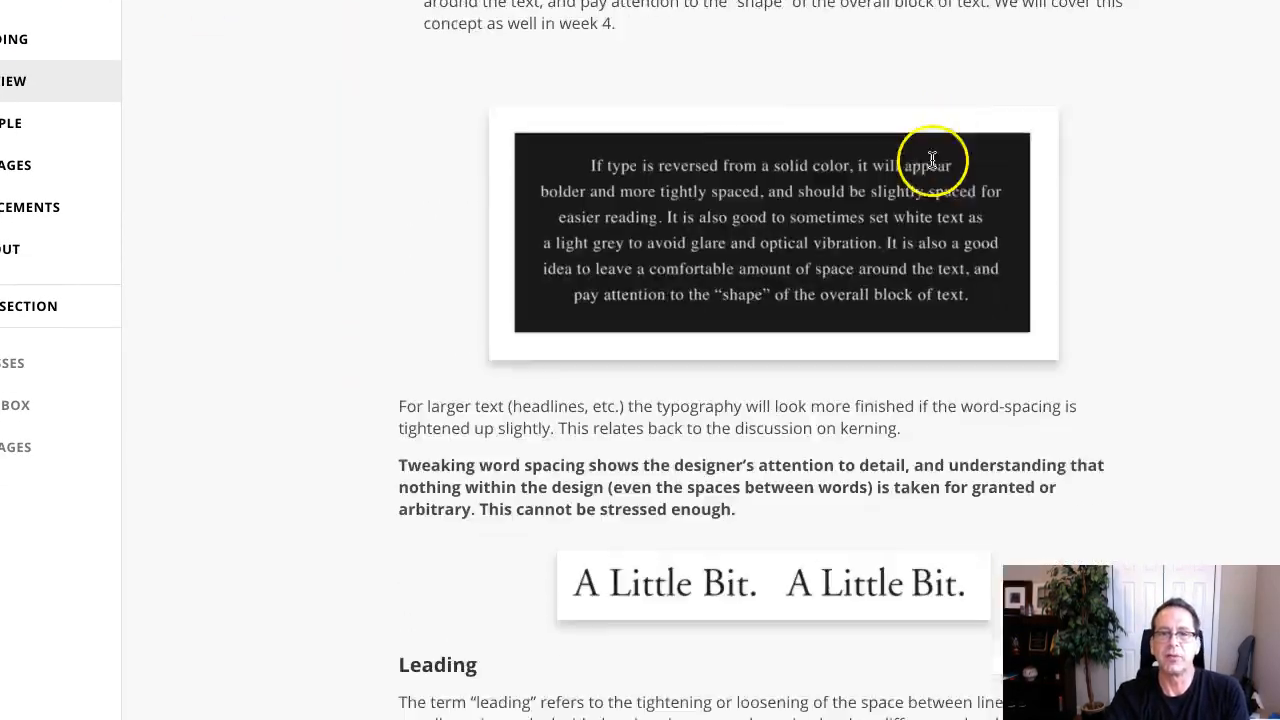
pyautogui.scroll(-3)
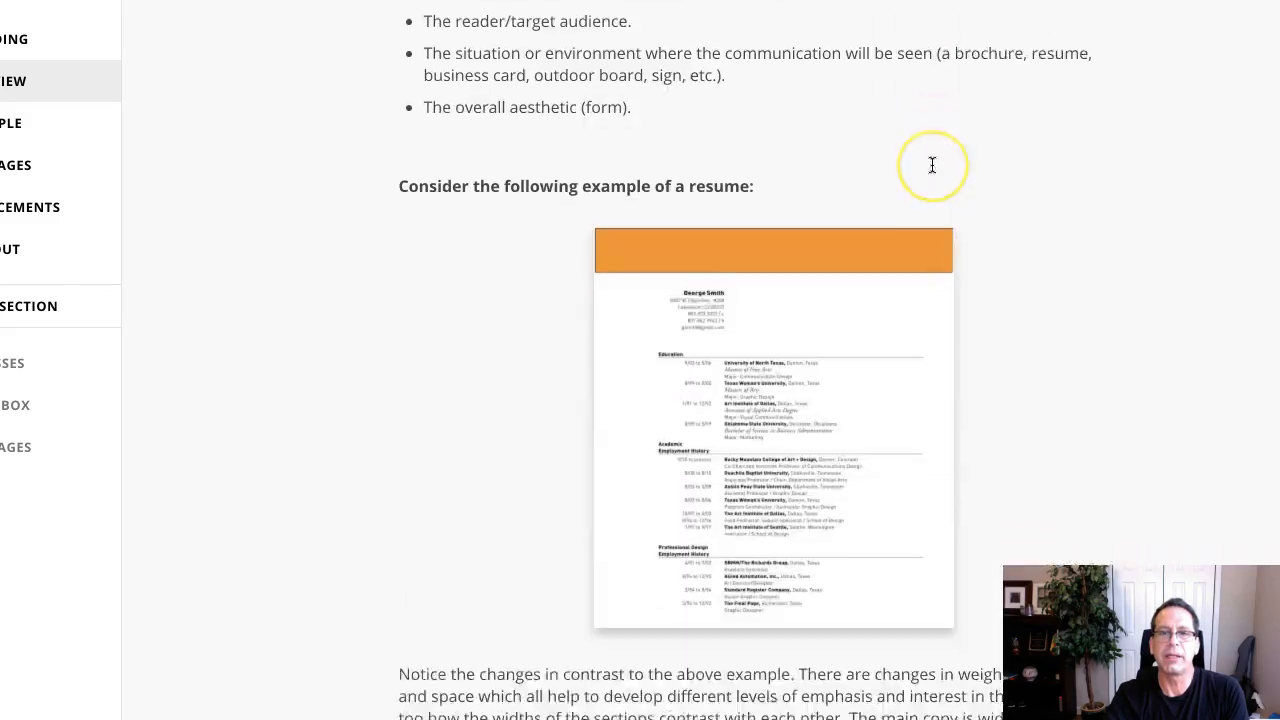
pyautogui.scroll(-3)
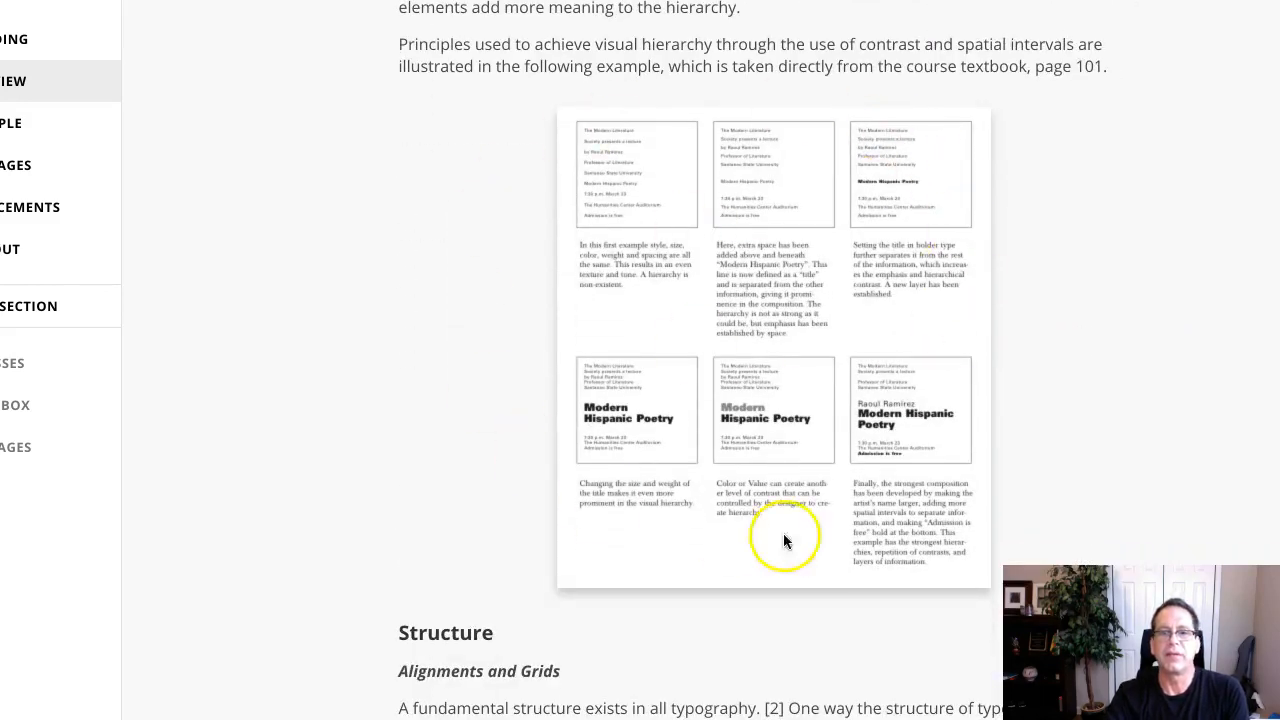
pyautogui.scroll(3)
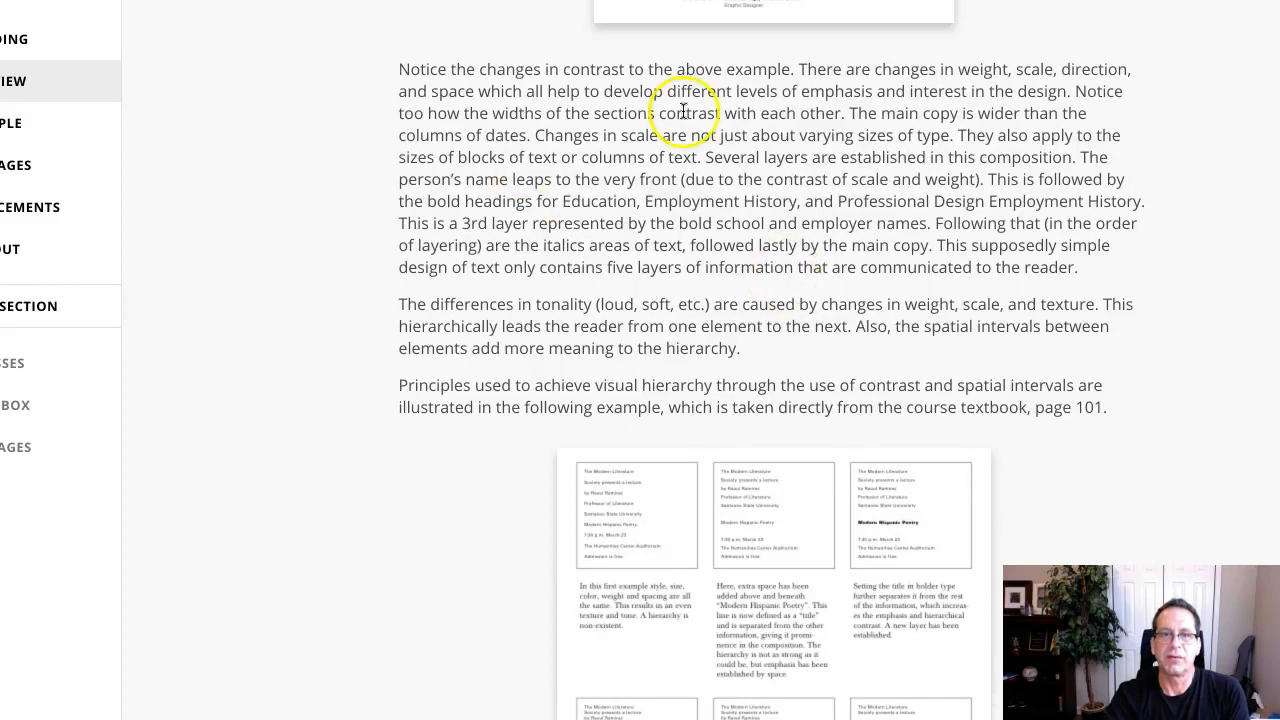
pyautogui.scroll(-3)
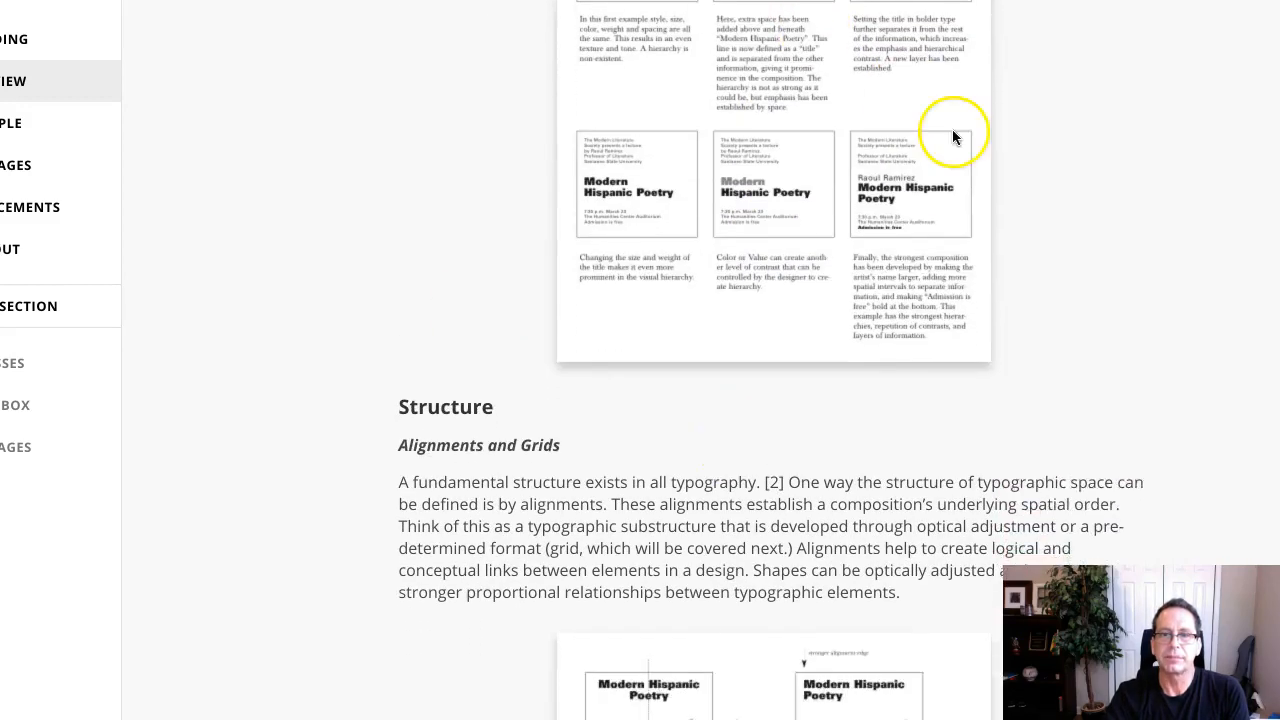
pyautogui.scroll(-3)
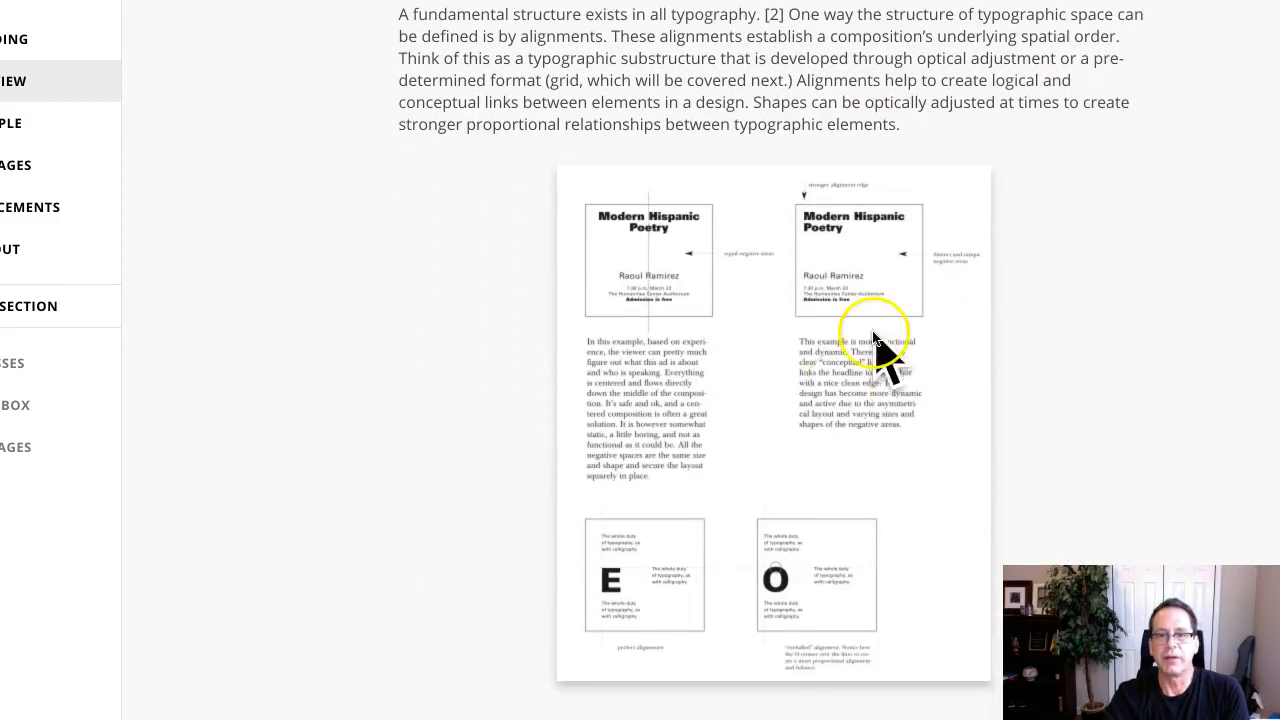
pyautogui.scroll(3)
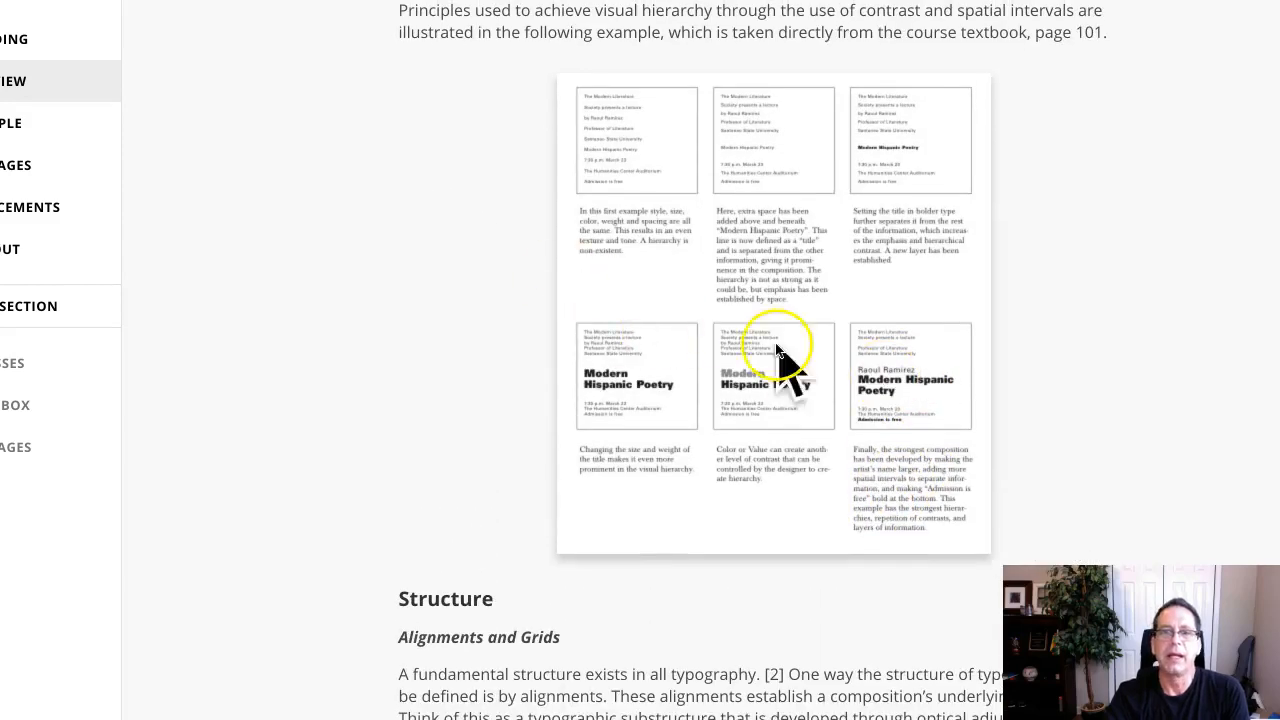
pyautogui.moveTo(925, 423)
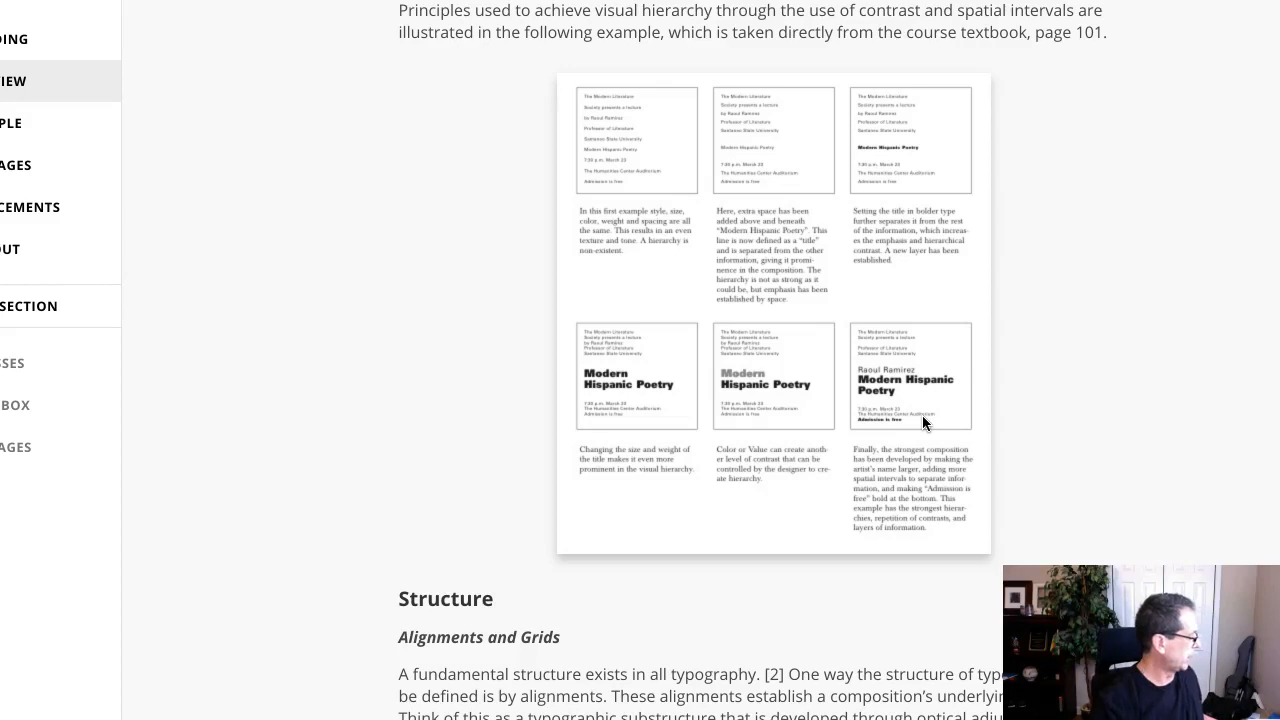
pyautogui.moveTo(1060, 66)
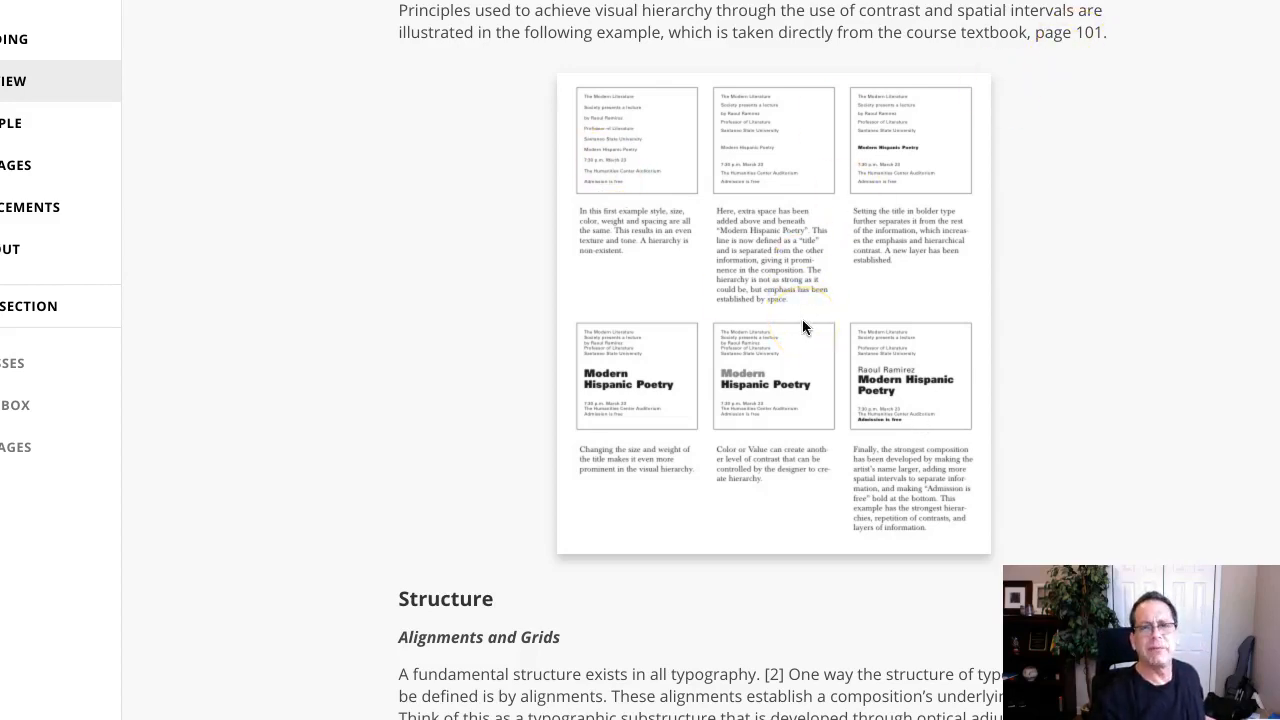
pyautogui.moveTo(1097, 90)
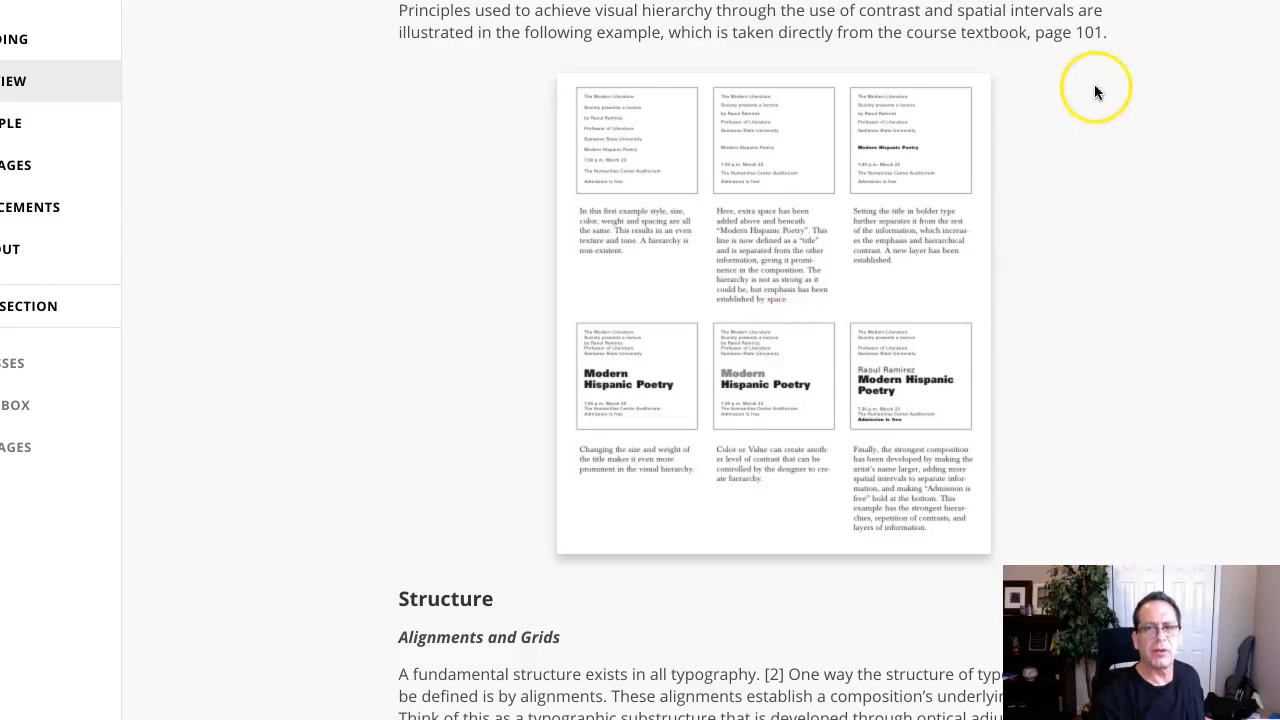
pyautogui.moveTo(757, 332)
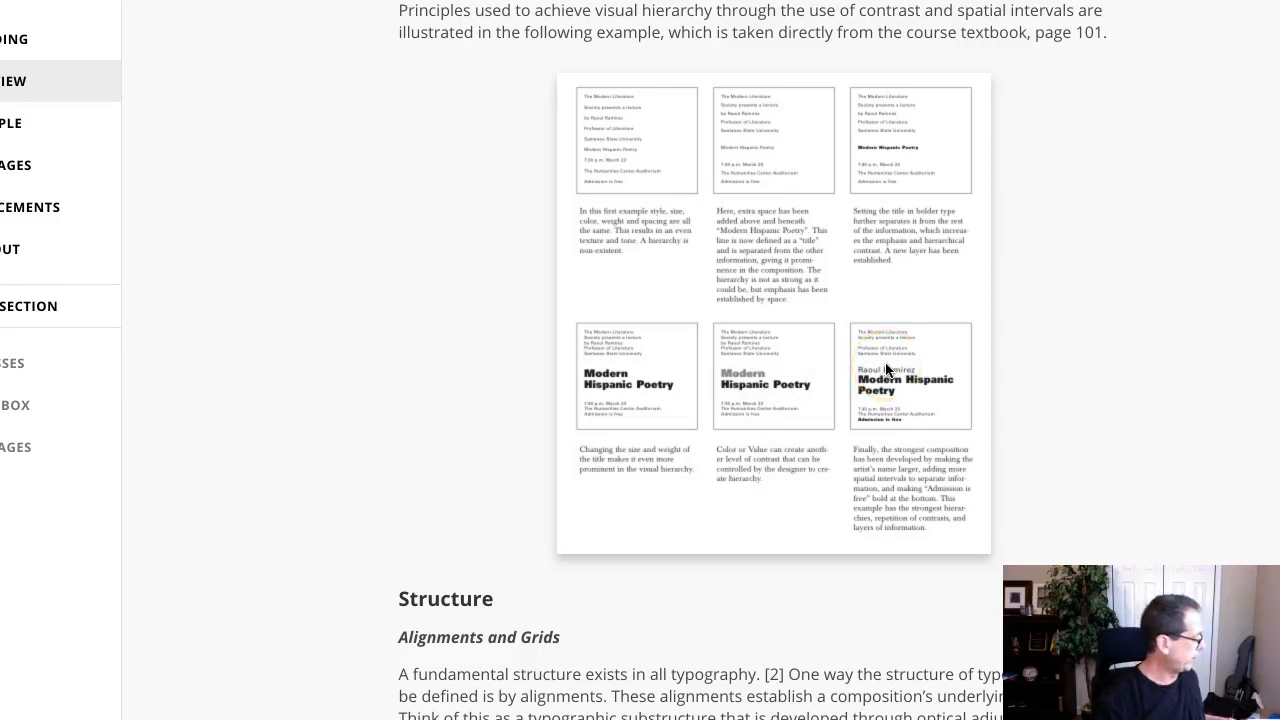
pyautogui.moveTo(754, 318)
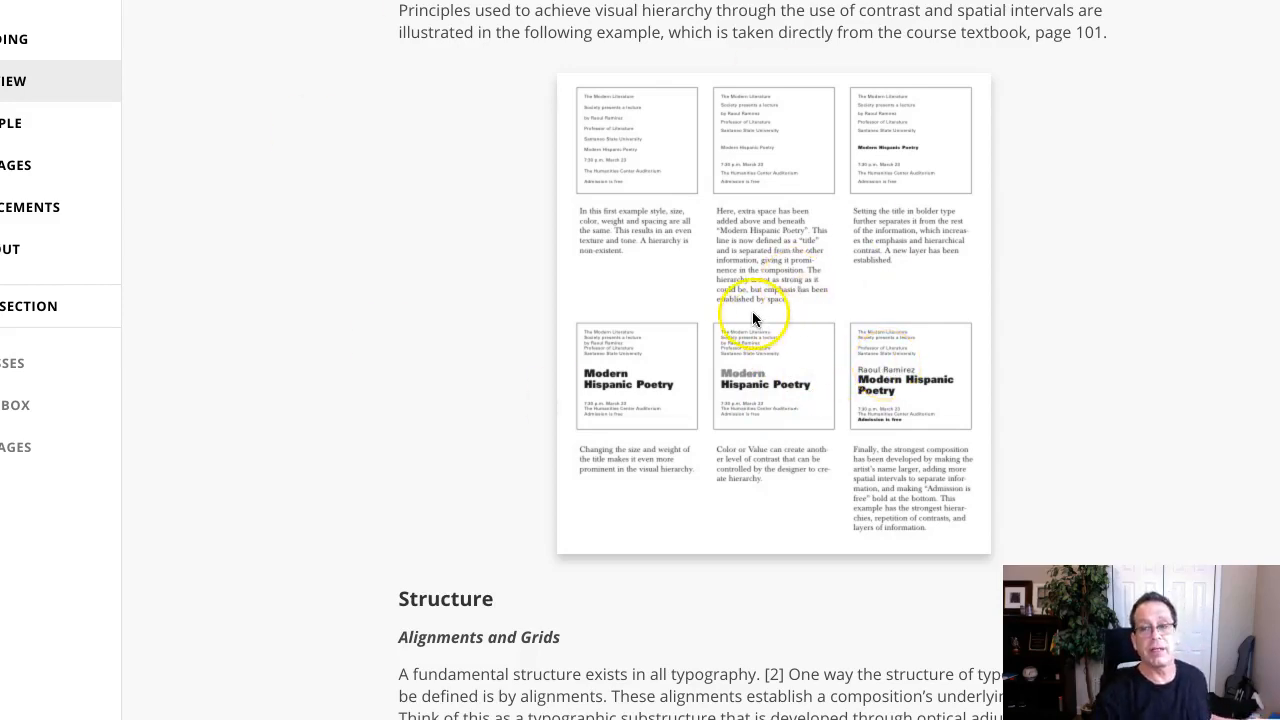
pyautogui.moveTo(735, 228)
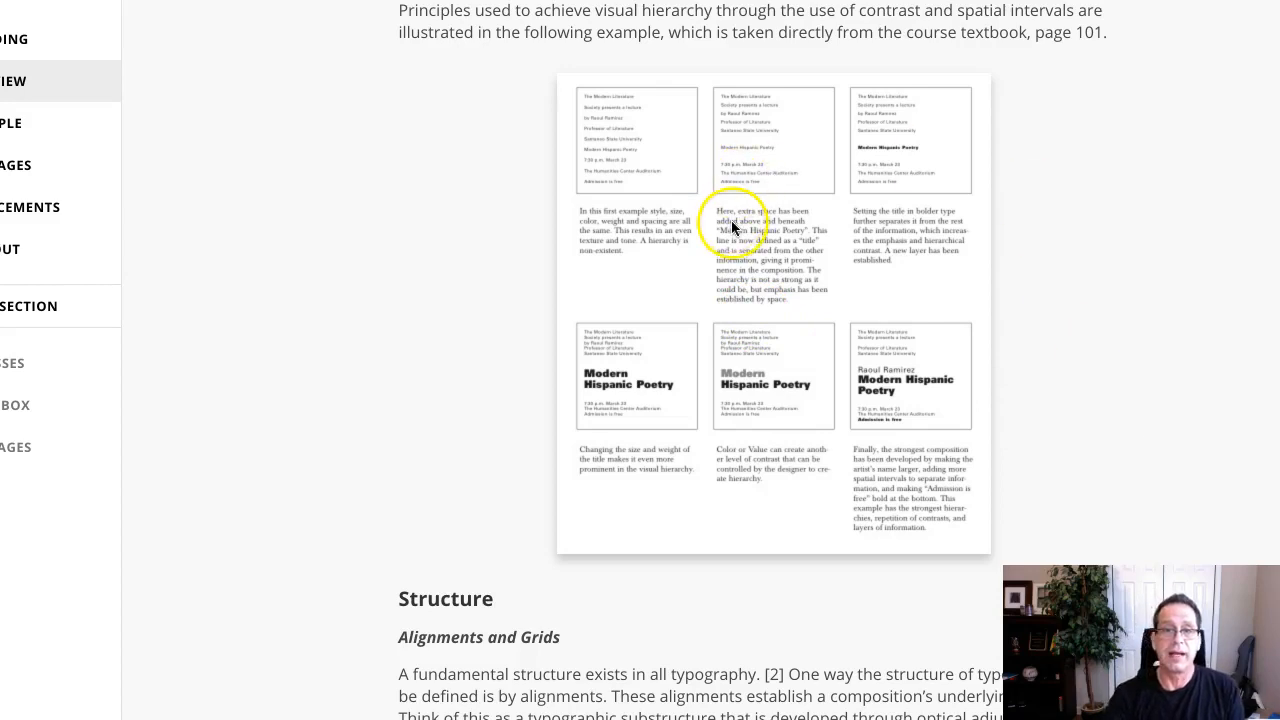
pyautogui.moveTo(680, 440)
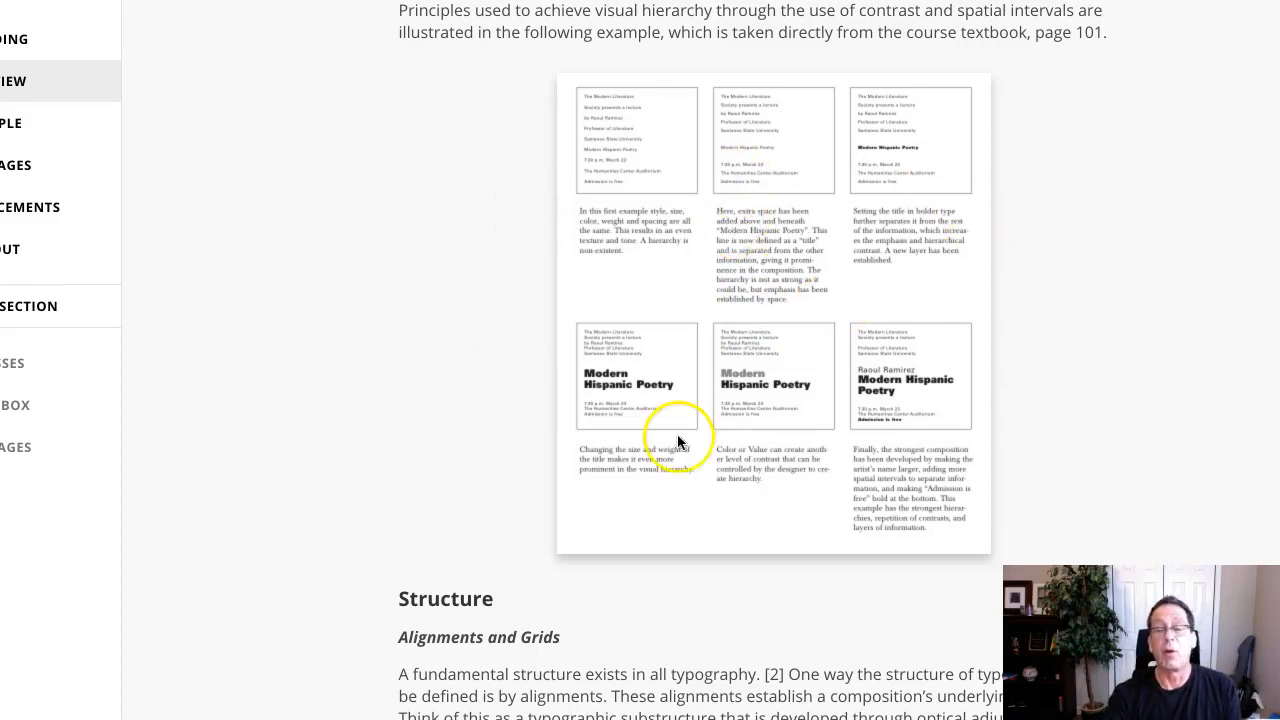
pyautogui.moveTo(815, 405)
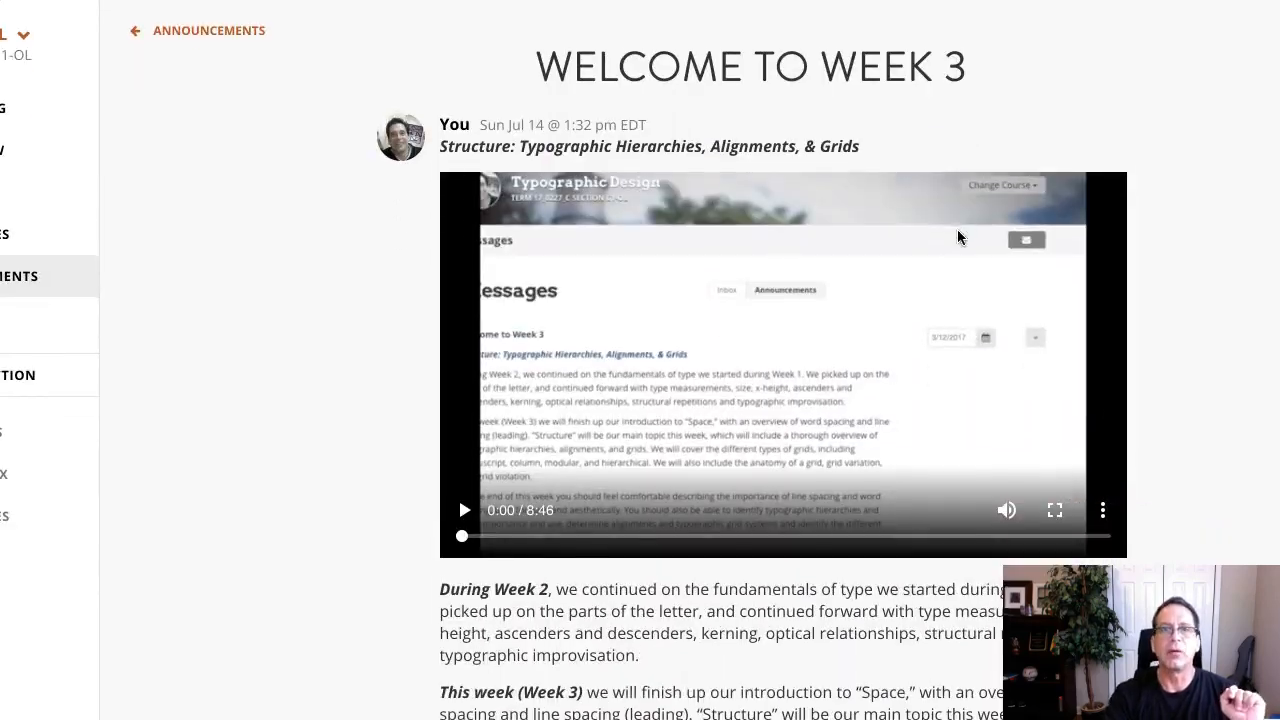
# - Scroll down the Welcome to Week 3 announcement to Type study: Typographic hierarchy
pyautogui.scroll(-3)
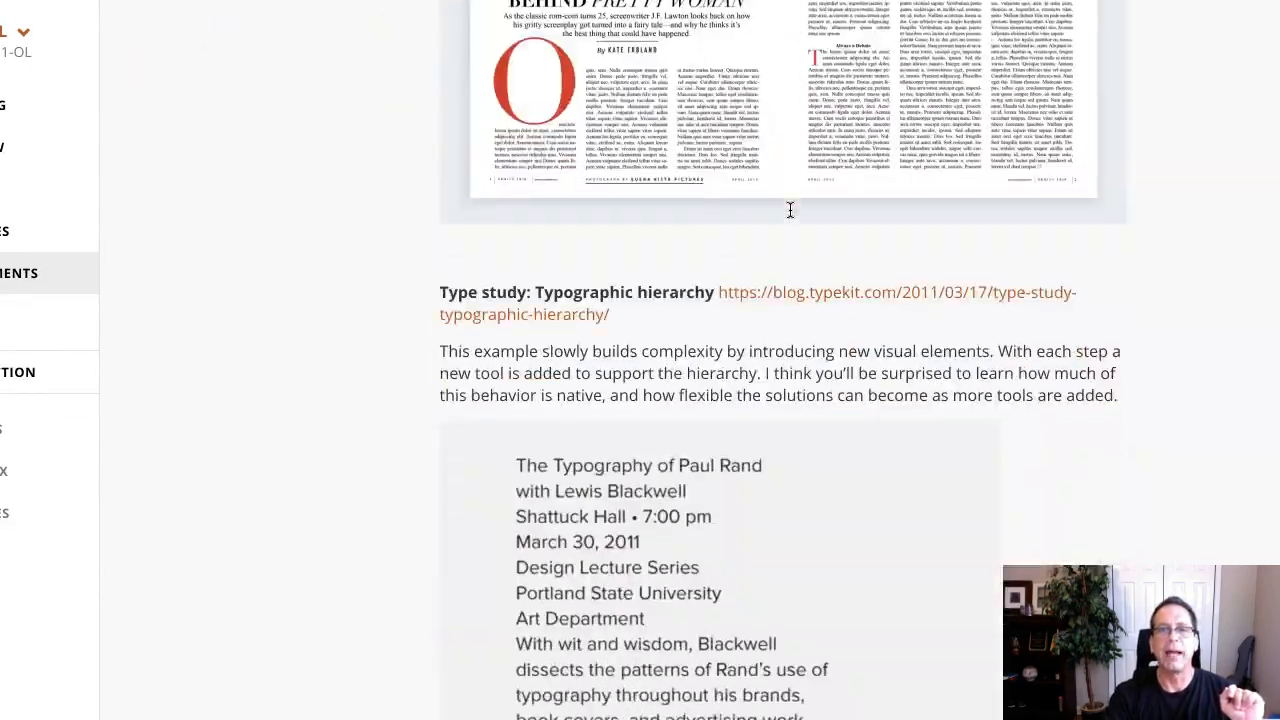
pyautogui.scroll(3)
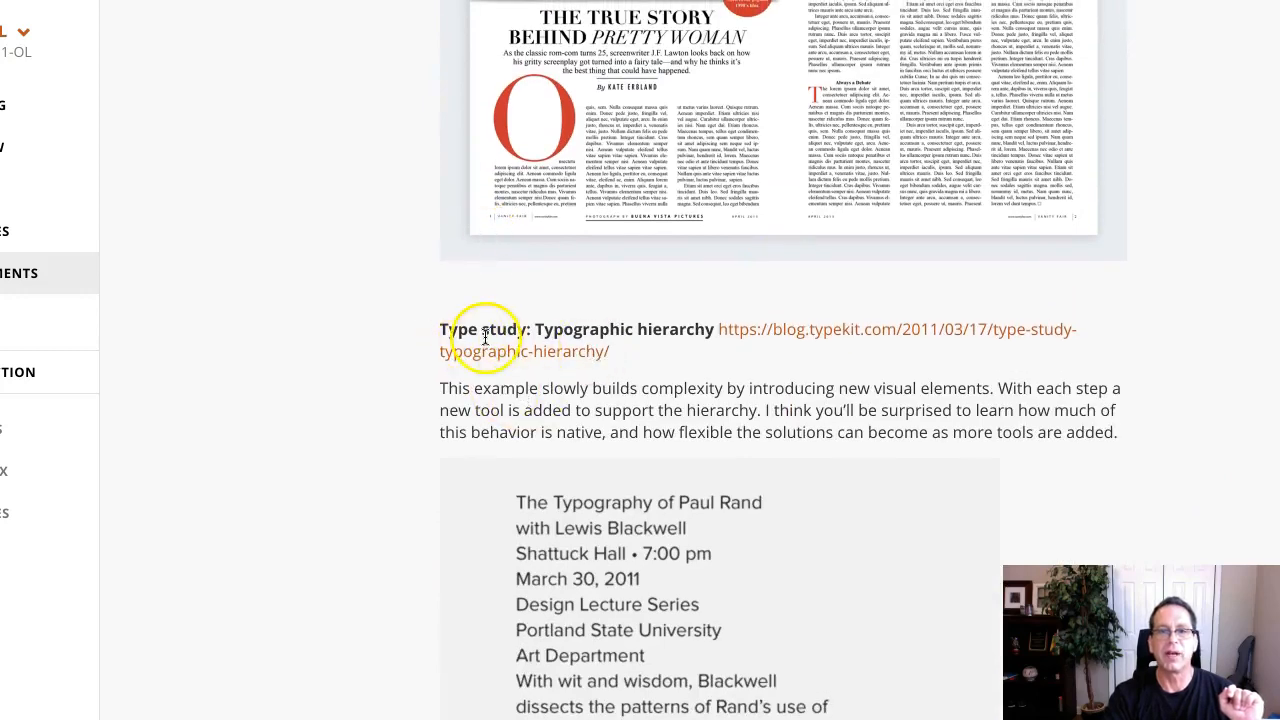
pyautogui.moveTo(992, 350)
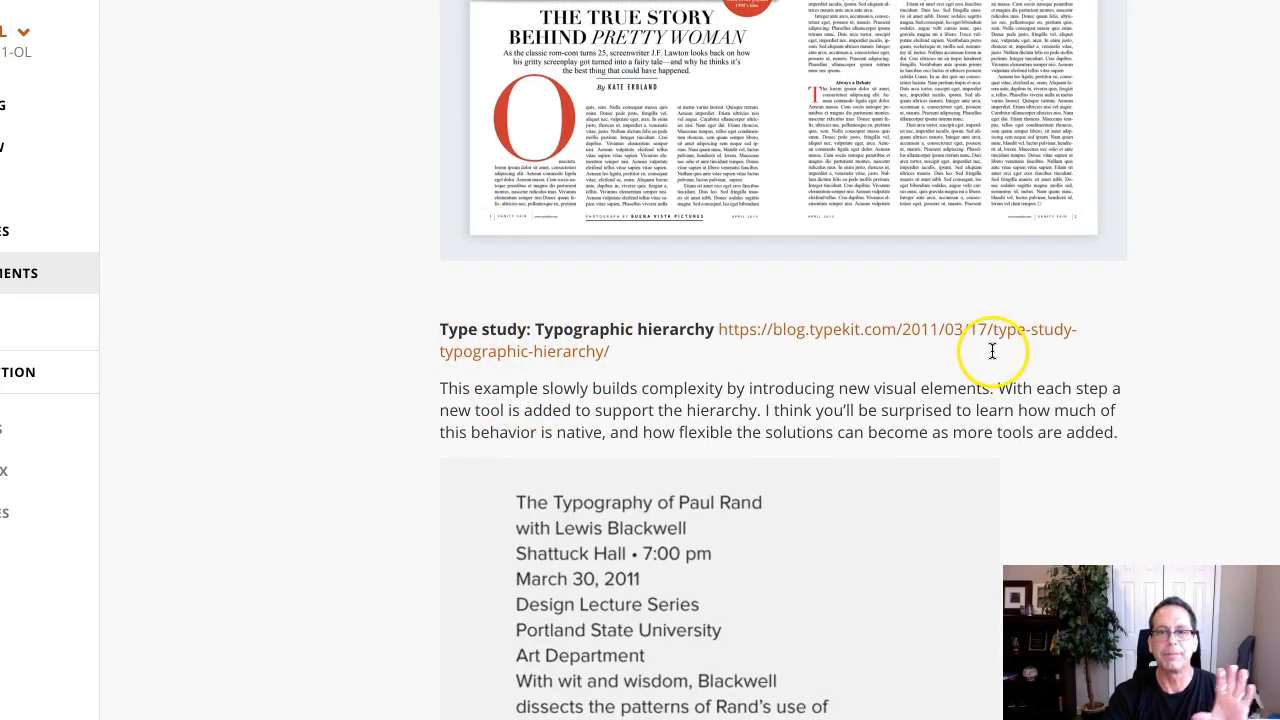
pyautogui.scroll(-3)
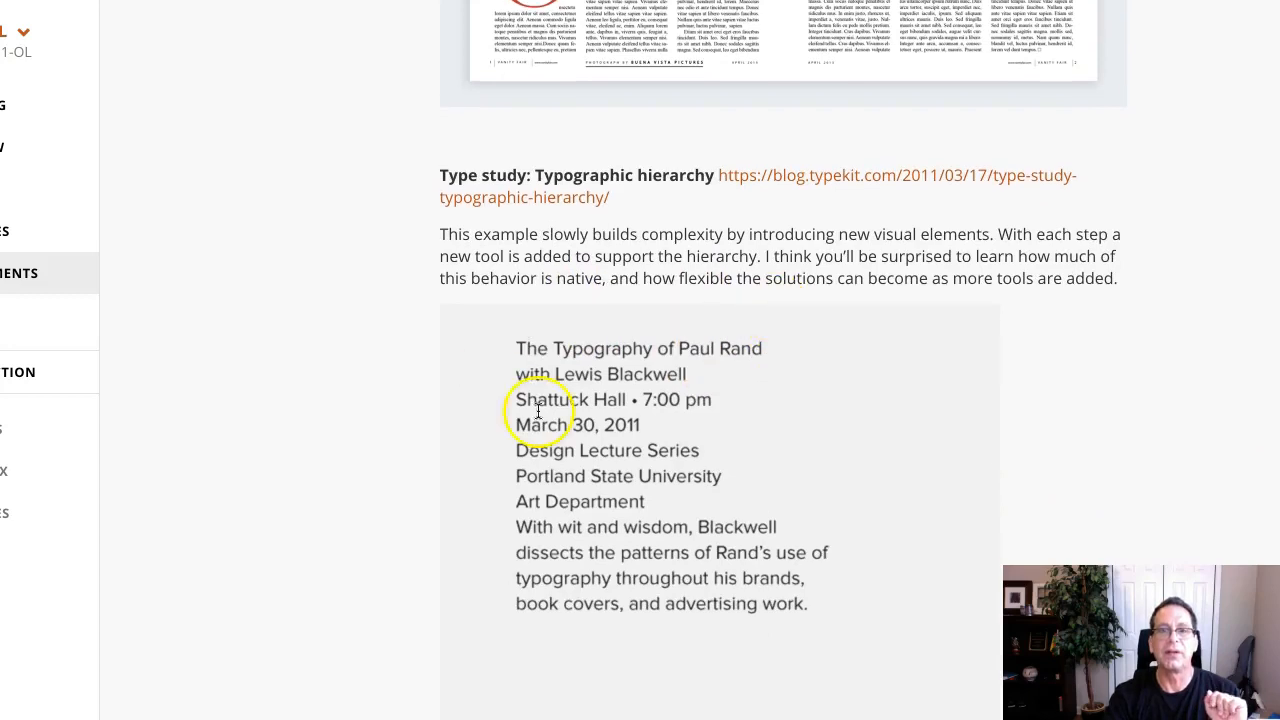
pyautogui.moveTo(832, 390)
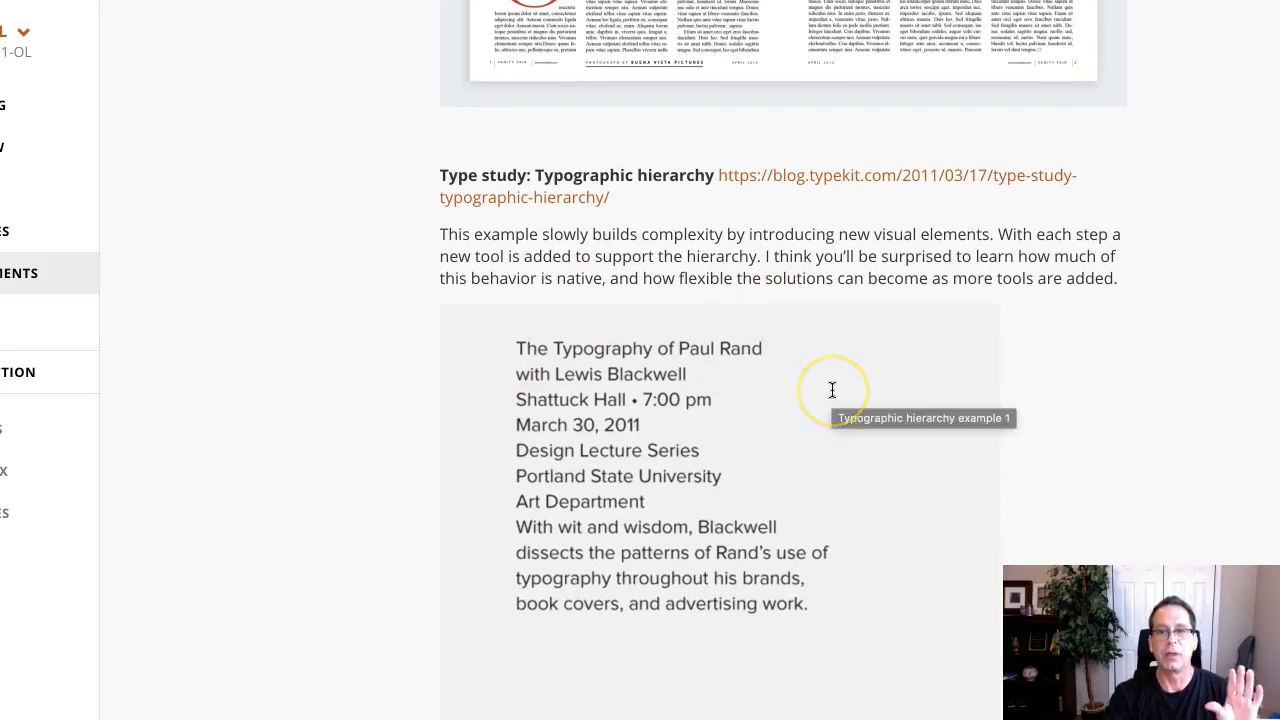
pyautogui.scroll(-3)
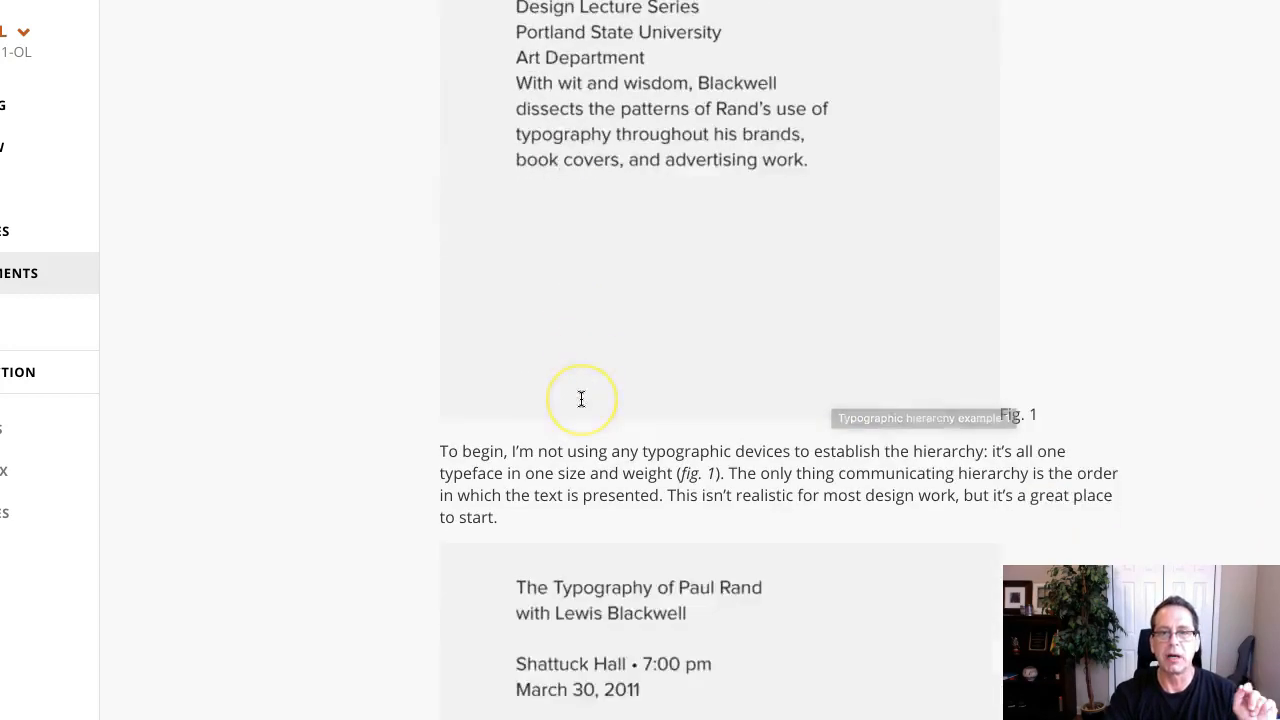
pyautogui.scroll(-3)
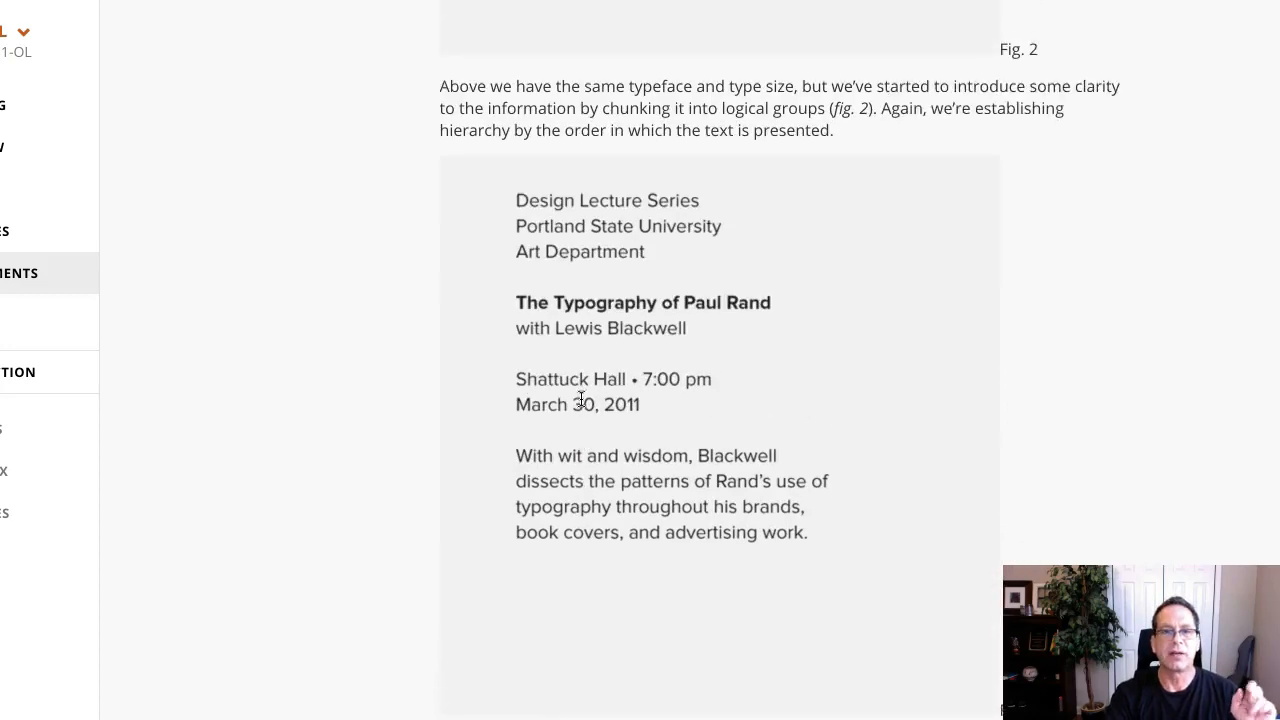
pyautogui.scroll(-3)
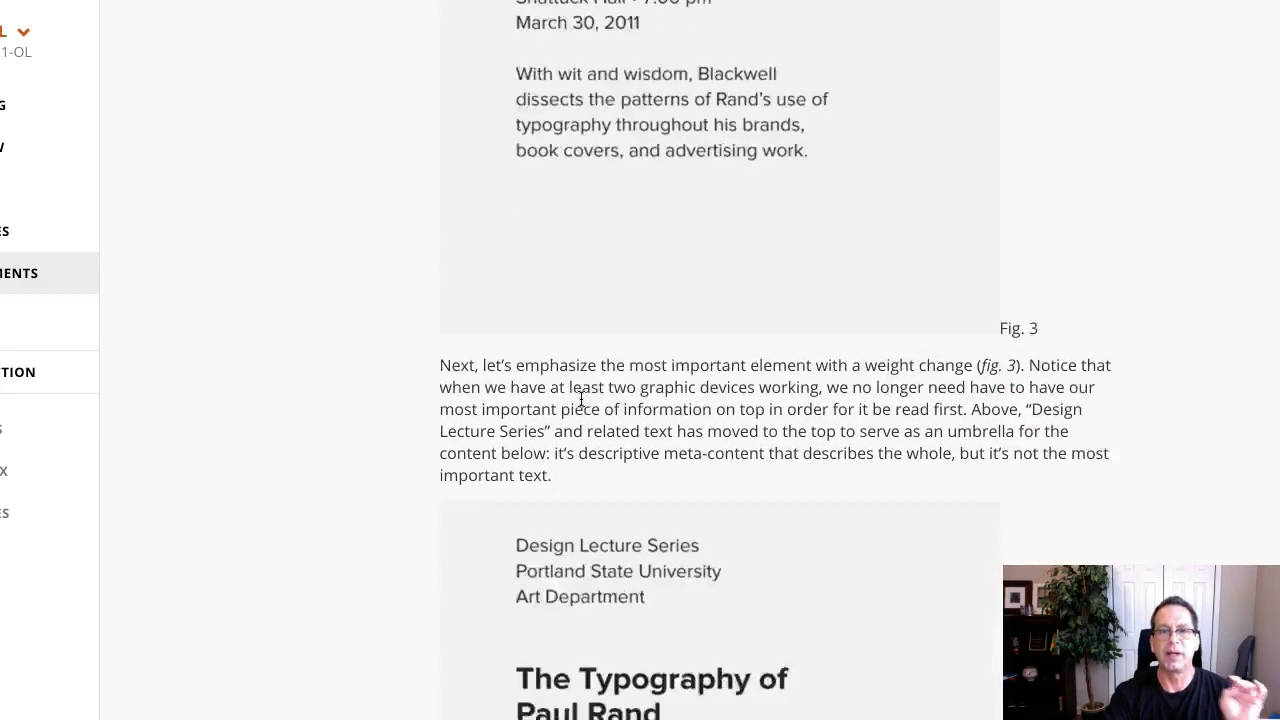
pyautogui.scroll(-3)
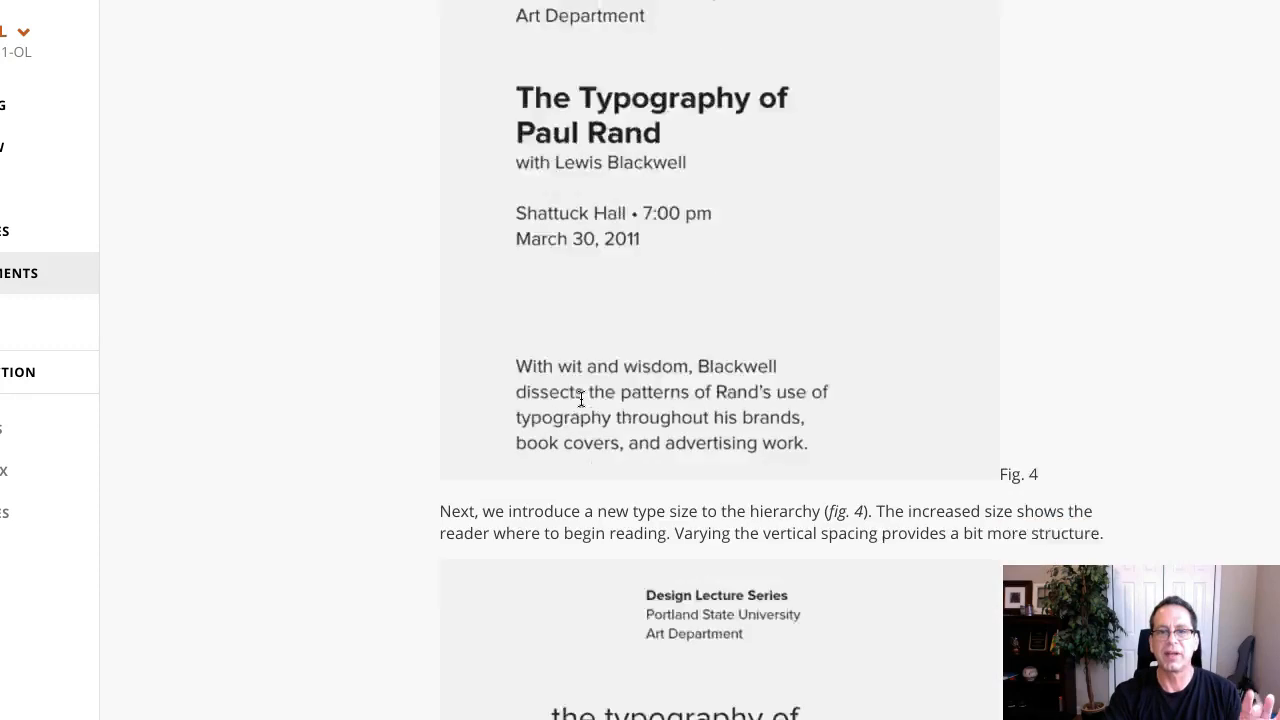
# - Scroll through the type study figures from Fig. 1 to the Fig. 5 variations
pyautogui.scroll(-3)
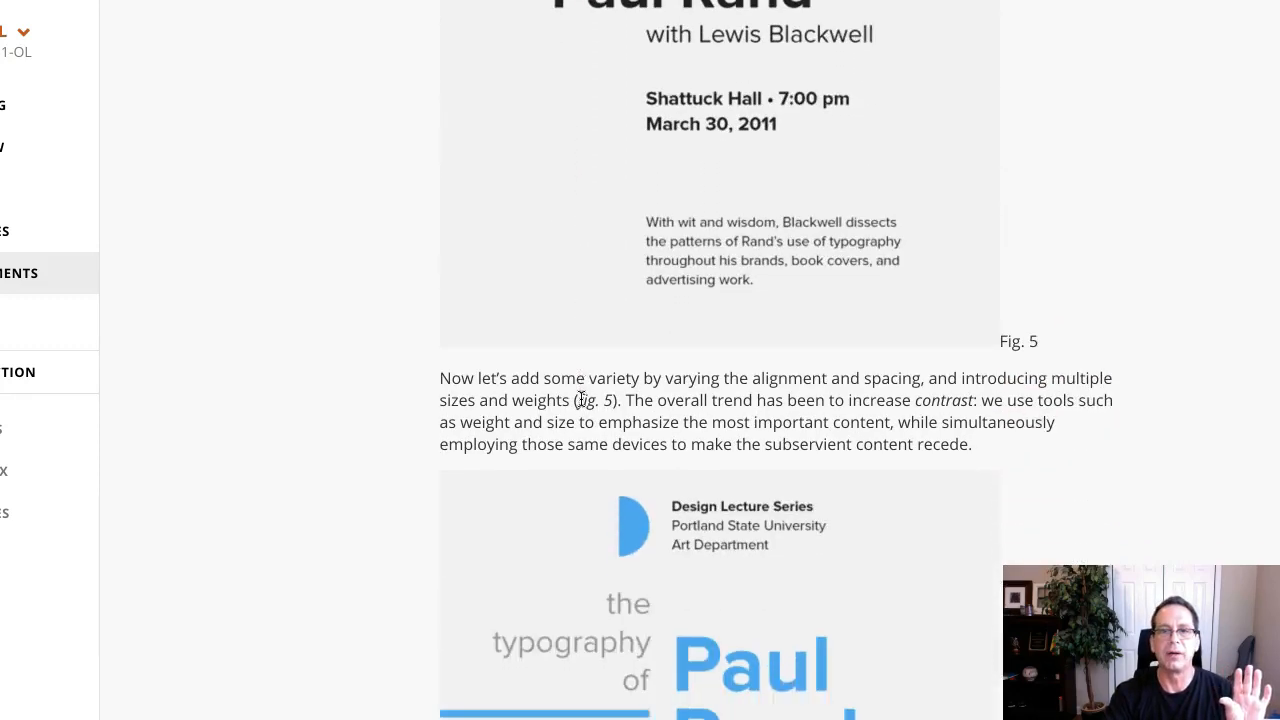
pyautogui.scroll(-3)
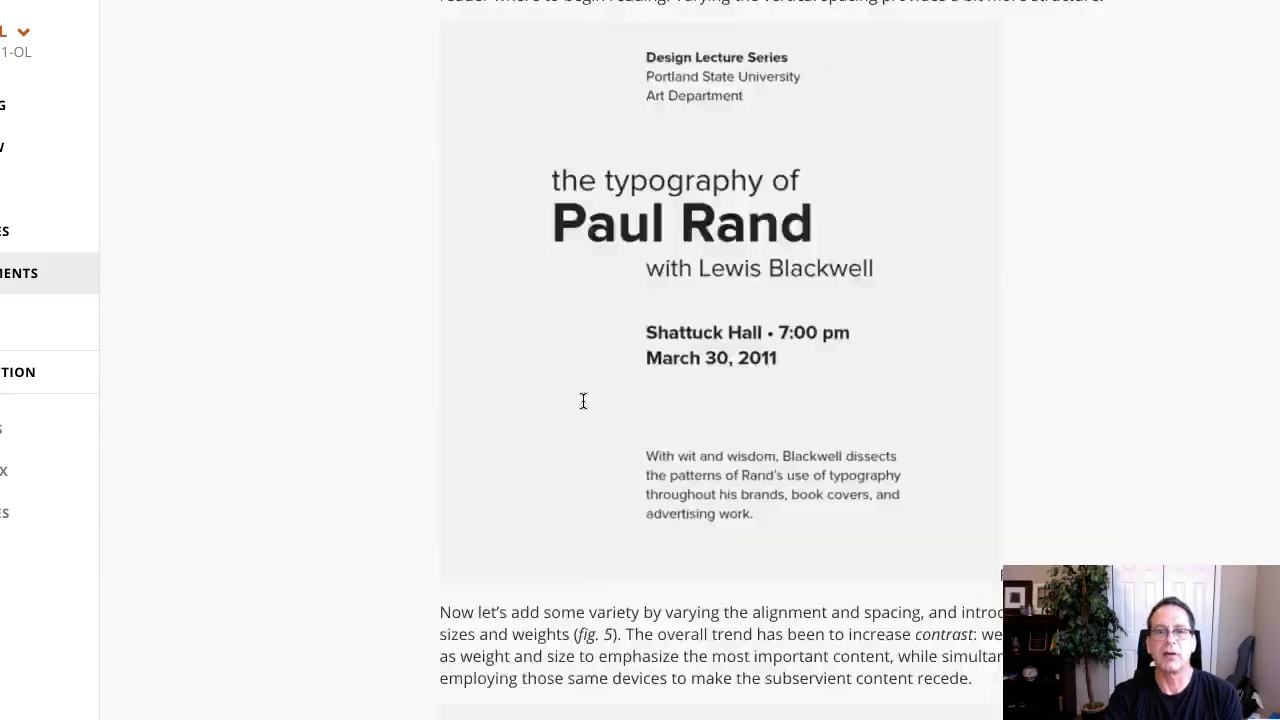
pyautogui.scroll(-3)
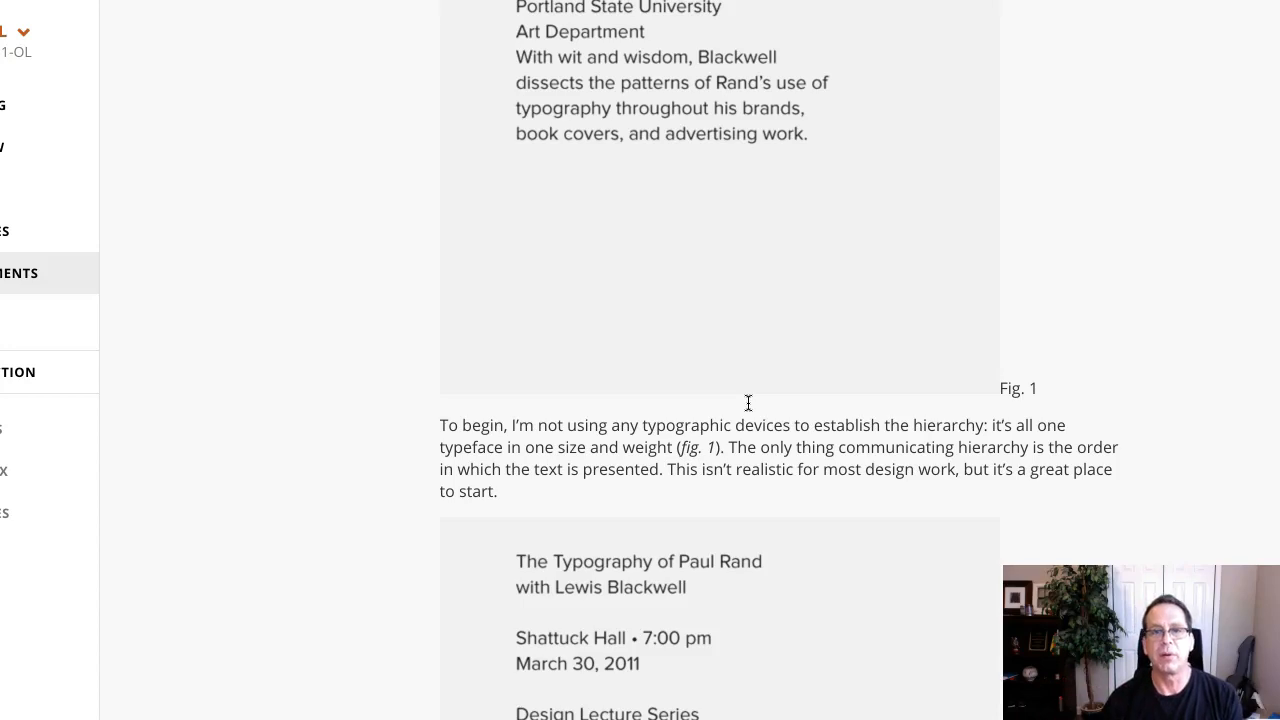
pyautogui.scroll(3)
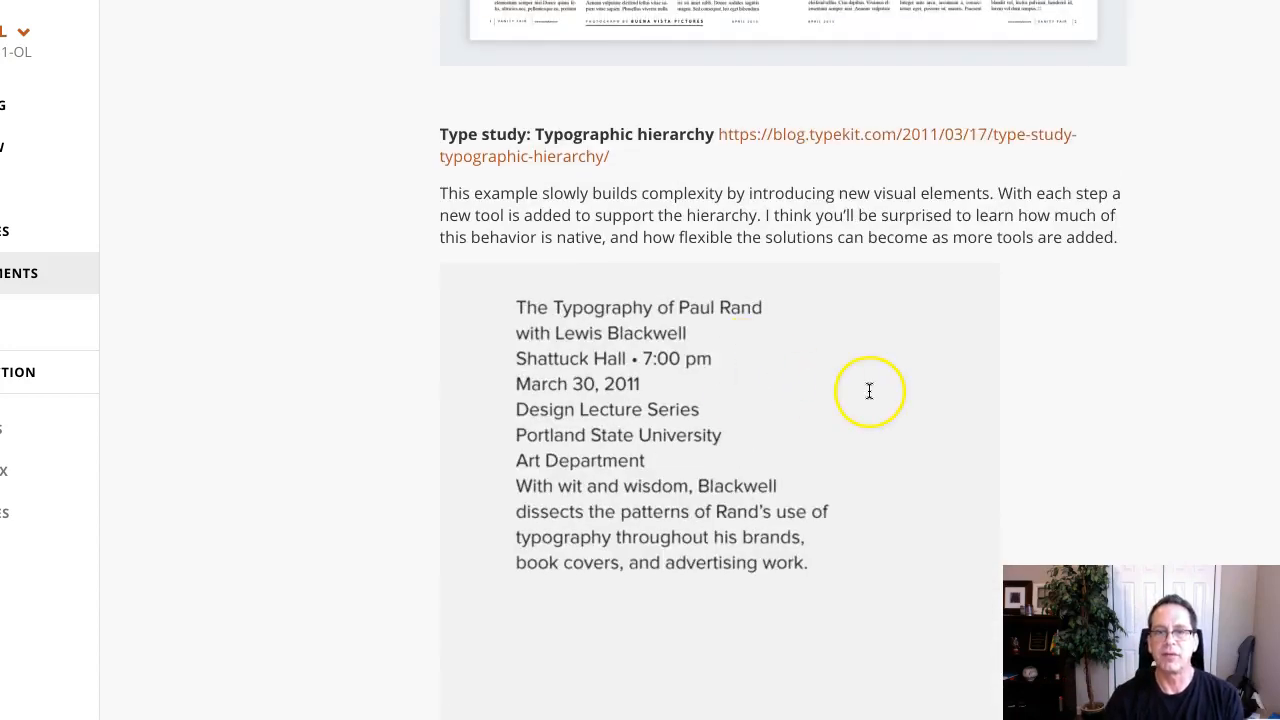
pyautogui.scroll(-3)
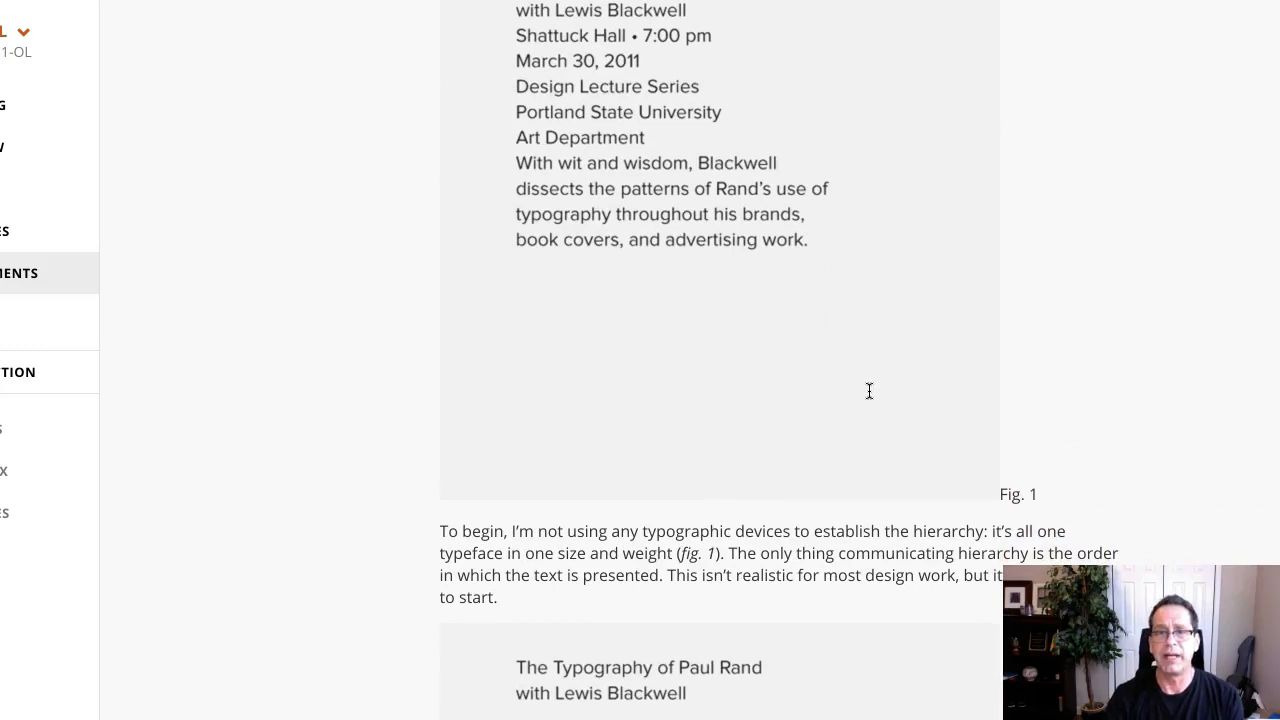
pyautogui.moveTo(867, 393)
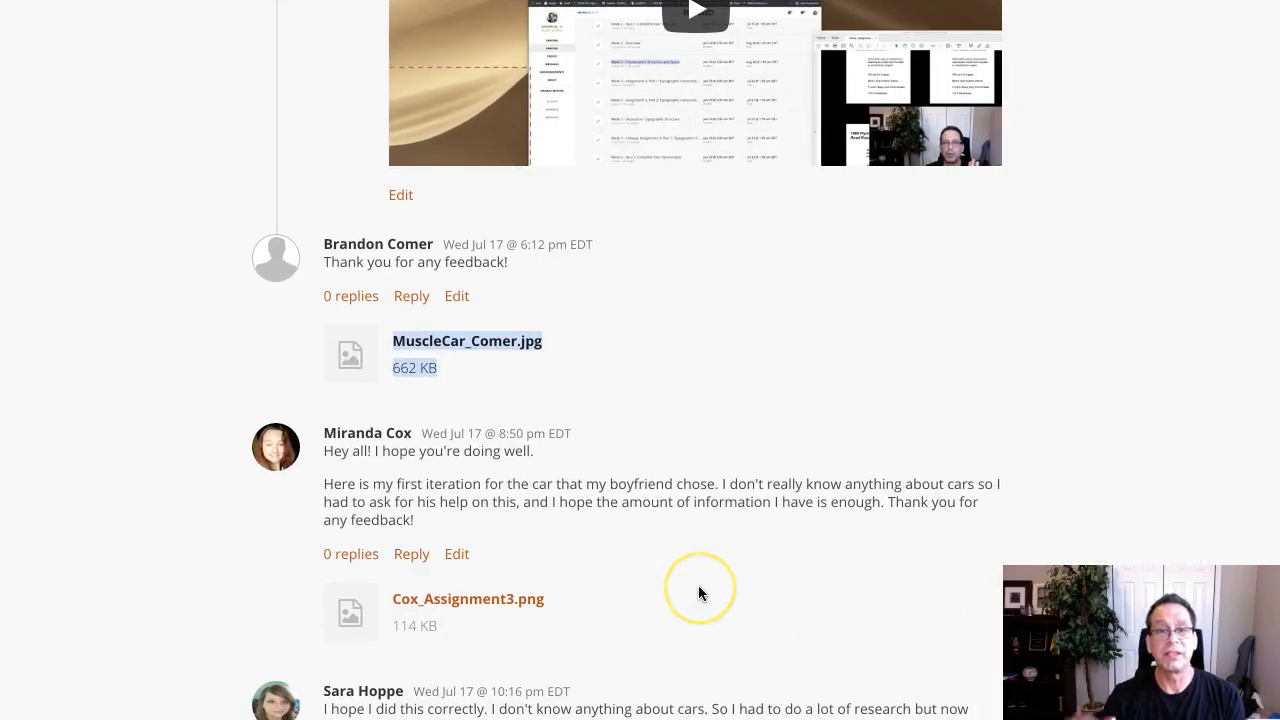
pyautogui.moveTo(645, 375)
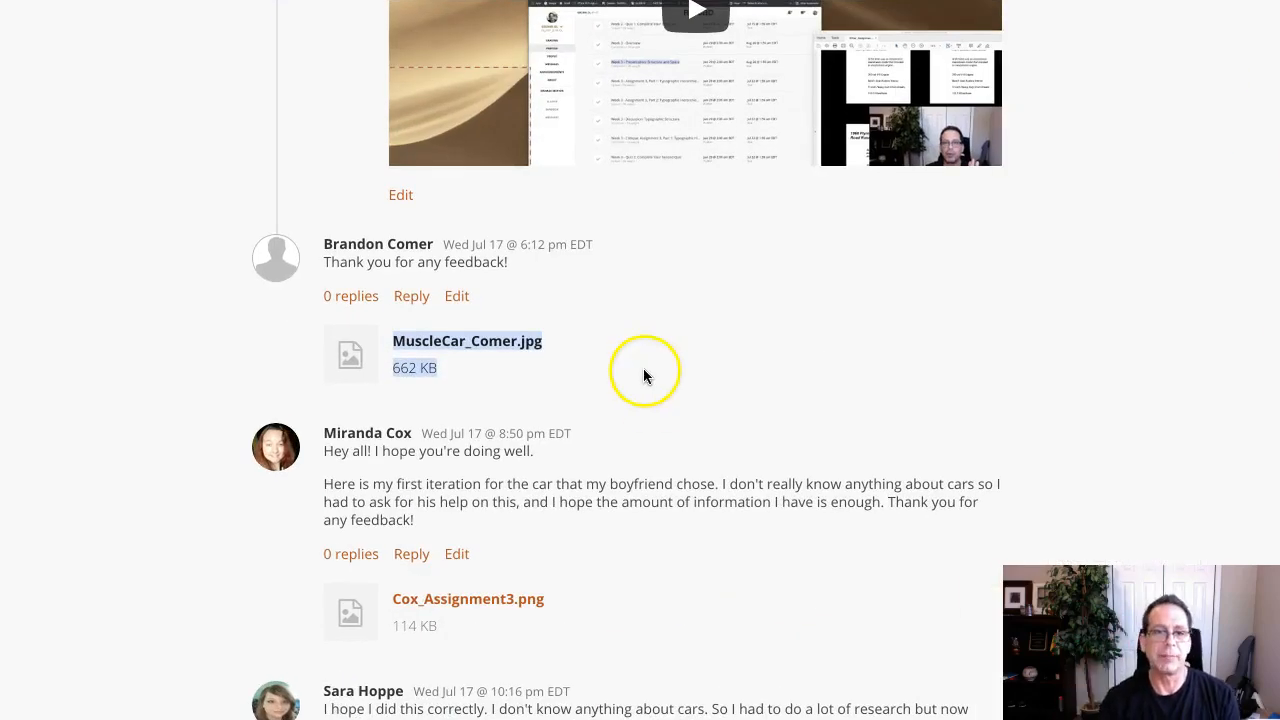